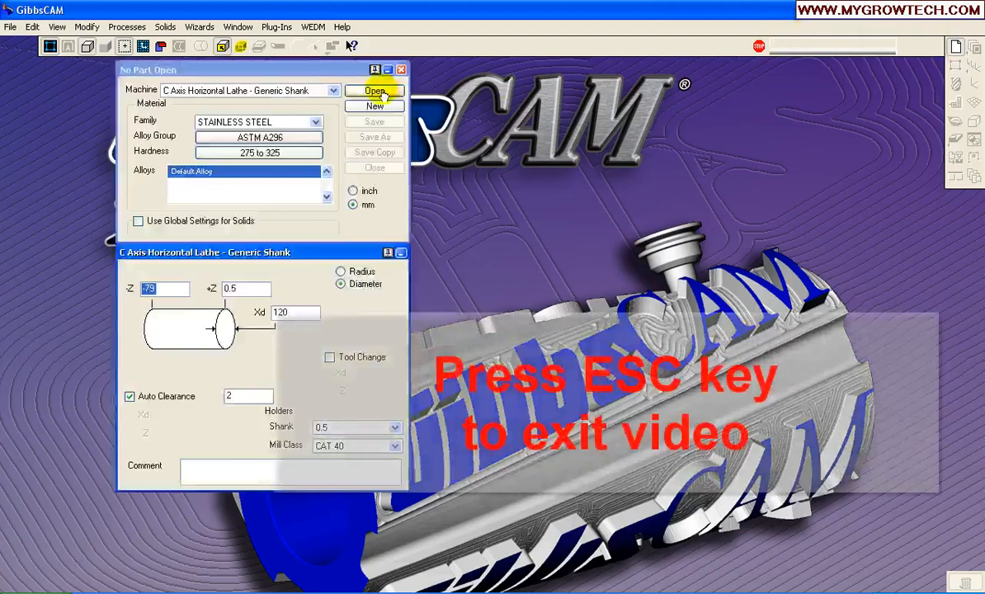
Open the MM_Revolver Parasolid file, keeping the C Axis Horizontal Lathe machine and MM units
click(374, 90)
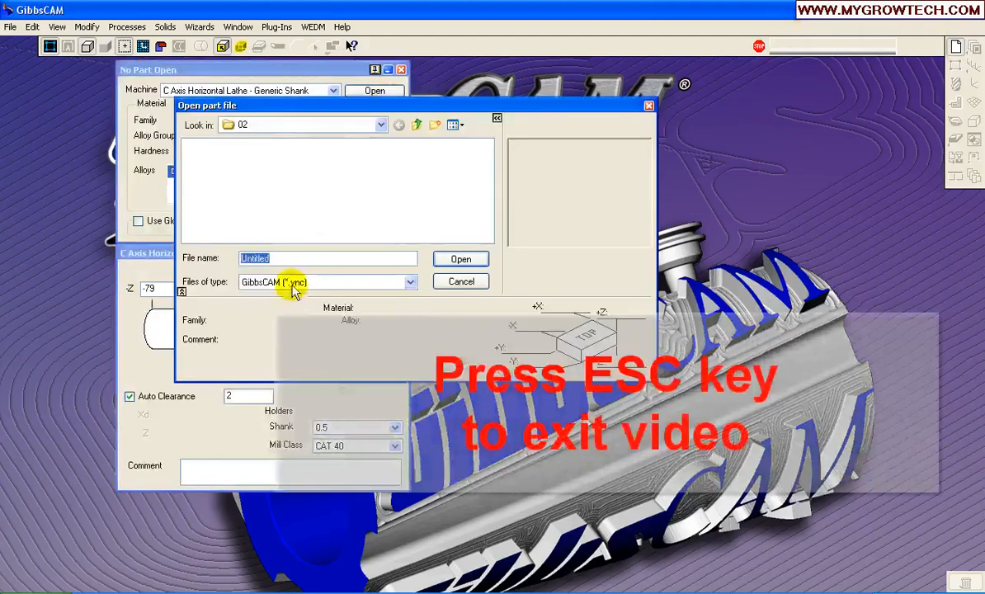
click(410, 282)
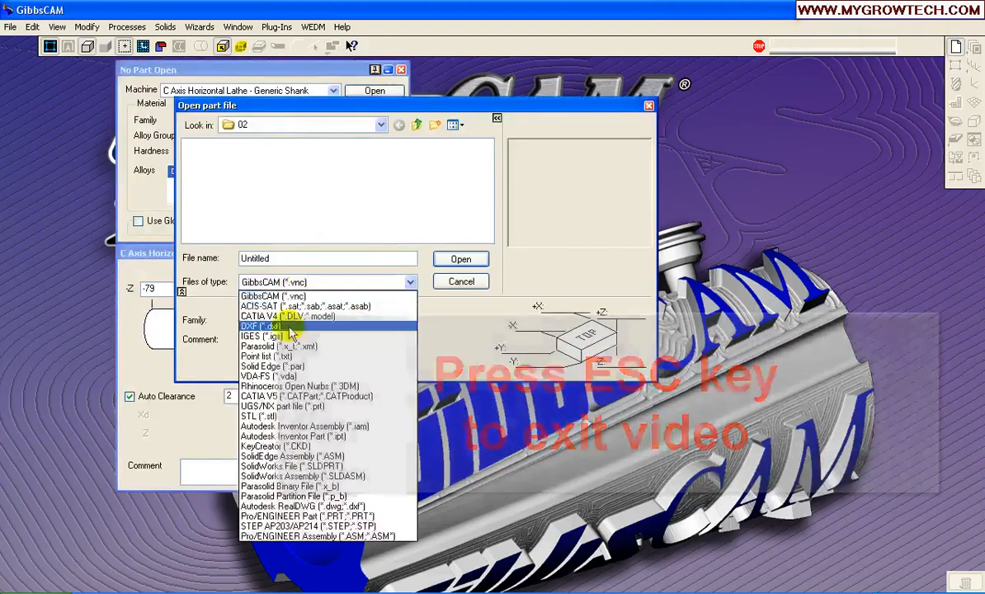
click(269, 345)
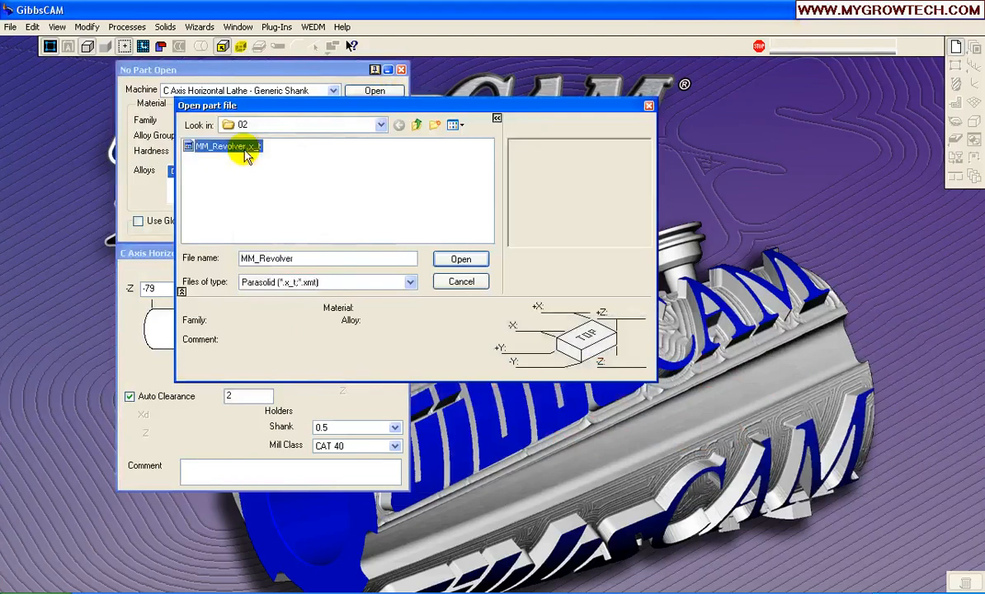
click(460, 258)
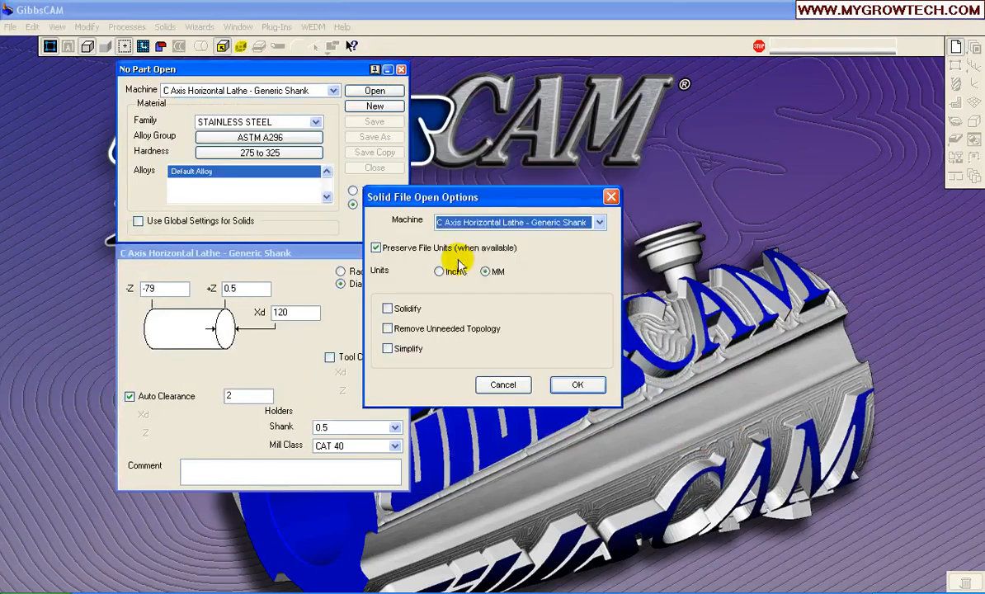
click(598, 222)
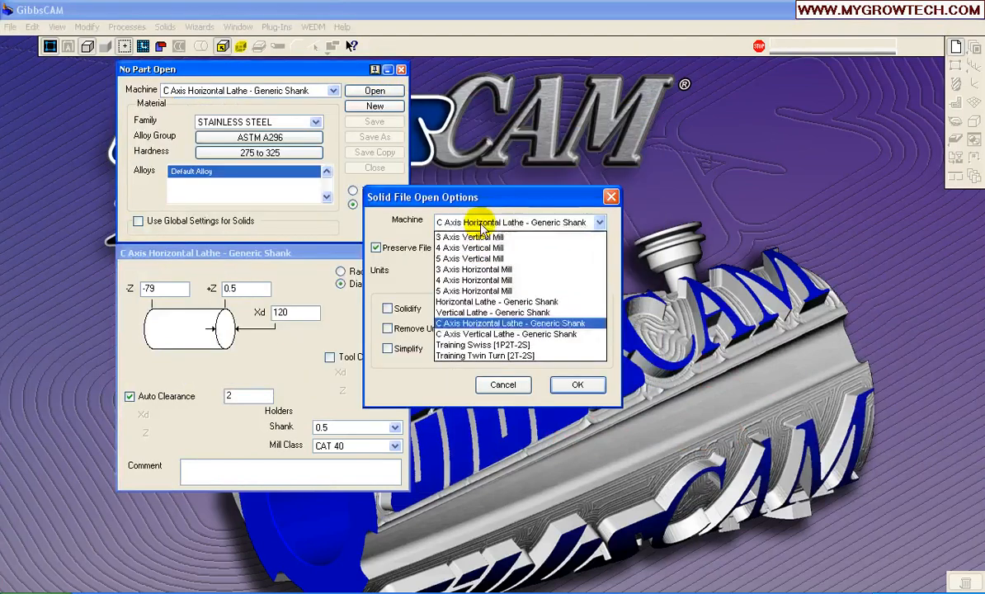
click(509, 322)
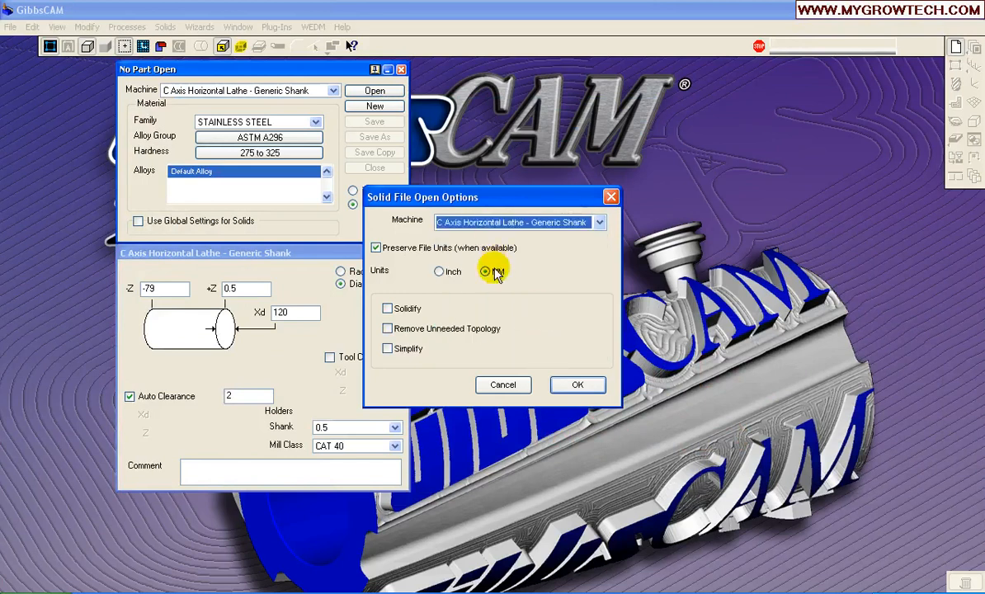
mouse_move(577, 384)
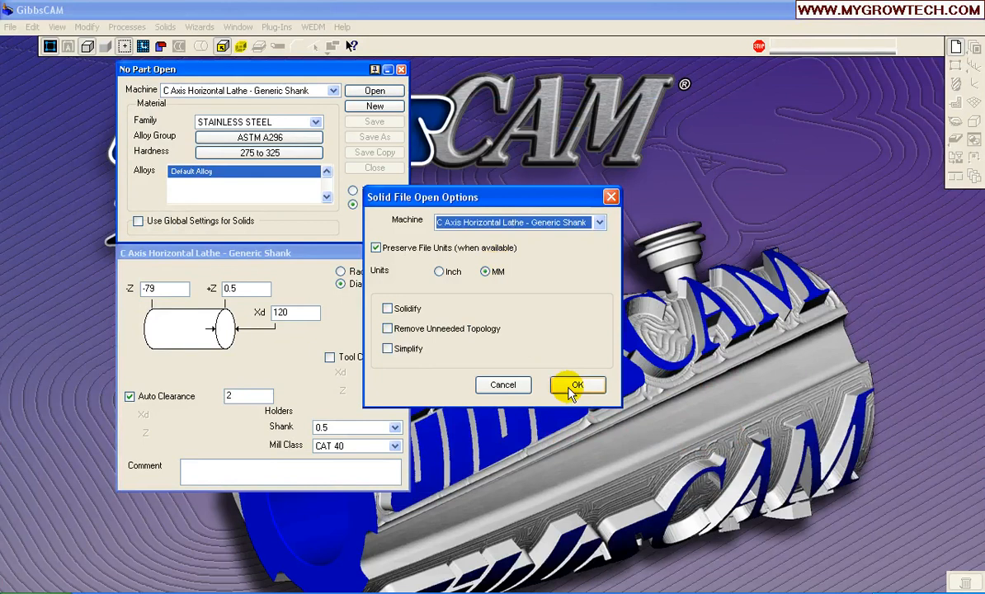
Load the model and set the stock to -Z -150, +Z 0.8 and diameter 250
click(576, 385)
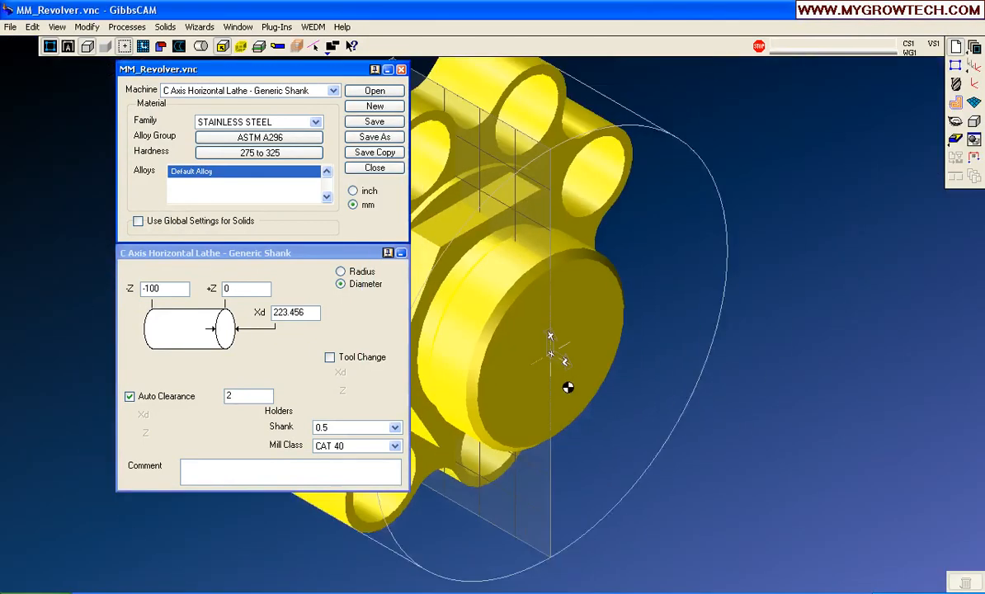
triple_click(164, 287)
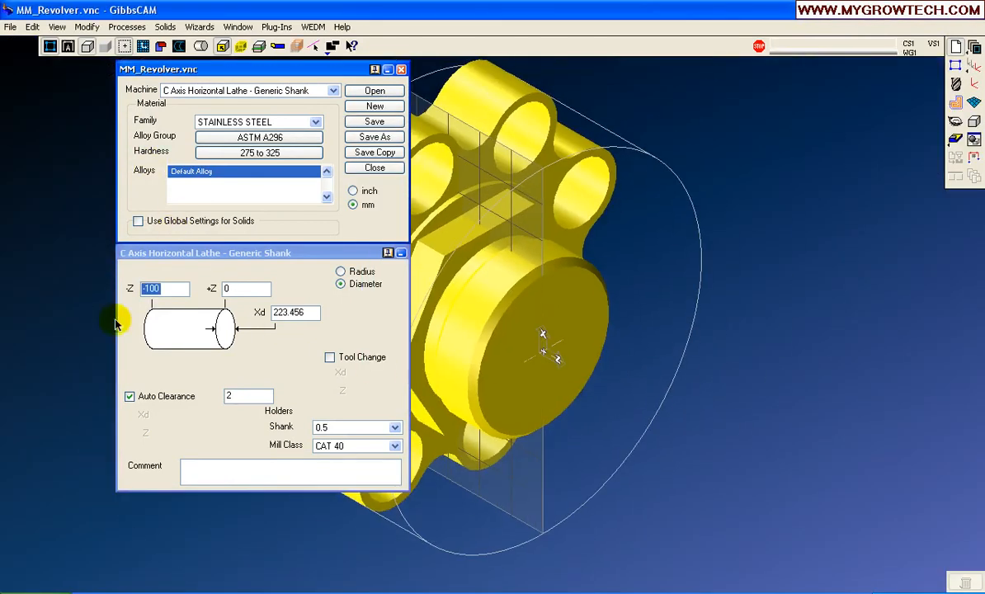
mouse_move(505, 217)
text(-150)
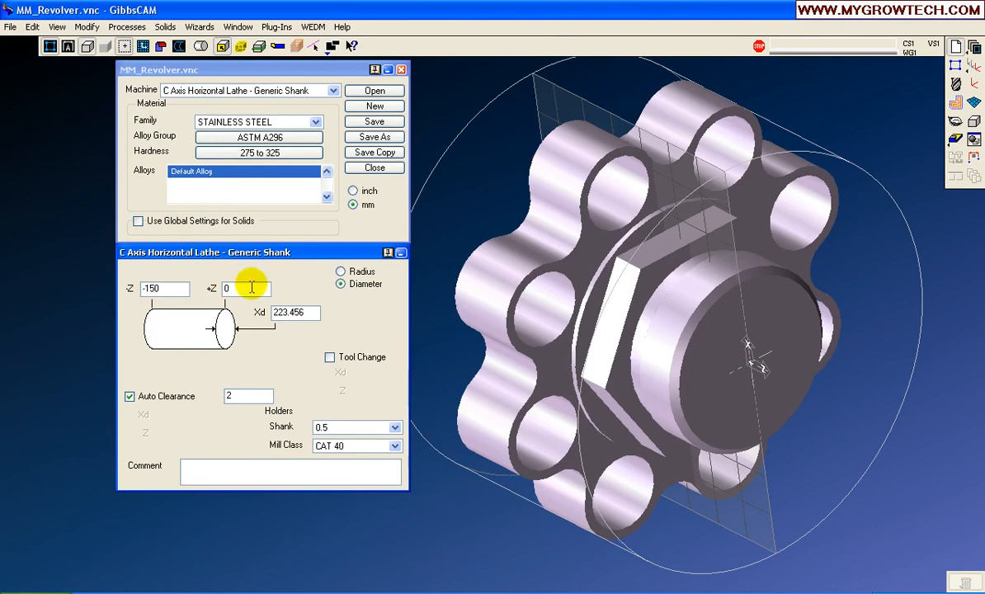
mouse_move(769, 276)
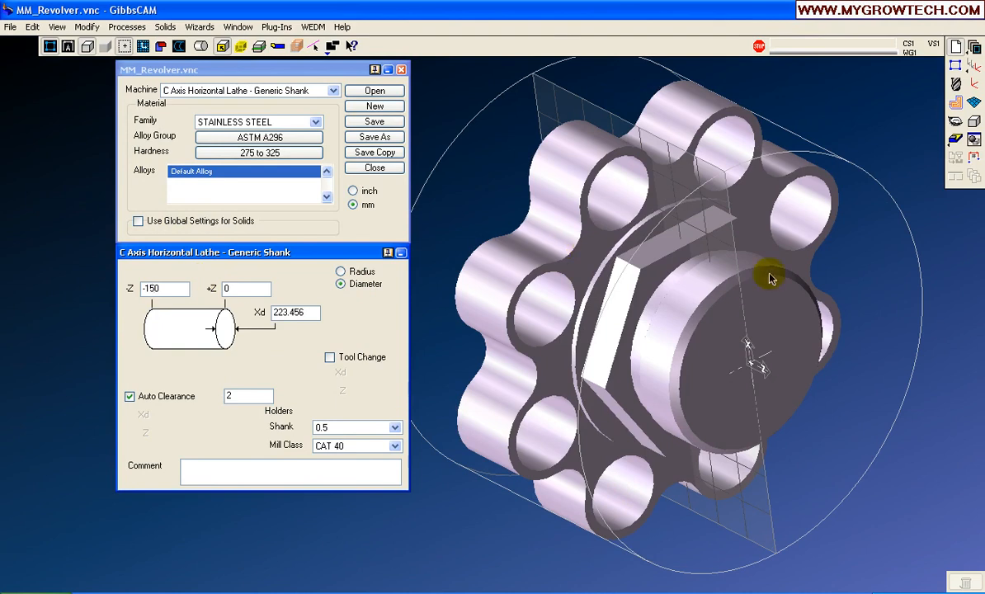
drag(771, 278, 863, 361)
text(.)
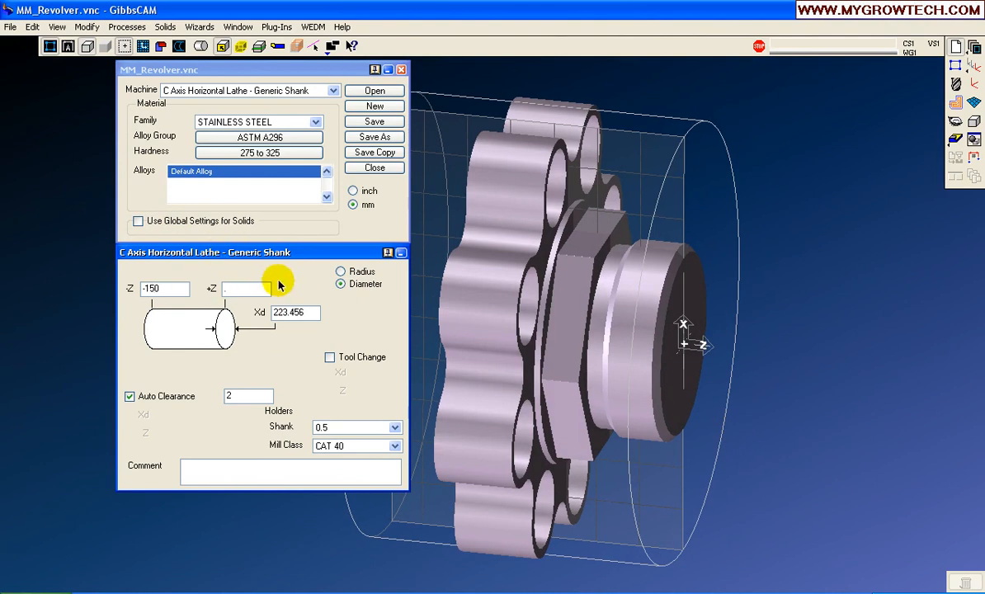
text(0.8)
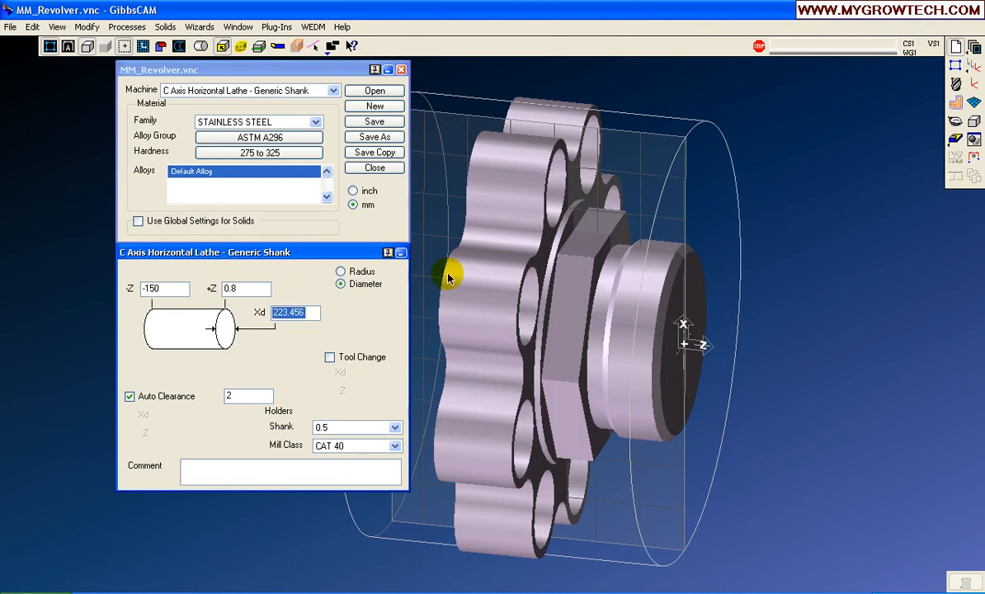
text(250)
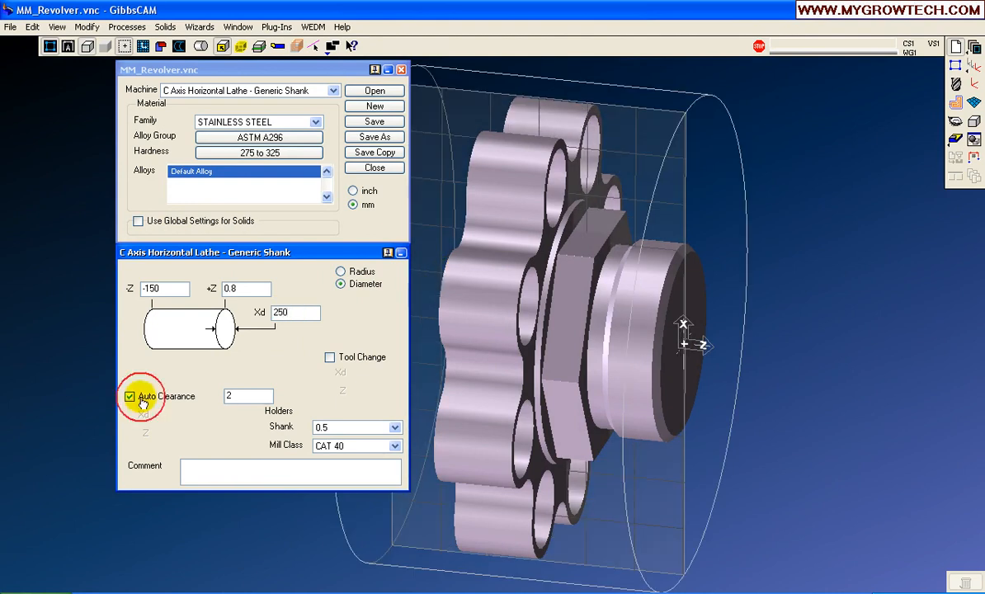
Turn off Auto Clearance and set the clearance to Xd 275, Z 3
click(129, 396)
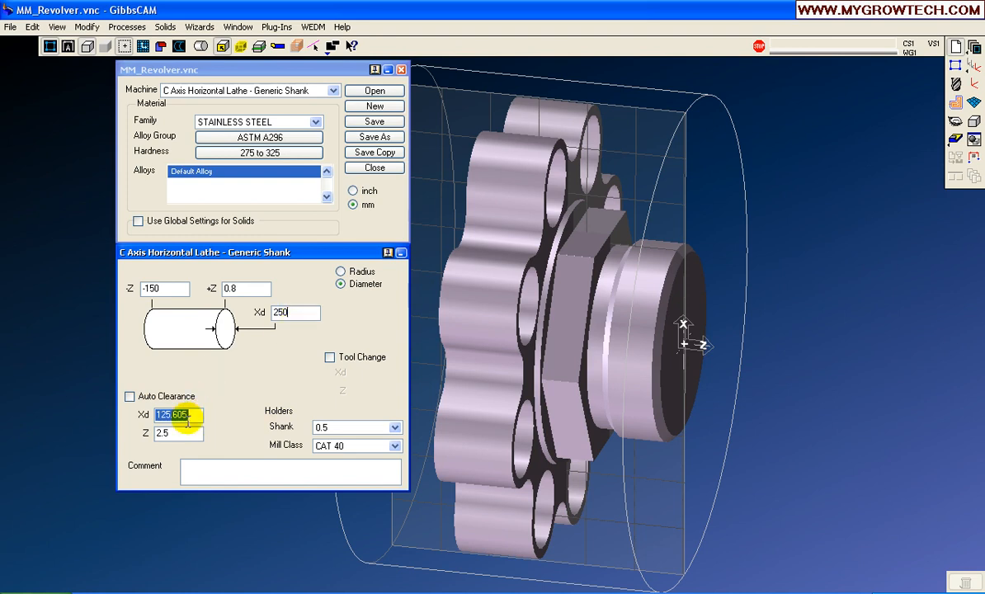
text(27)
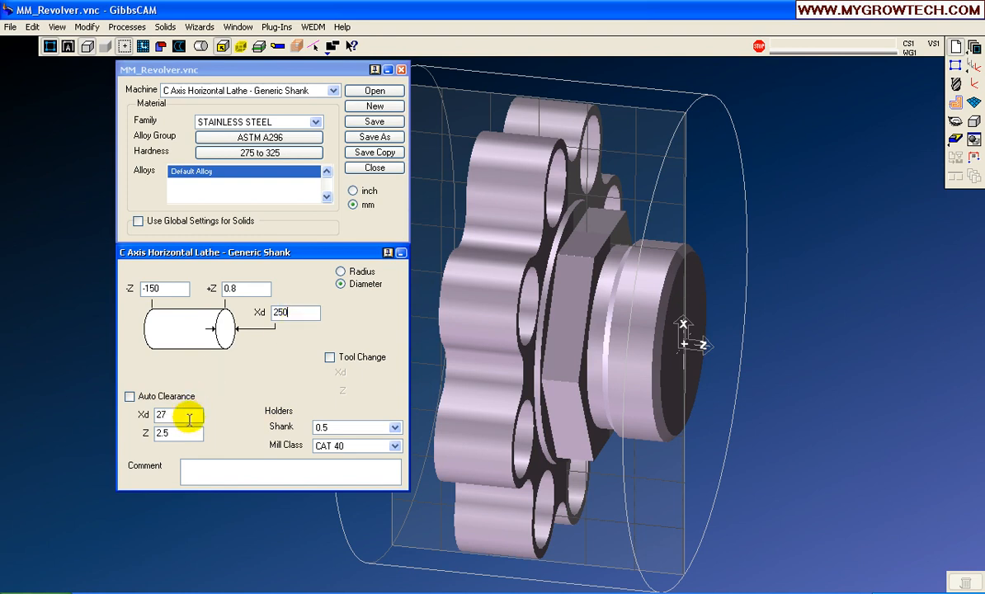
text(5)
click(178, 433)
text(3)
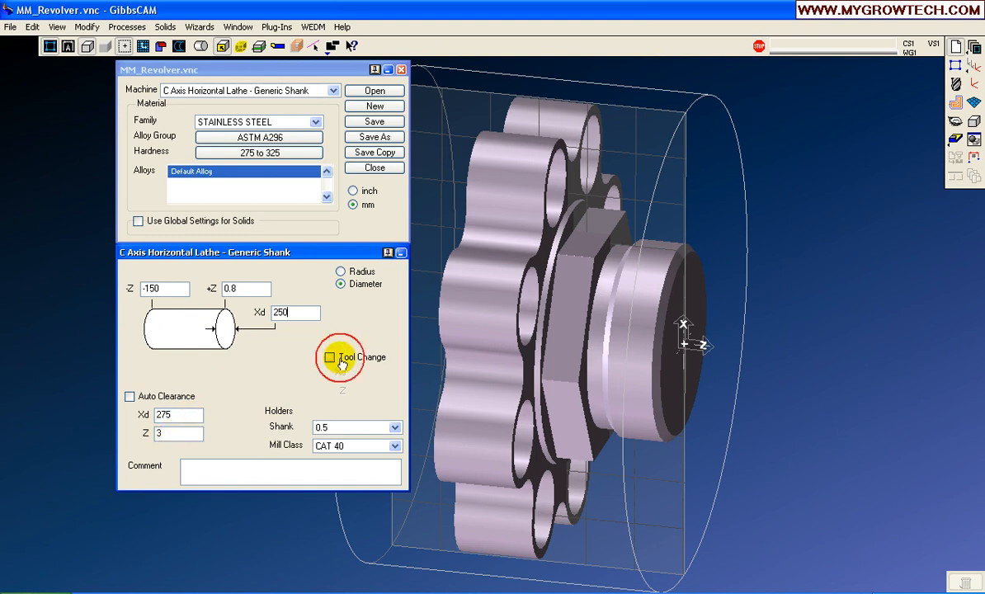
Enable a tool change position at 300/300, choose a 1.0 shank and the mill holder class
click(329, 356)
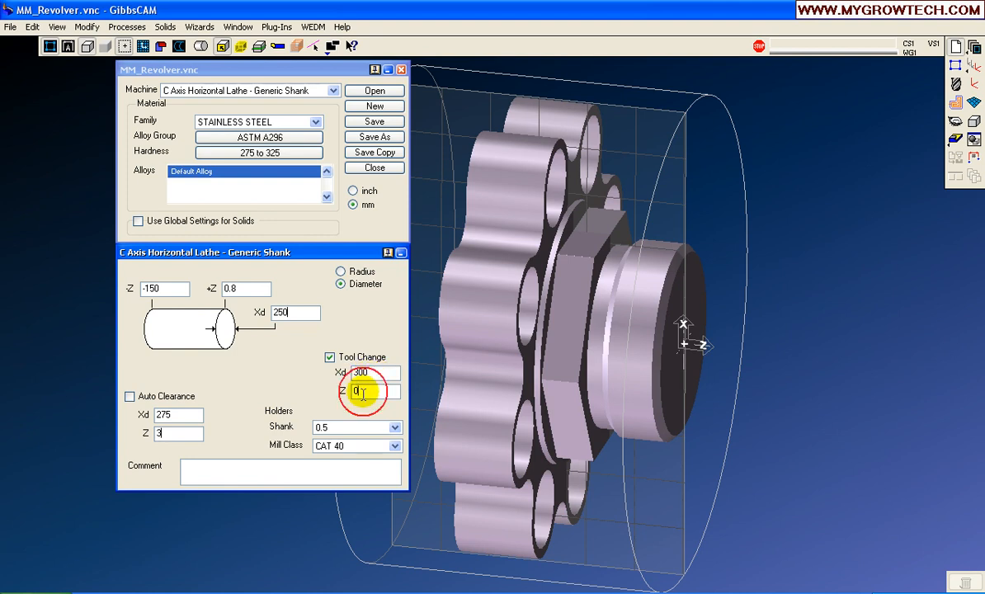
text(300)
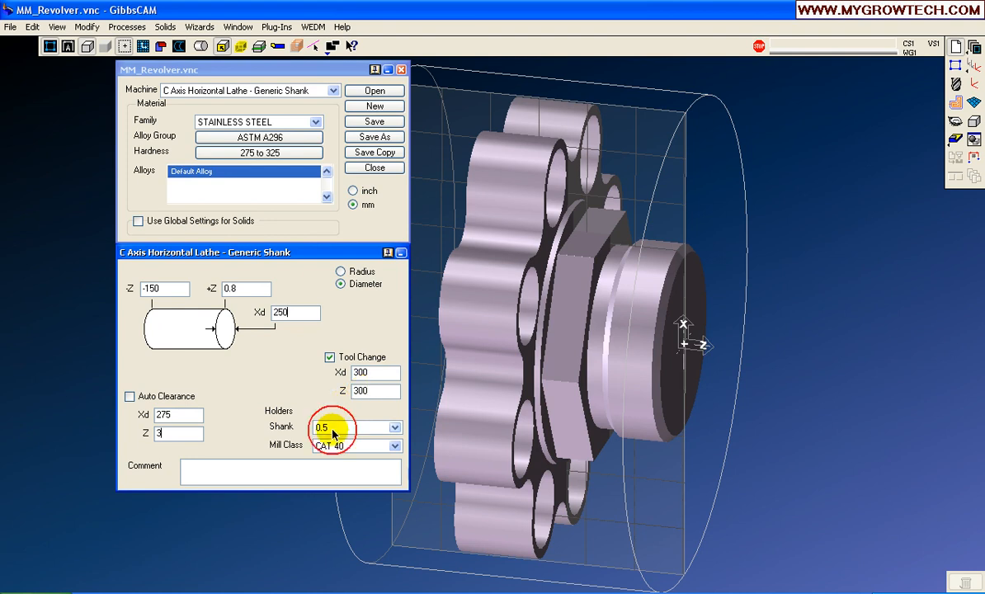
click(394, 427)
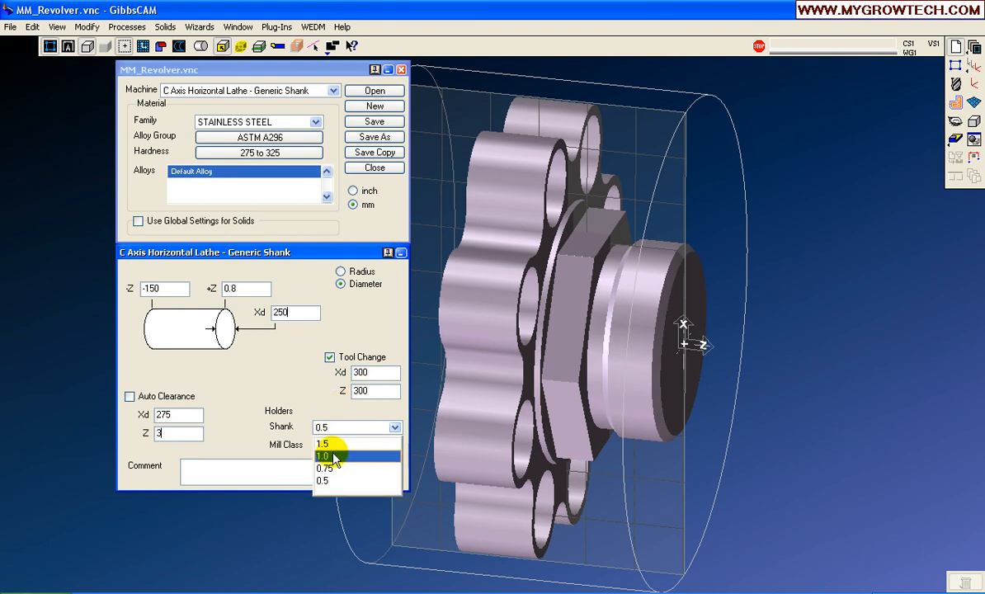
click(323, 454)
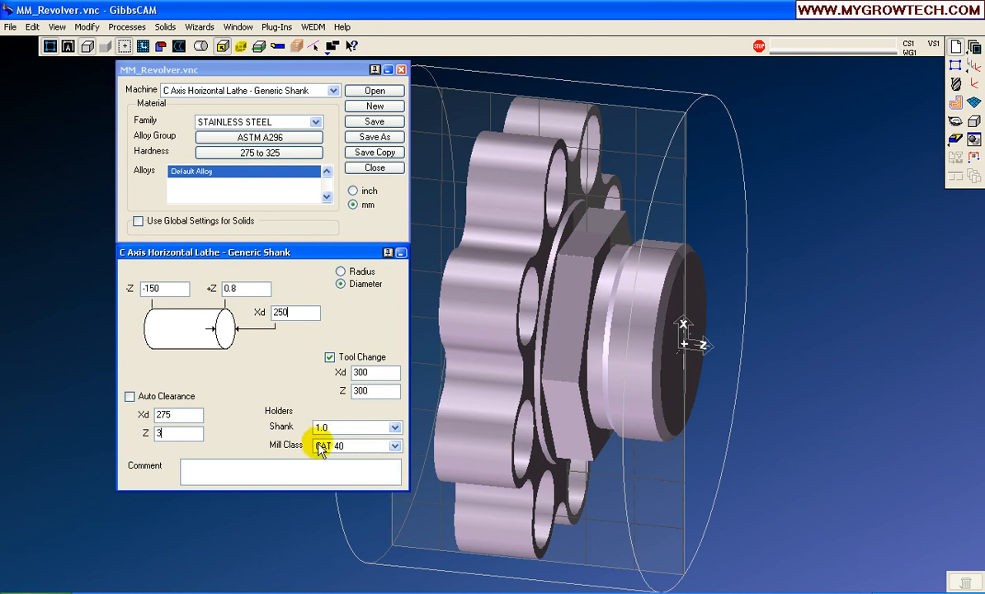
click(394, 446)
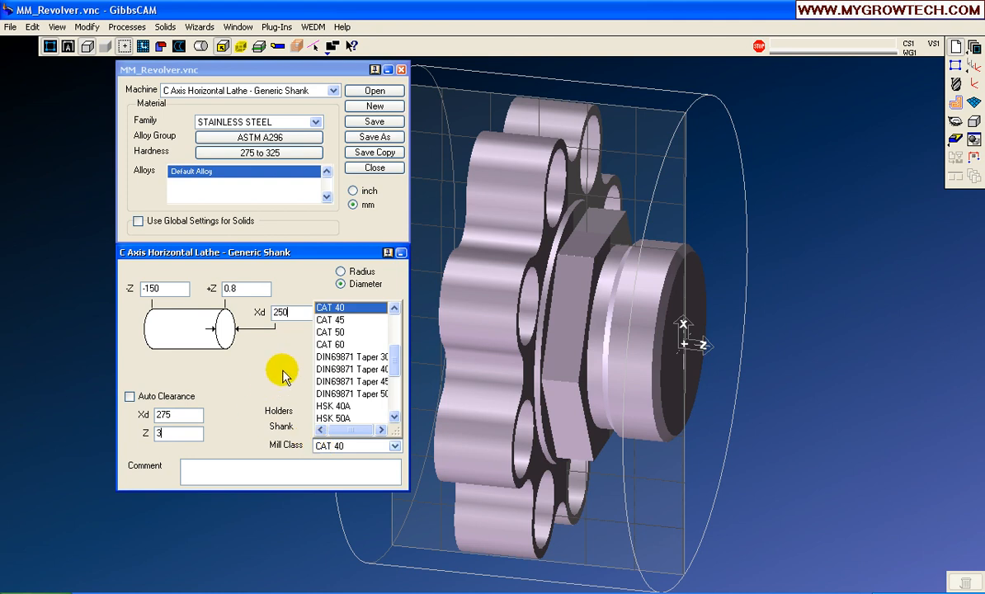
click(330, 307)
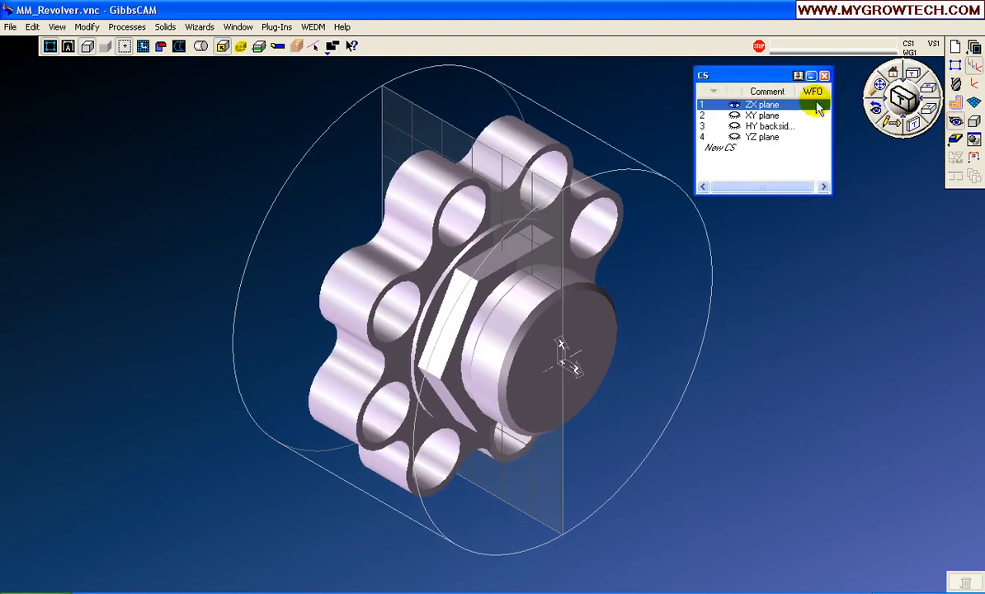
Cycle through the XY, HY backside and YZ coordinate systems, ending on the ZX plane
click(761, 115)
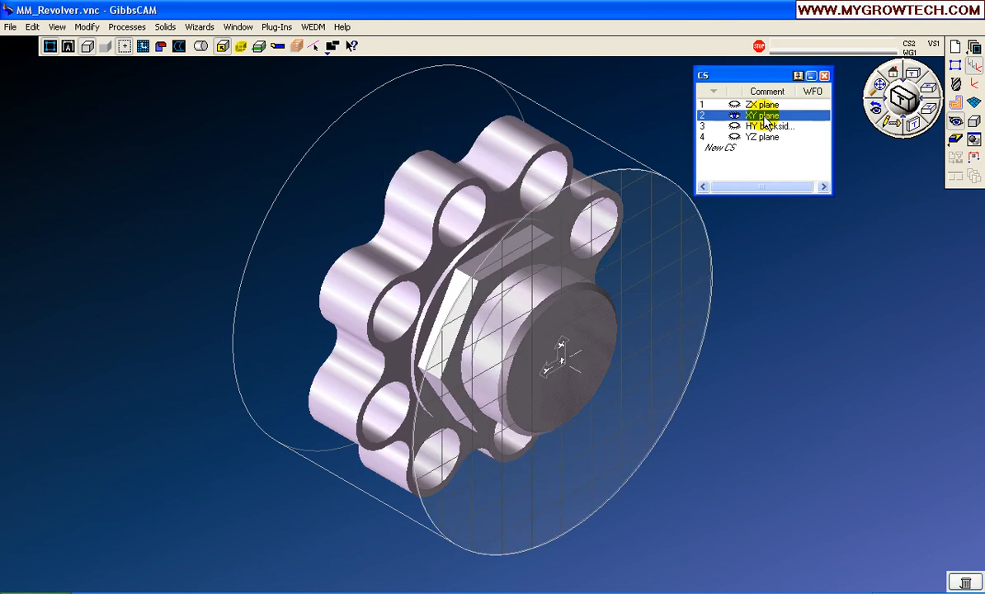
click(767, 127)
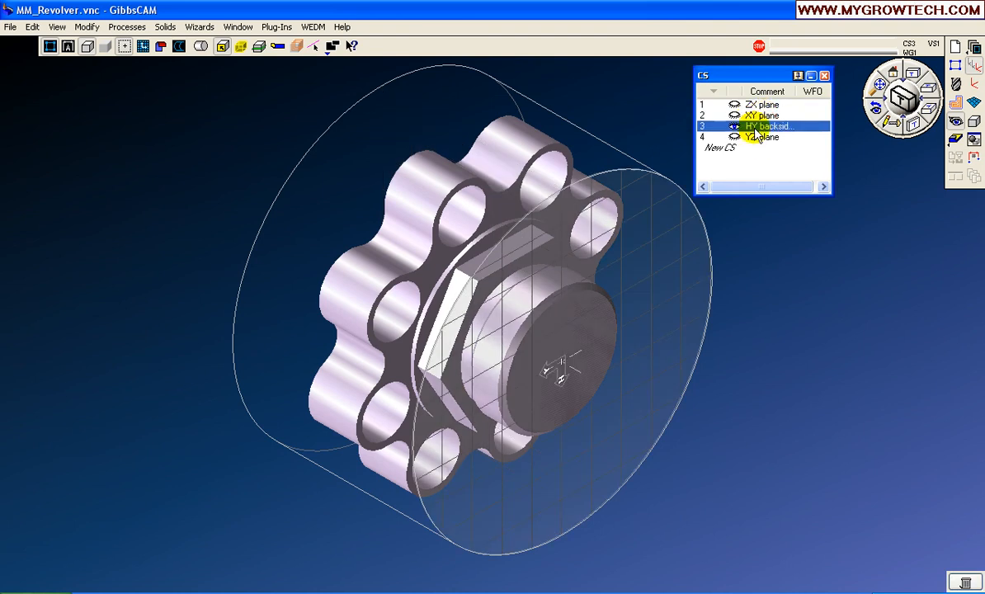
click(763, 137)
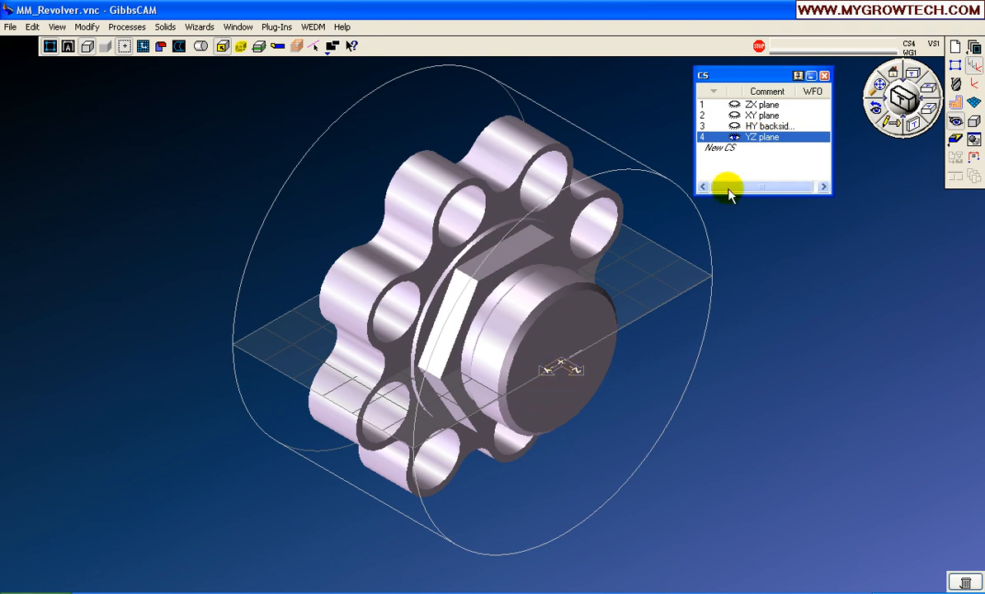
click(760, 115)
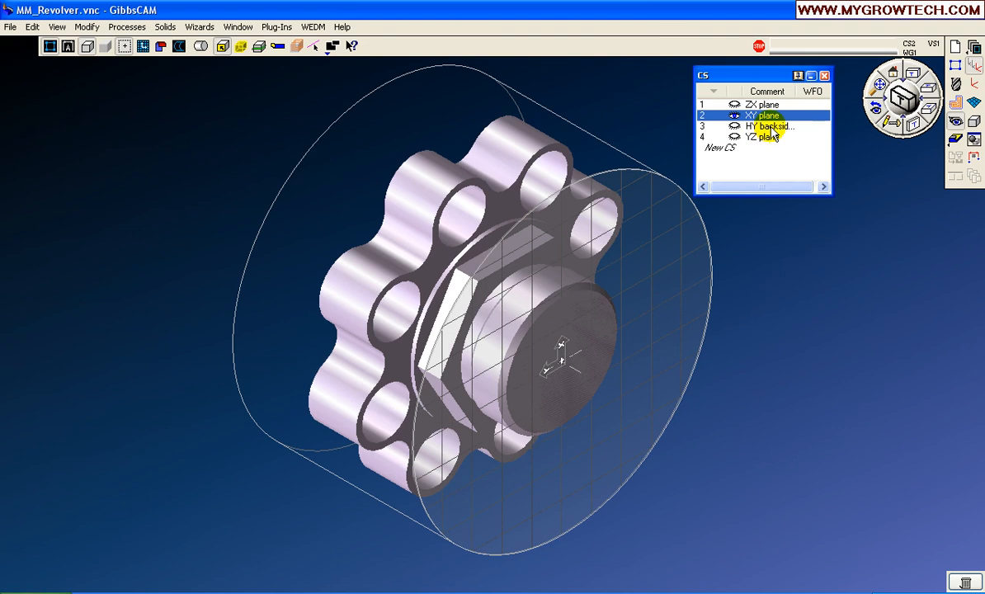
click(767, 125)
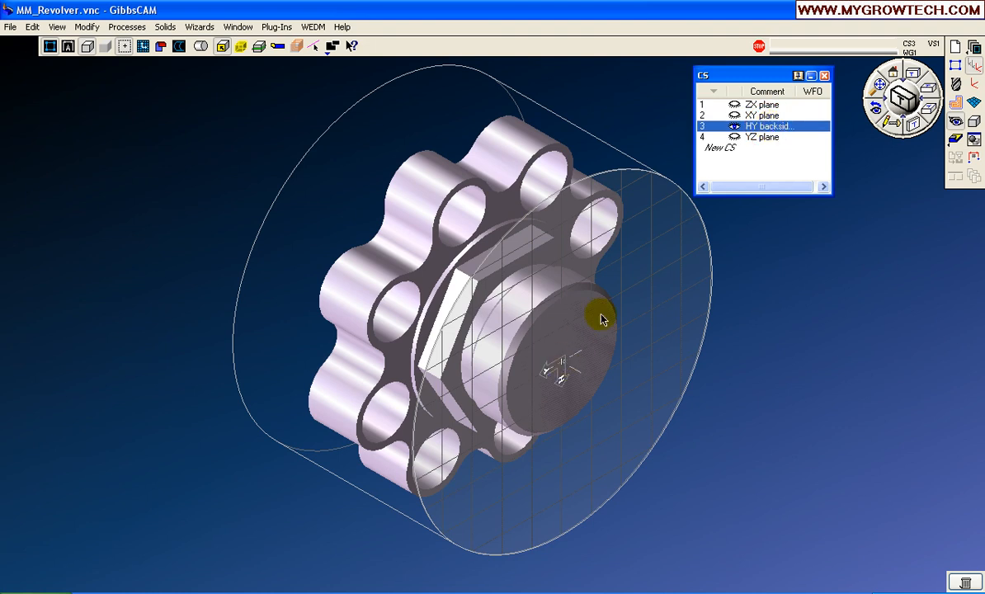
click(761, 103)
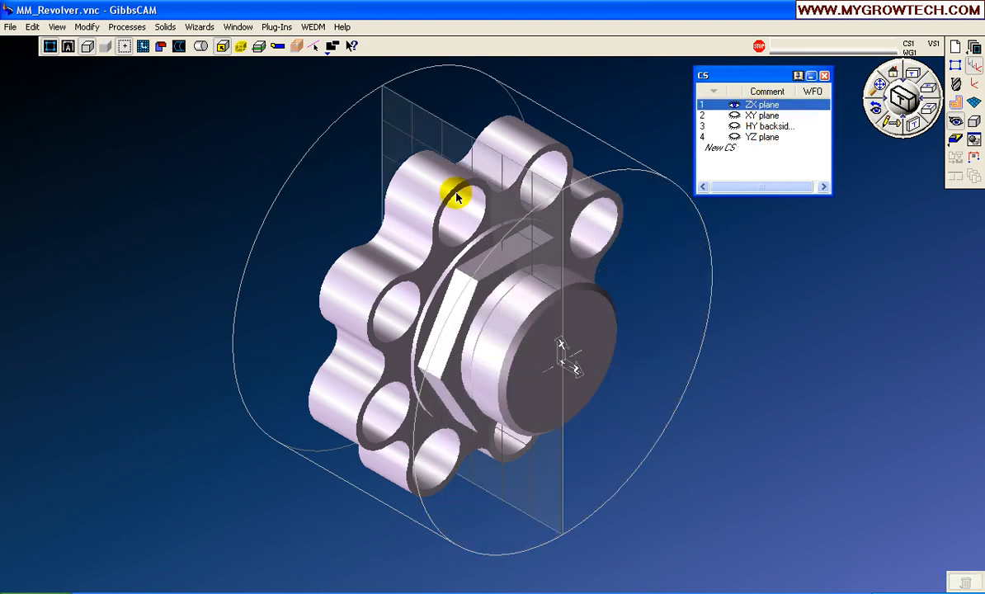
mouse_move(819, 91)
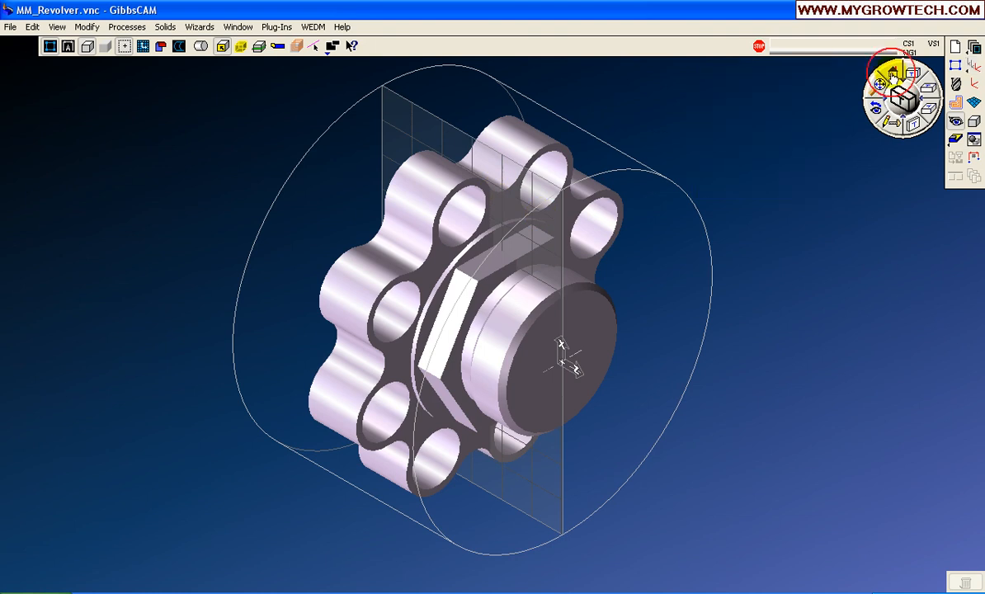
Show the tool and process lists, switch to tool mode and start a new turning tool
click(902, 98)
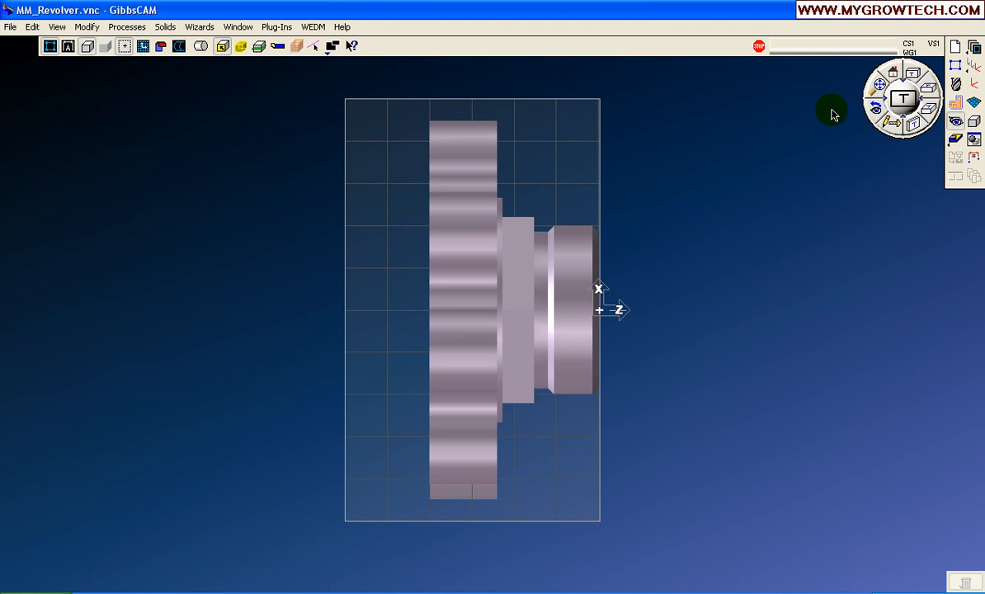
click(927, 87)
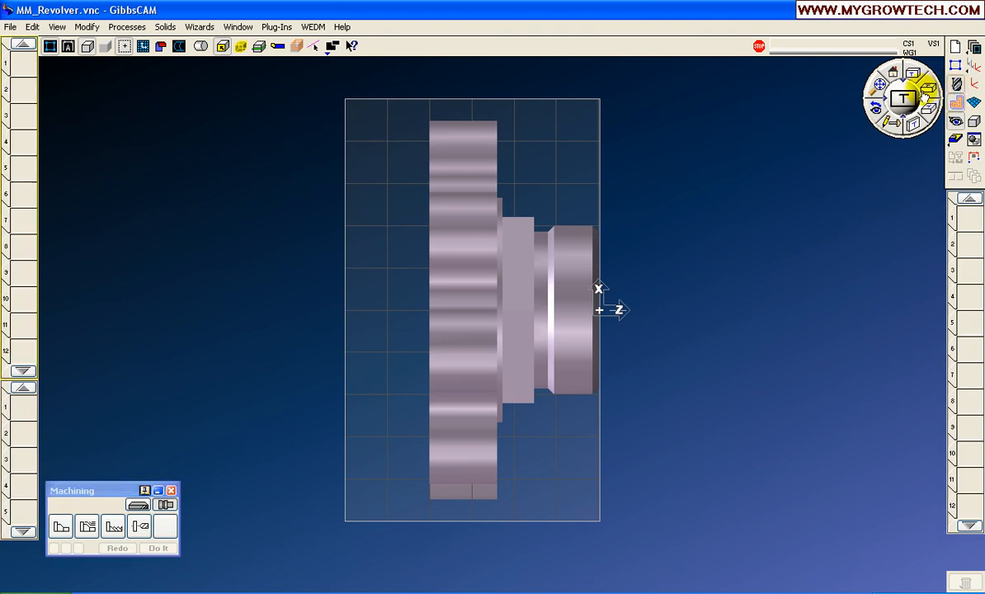
mouse_move(27, 82)
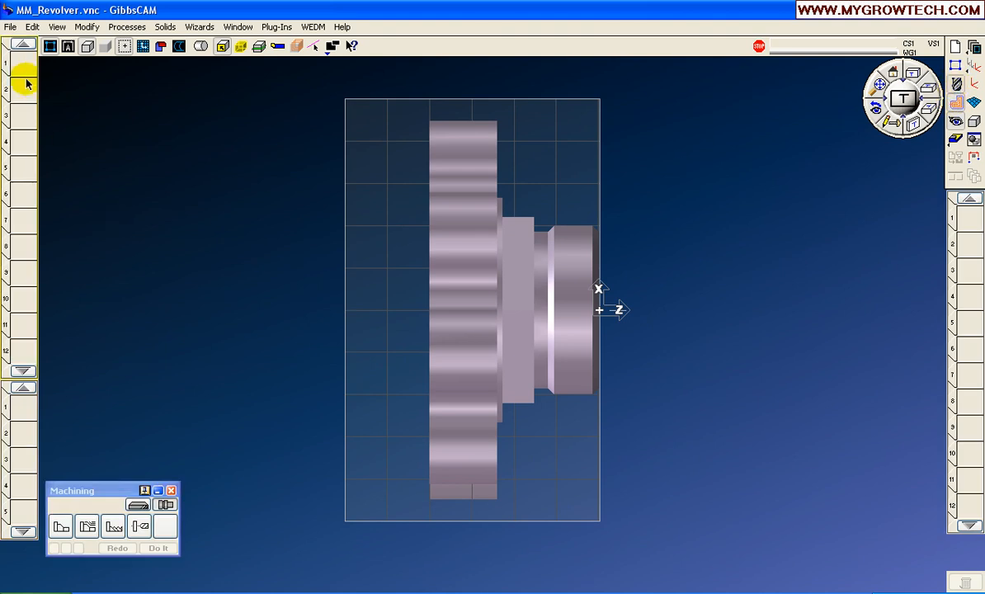
mouse_move(66, 175)
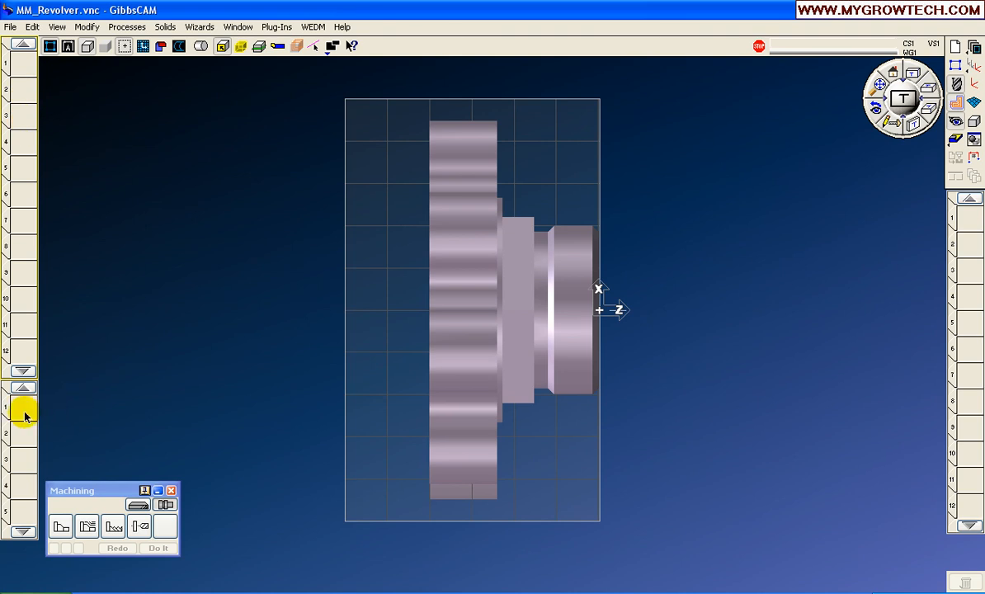
mouse_move(965, 228)
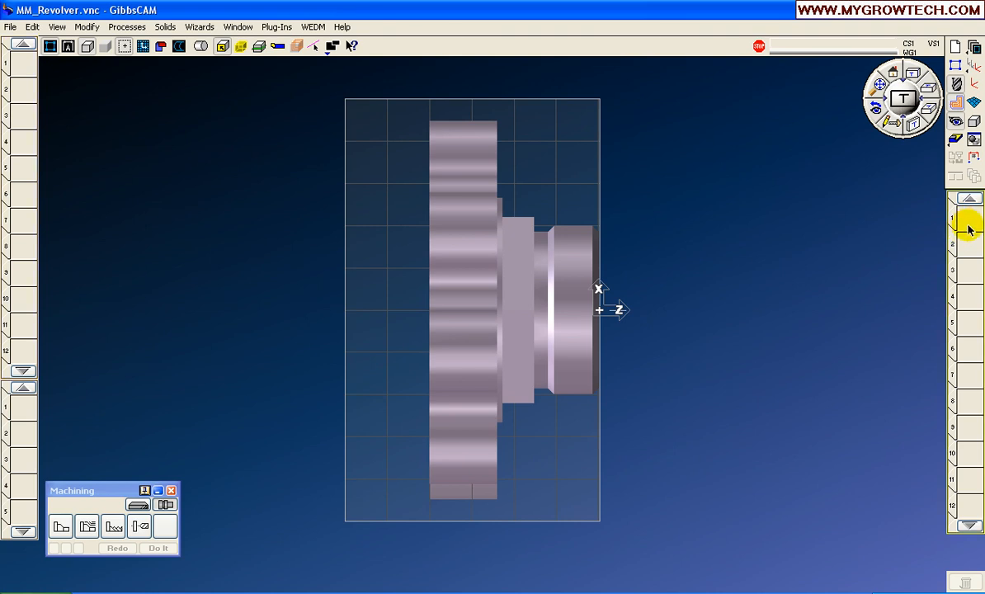
mouse_move(301, 478)
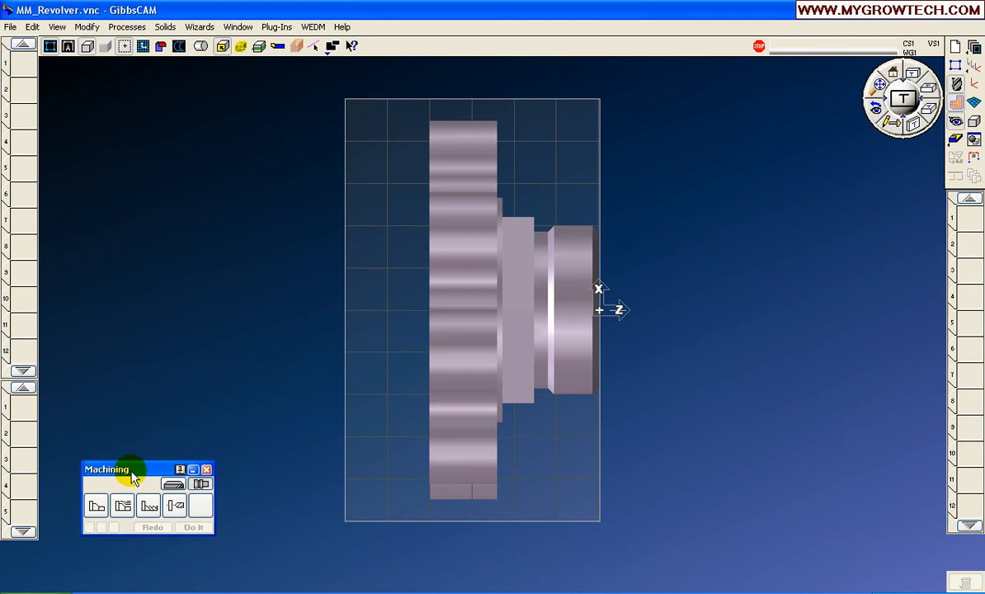
click(122, 505)
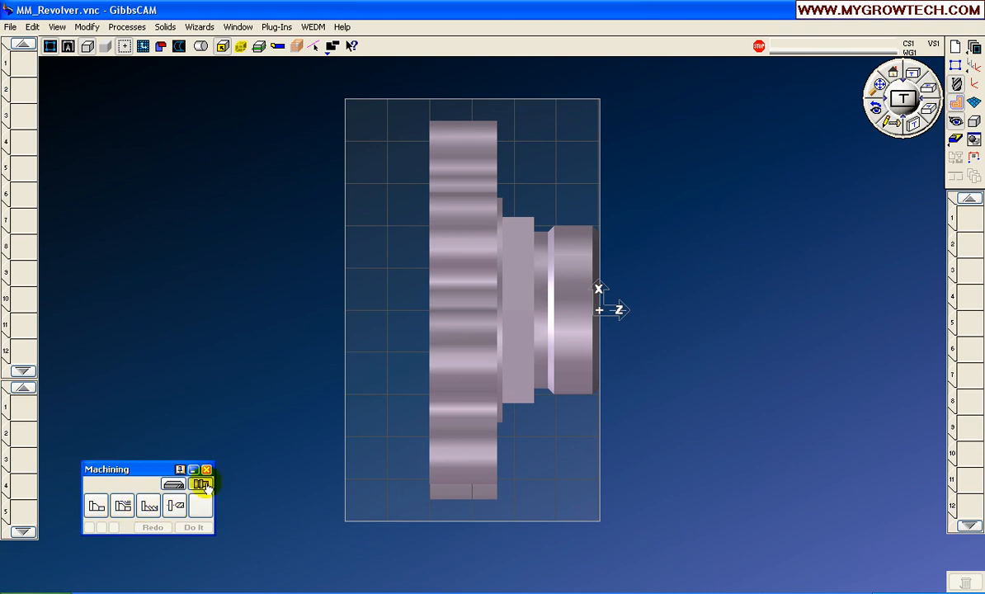
click(202, 484)
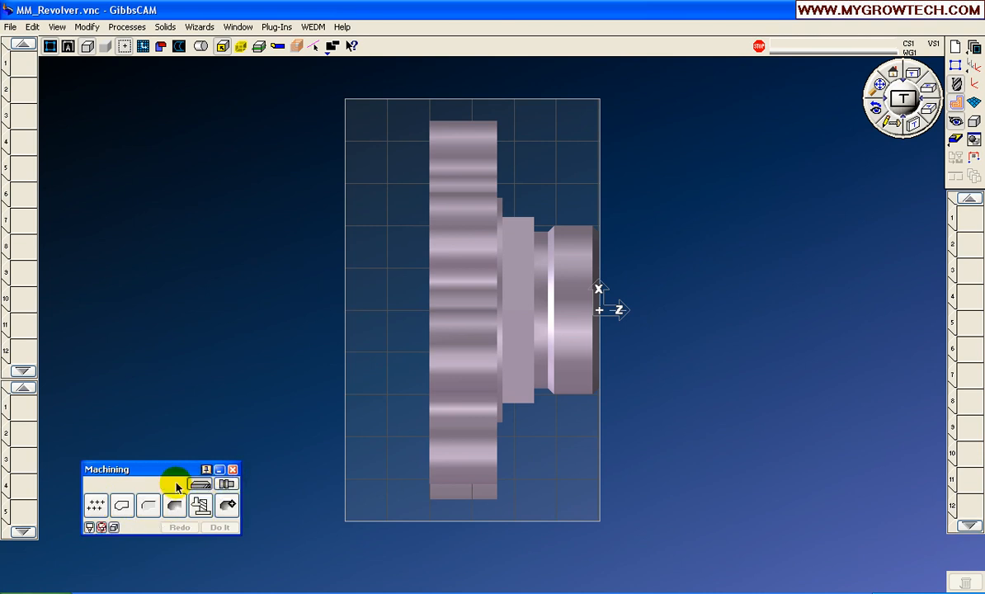
click(95, 504)
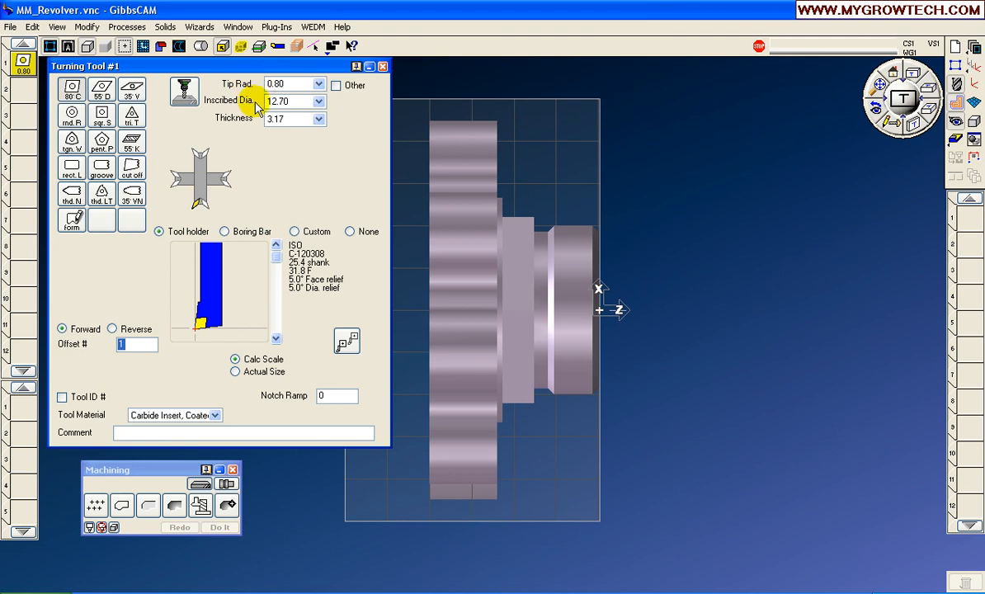
mouse_move(288, 156)
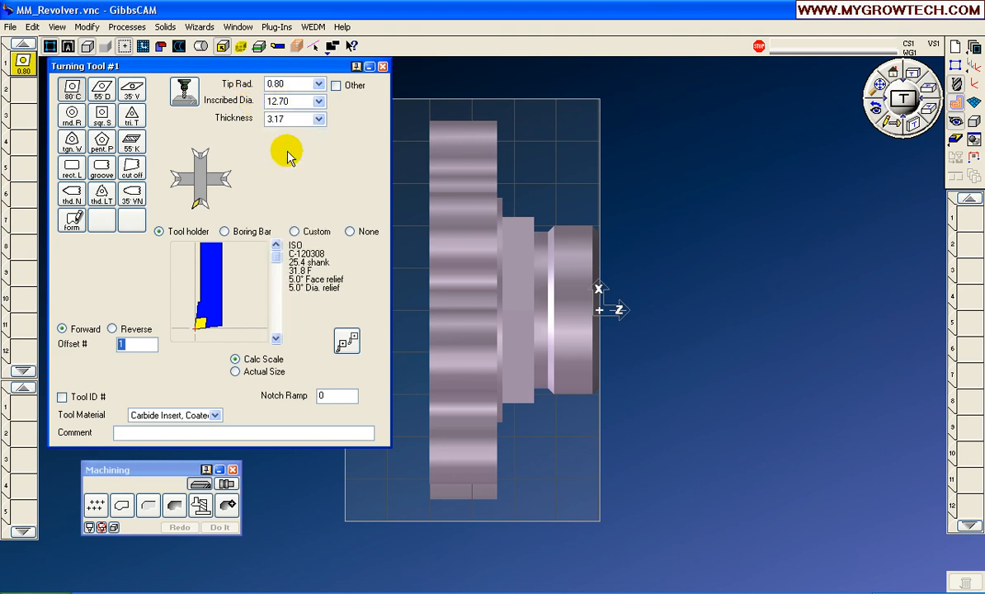
Give turning tool 1 a 4.76 insert thickness with the standard holder, then close it
click(318, 119)
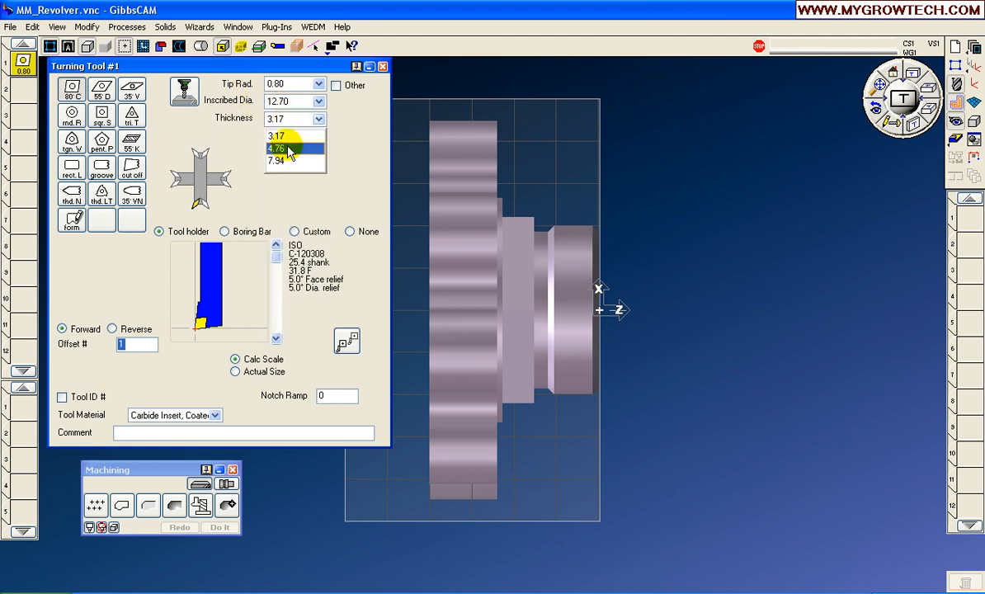
click(277, 149)
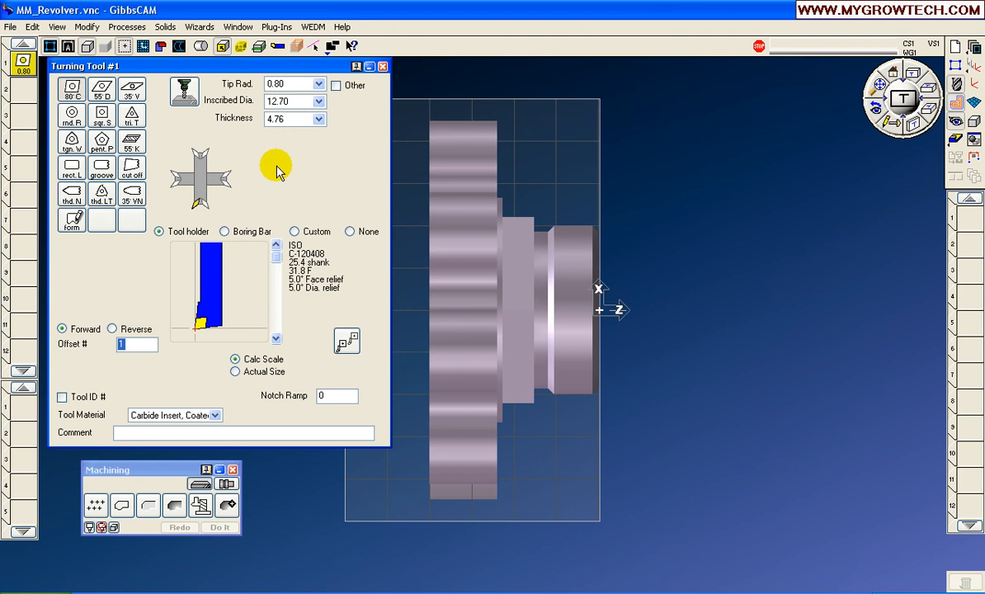
click(293, 230)
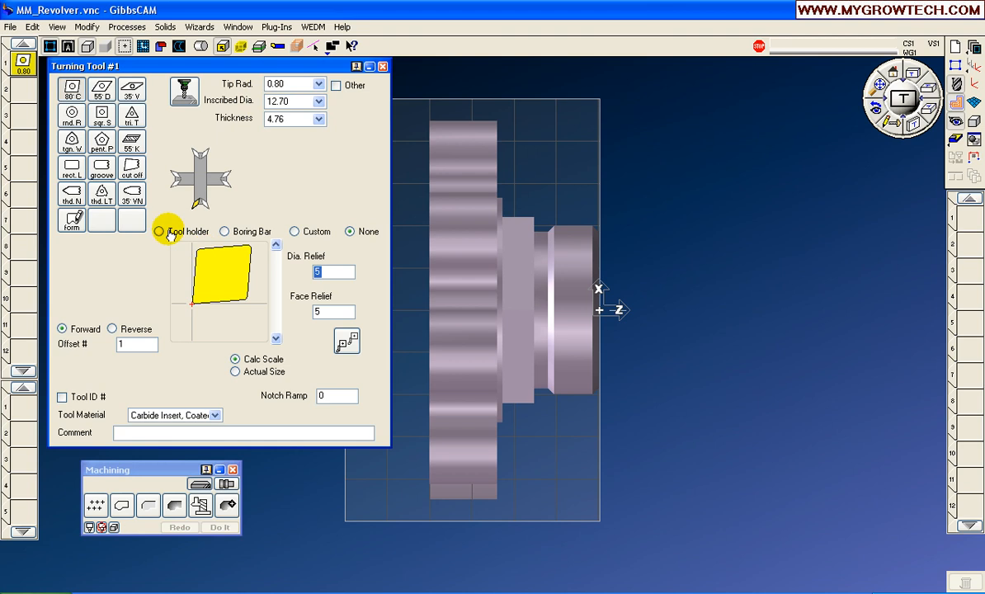
click(158, 231)
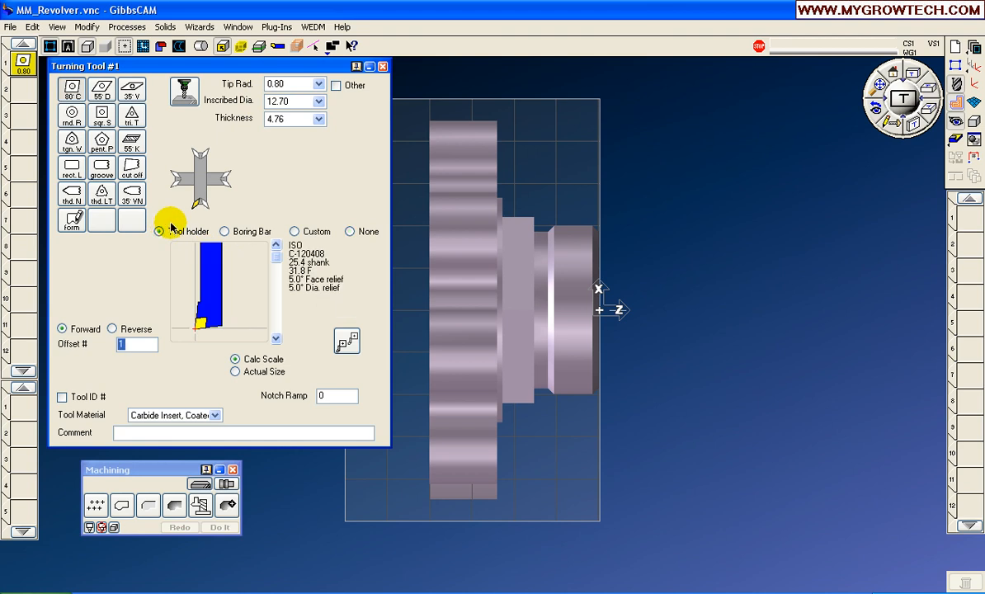
mouse_move(520, 263)
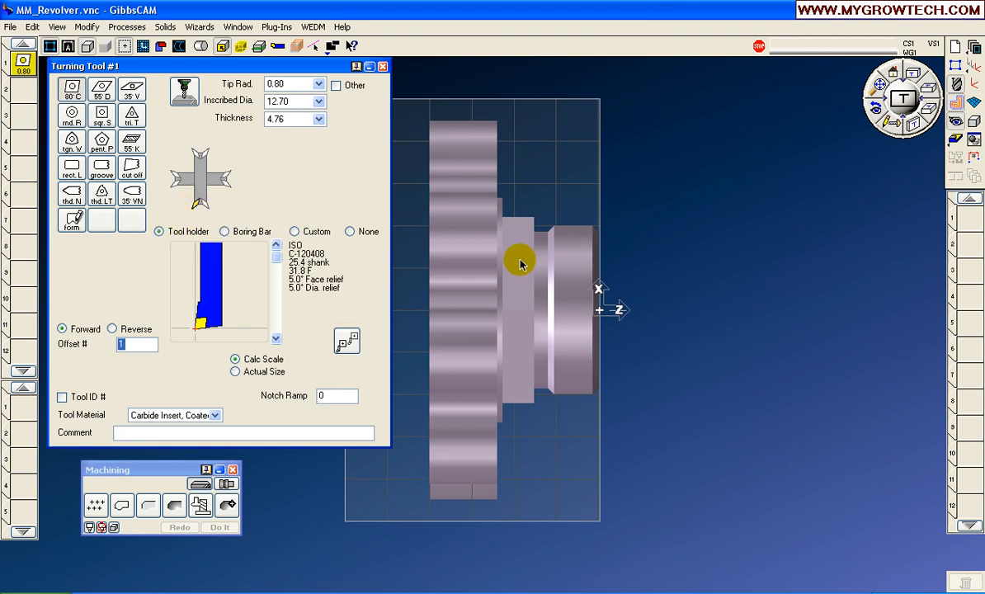
mouse_move(545, 213)
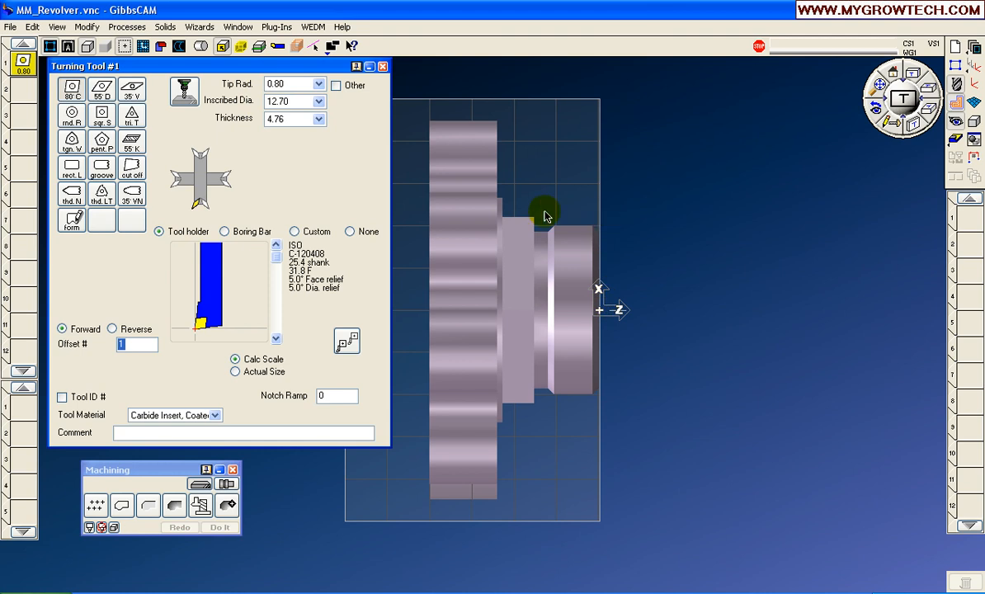
mouse_move(483, 114)
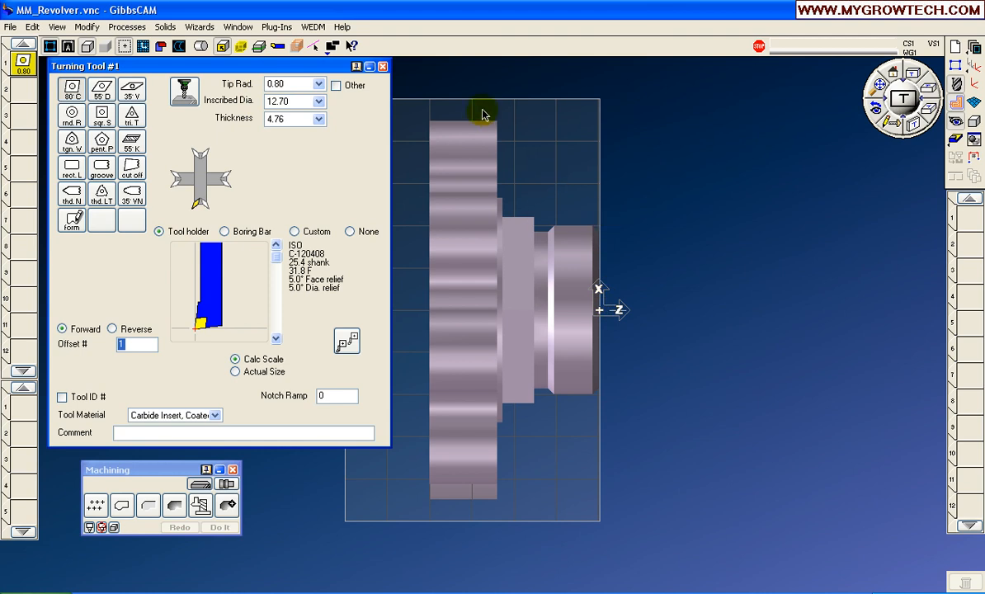
click(383, 66)
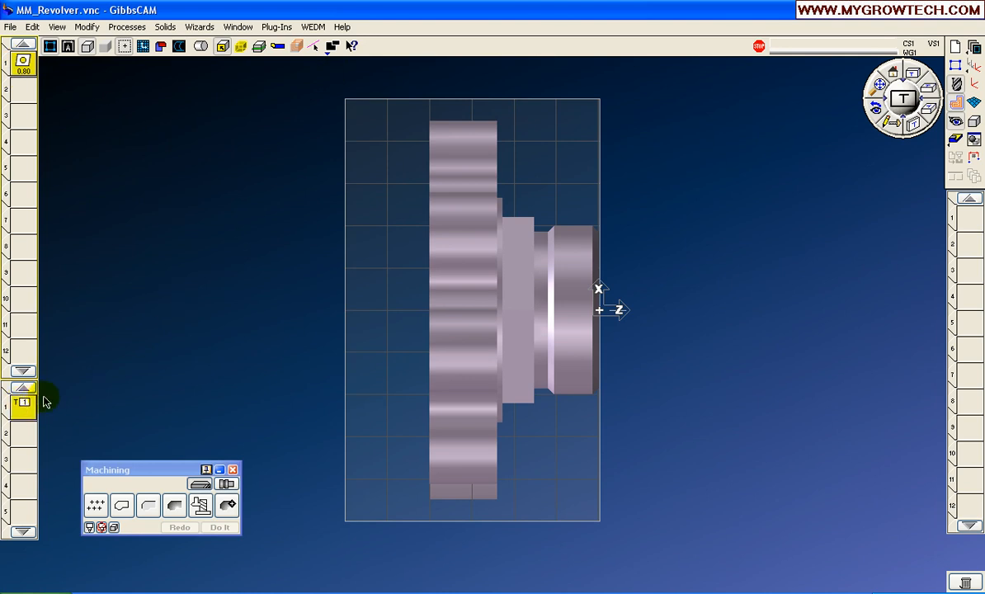
Switch the Machining palette back to turning processes
click(147, 504)
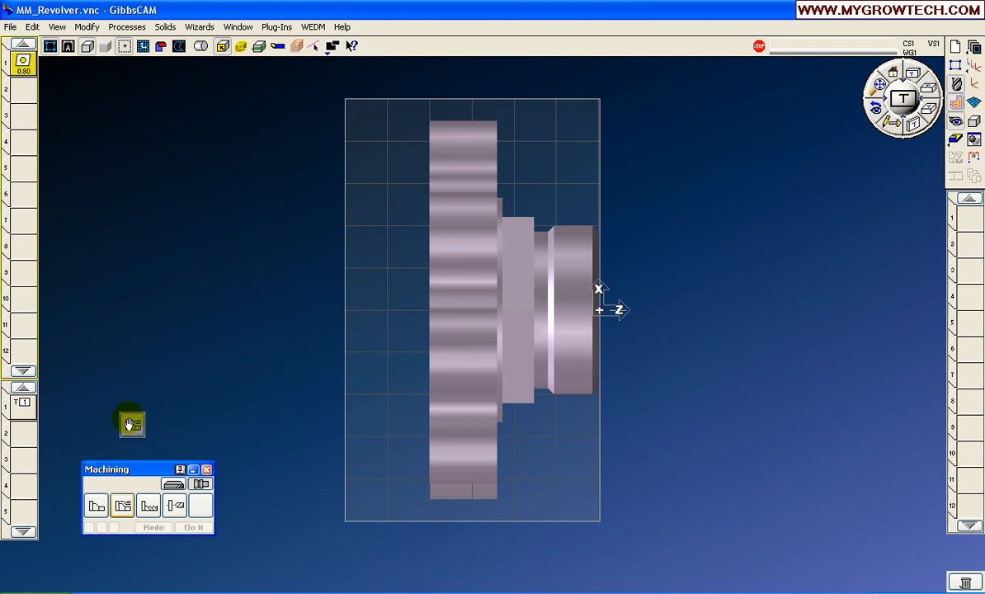
mouse_move(155, 414)
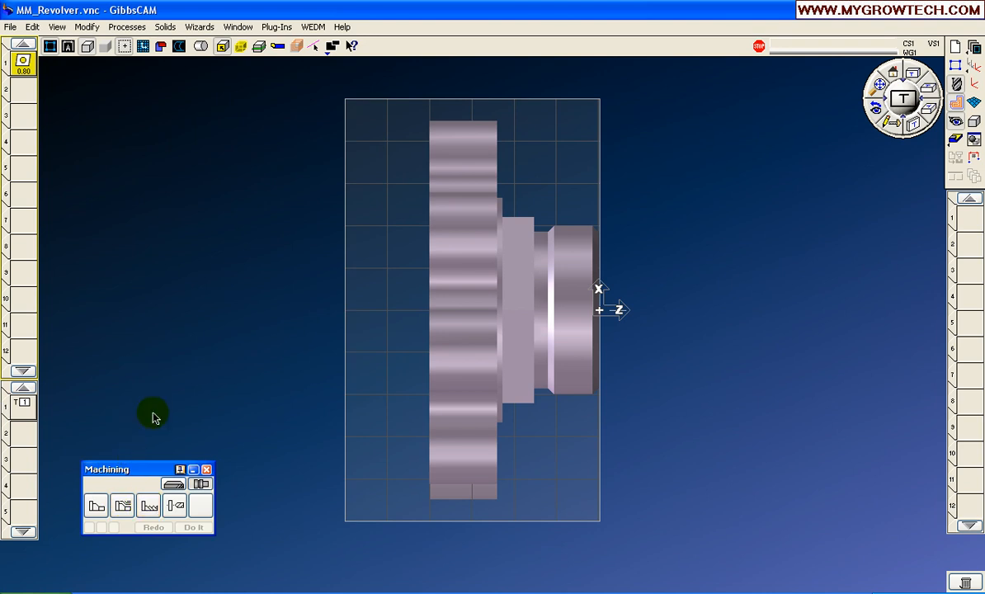
mouse_move(180, 403)
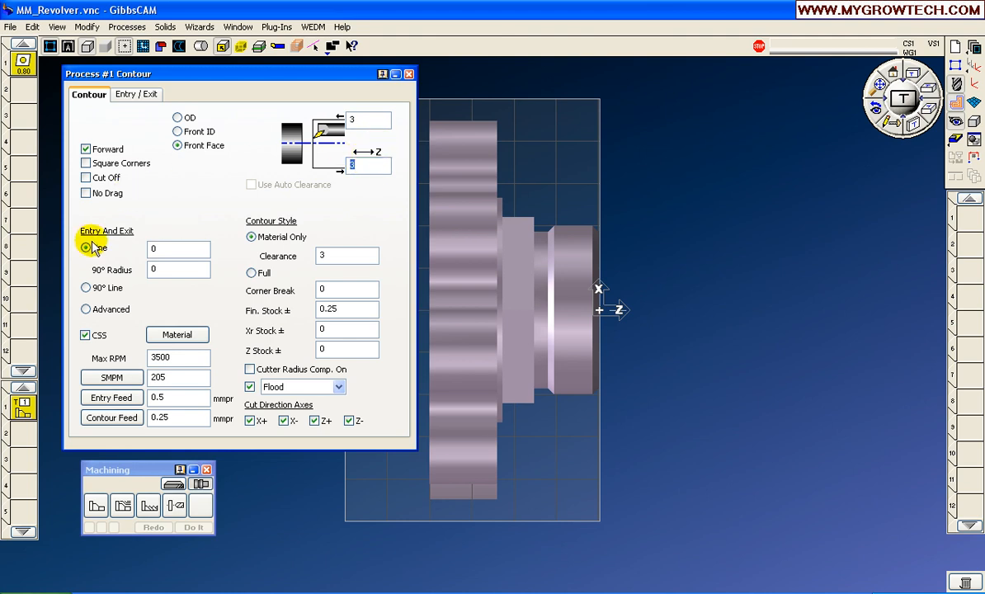
mouse_move(175, 270)
text(150)
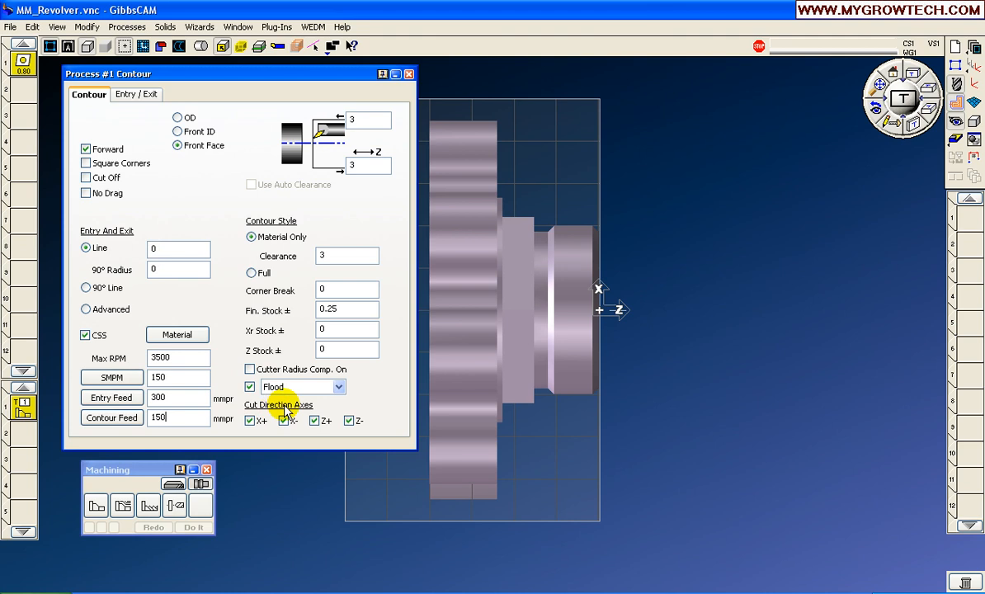
mouse_move(266, 237)
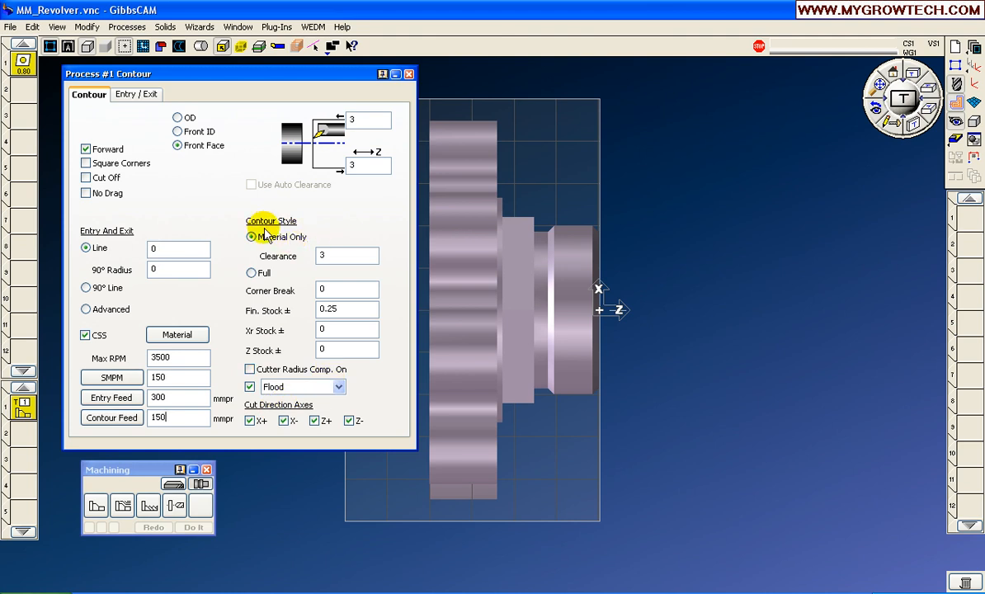
mouse_move(278, 264)
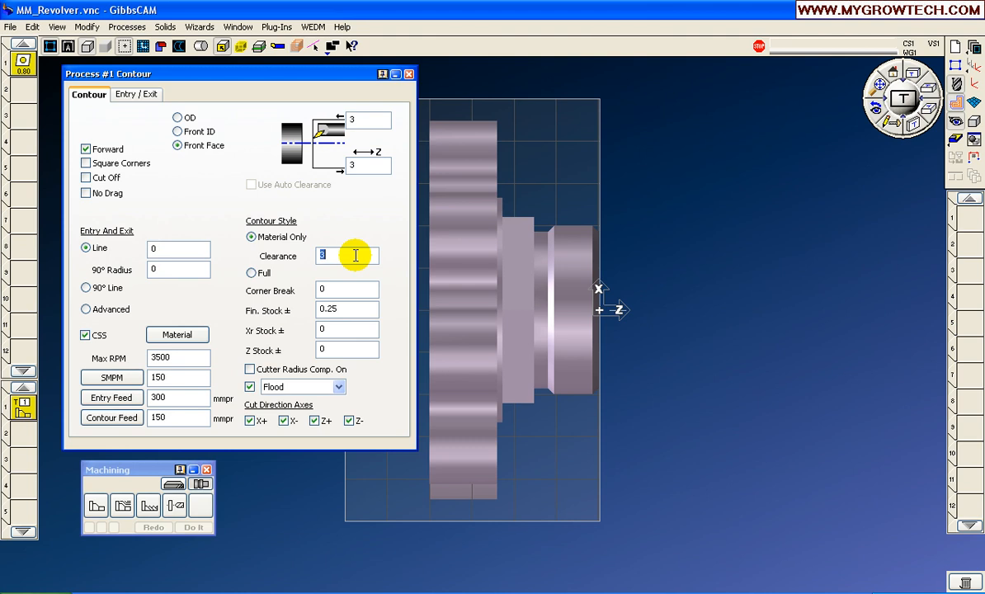
mouse_move(366, 224)
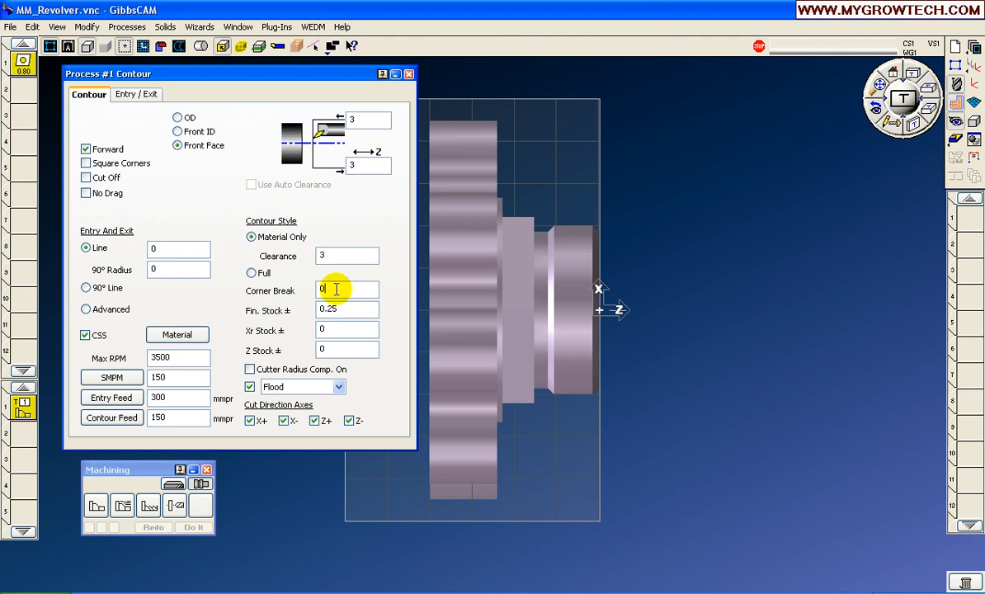
mouse_move(597, 293)
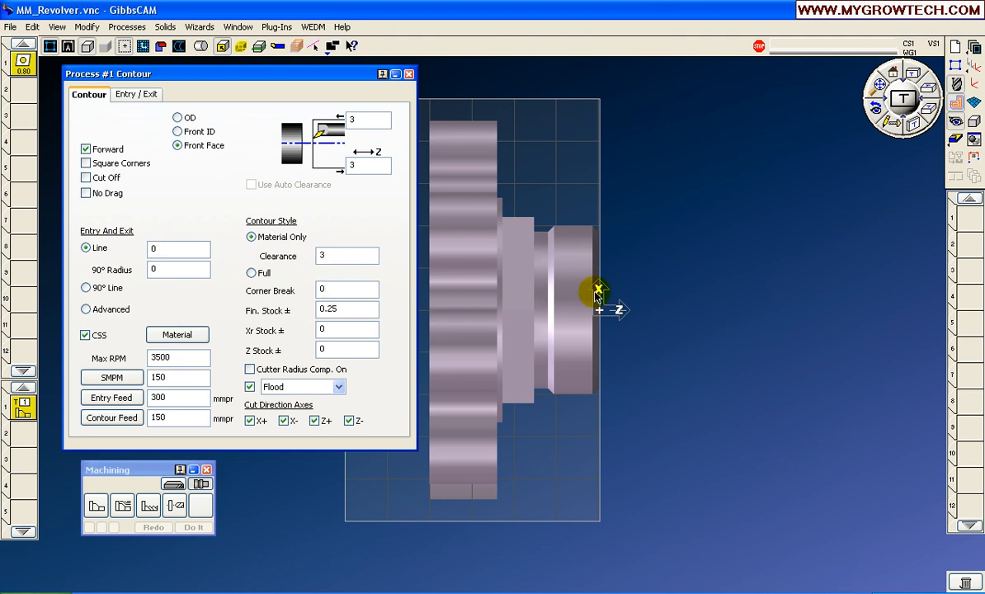
Select the finish stock value in the Process #1 front-face contour dialog
triple_click(346, 309)
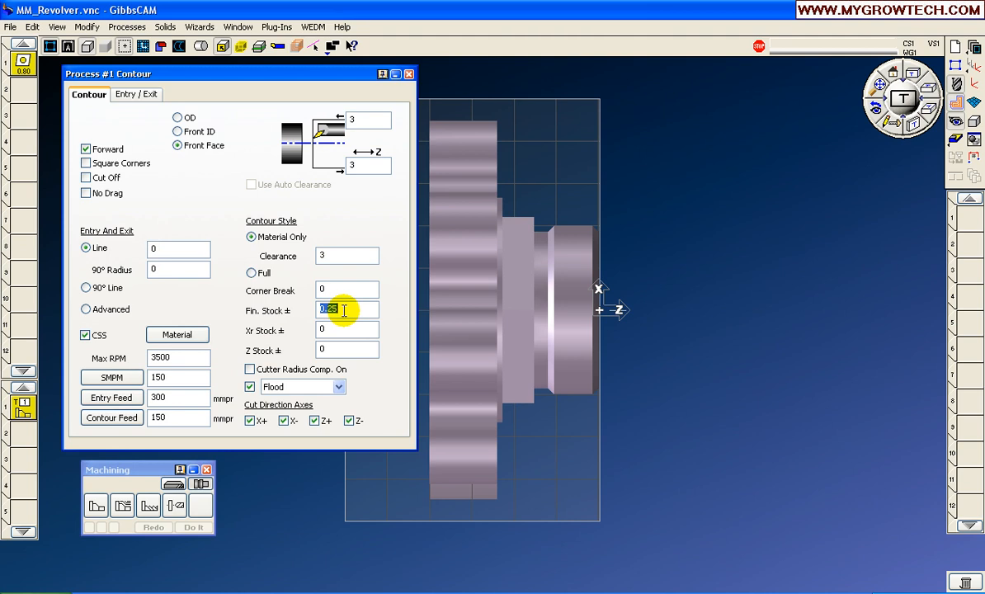
mouse_move(618, 285)
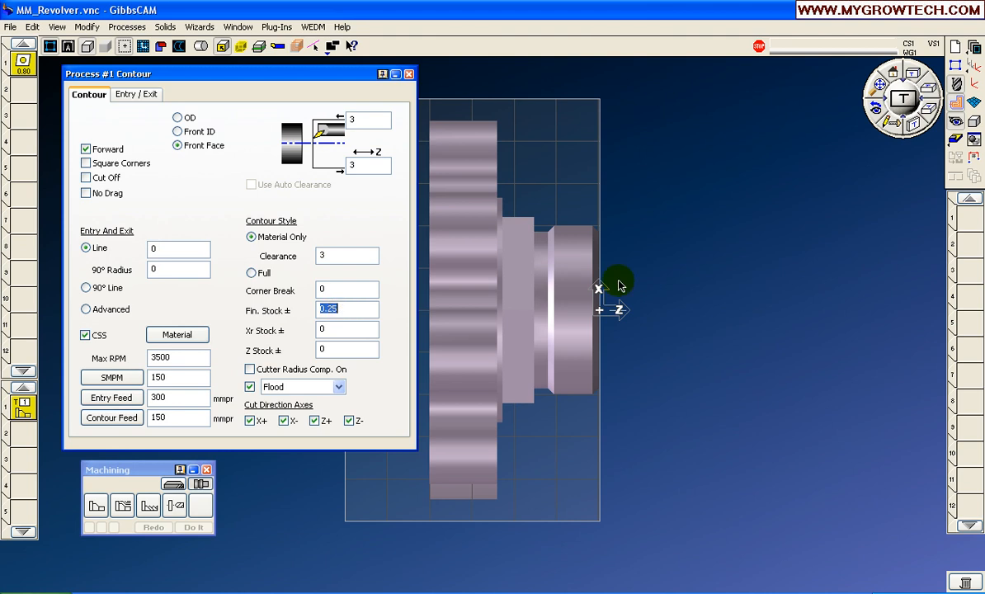
mouse_move(419, 84)
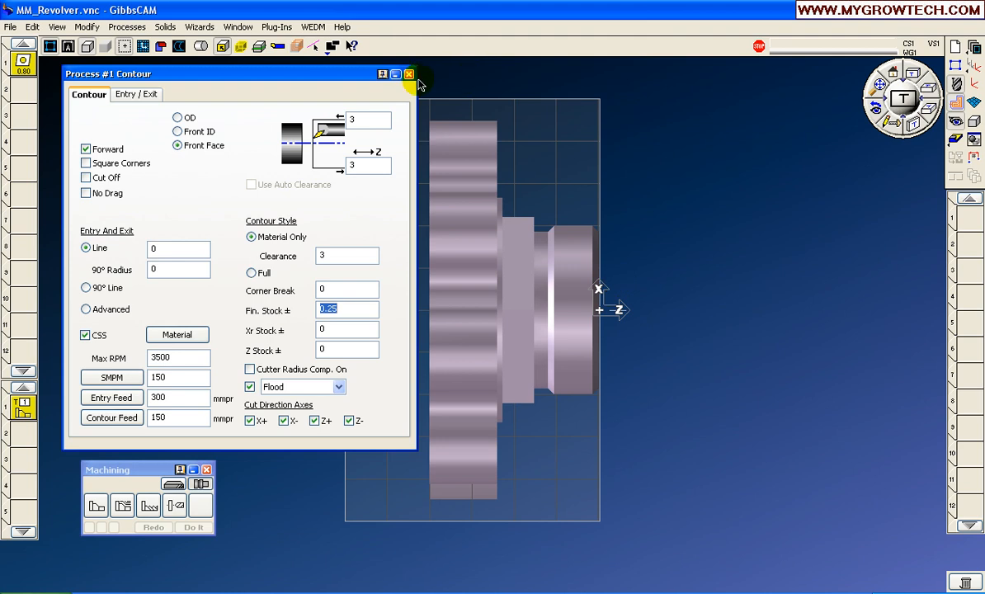
Close the process settings, switch to a flat side view and select the outer profile
click(409, 73)
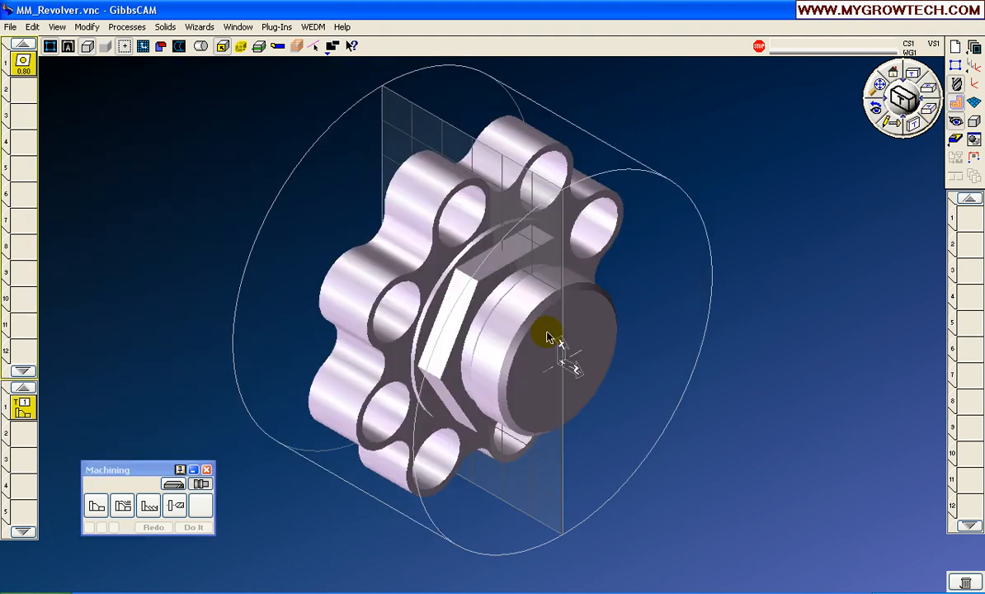
mouse_move(563, 338)
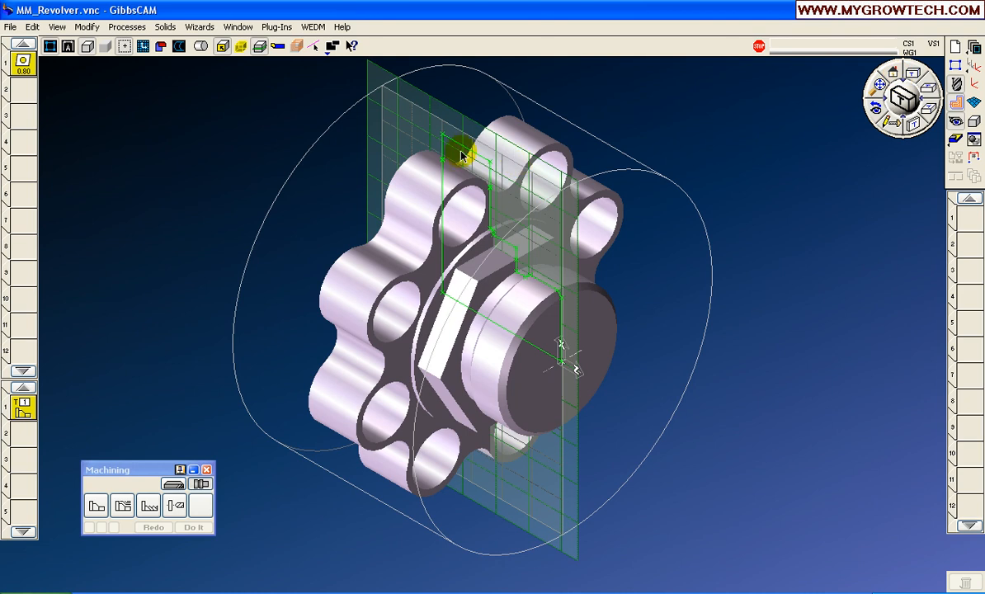
mouse_move(474, 162)
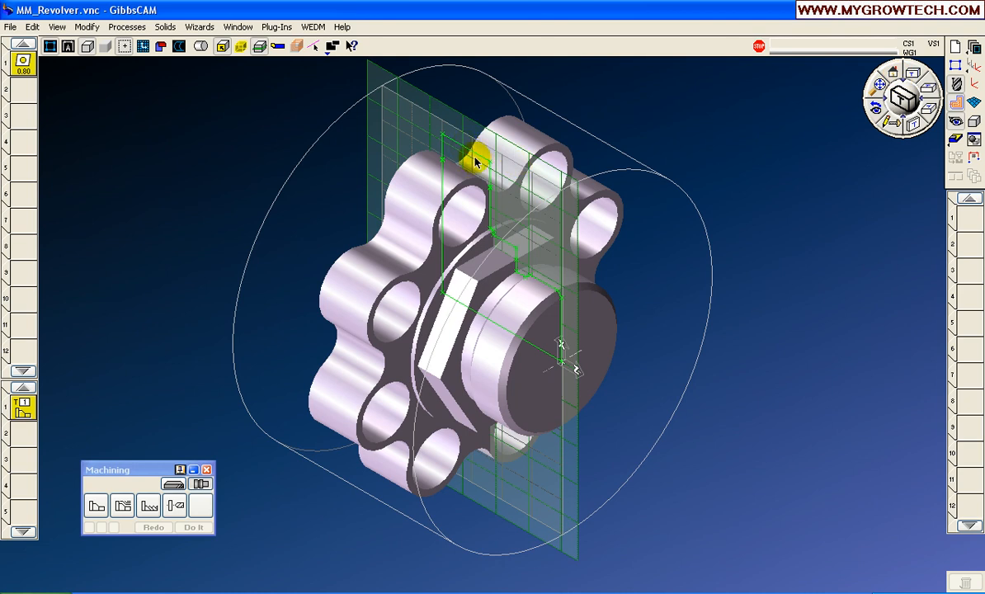
mouse_move(447, 188)
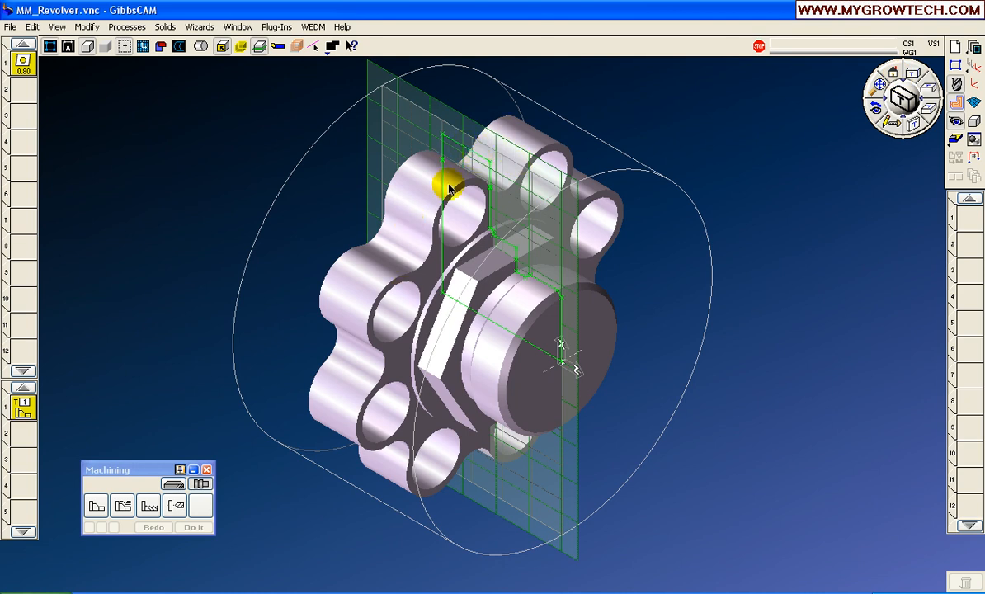
click(892, 76)
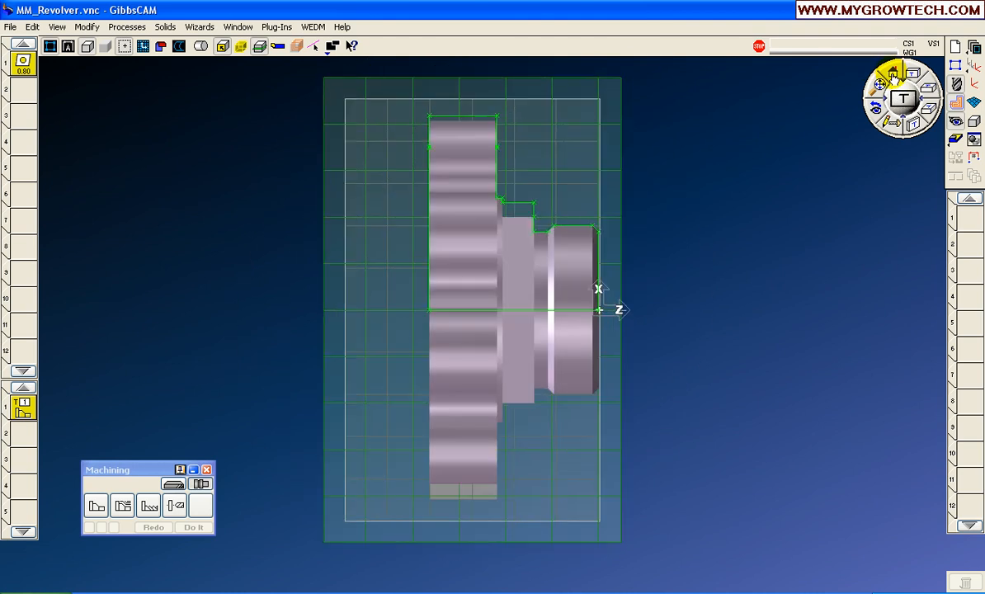
mouse_move(607, 260)
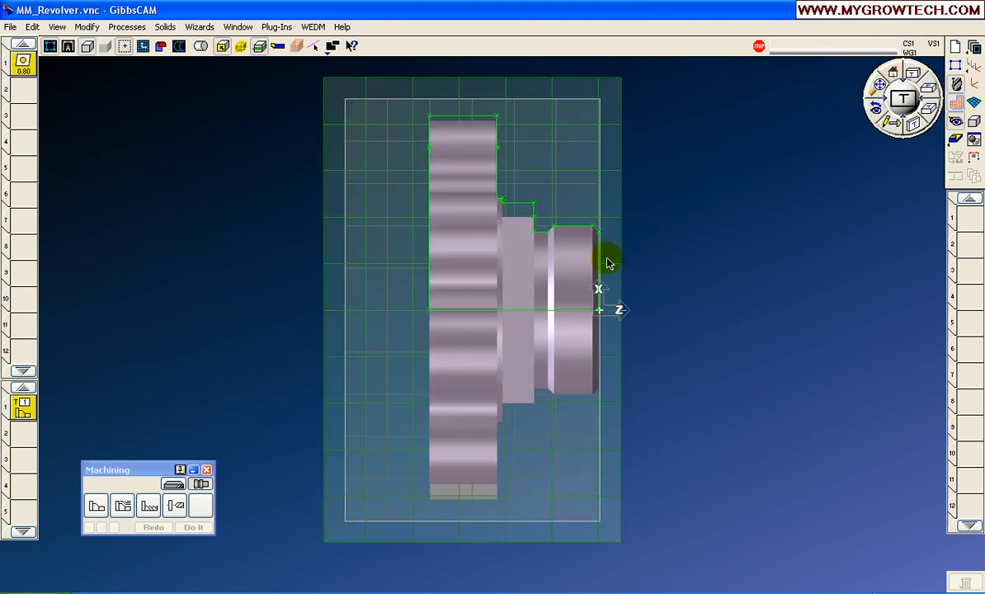
click(597, 255)
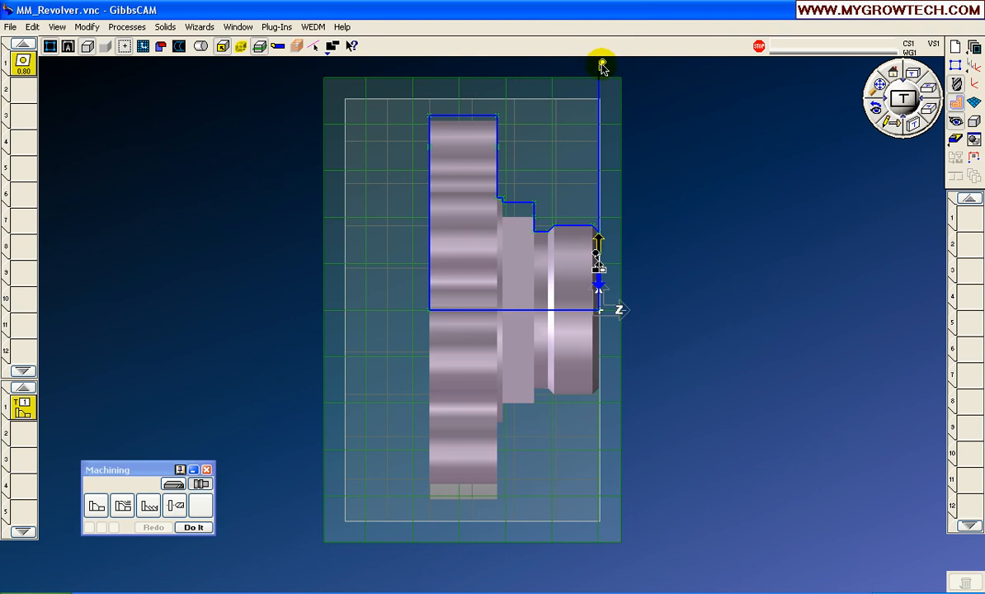
Bring up the contour start-point options to choose Single Feature Cut
right_click(601, 64)
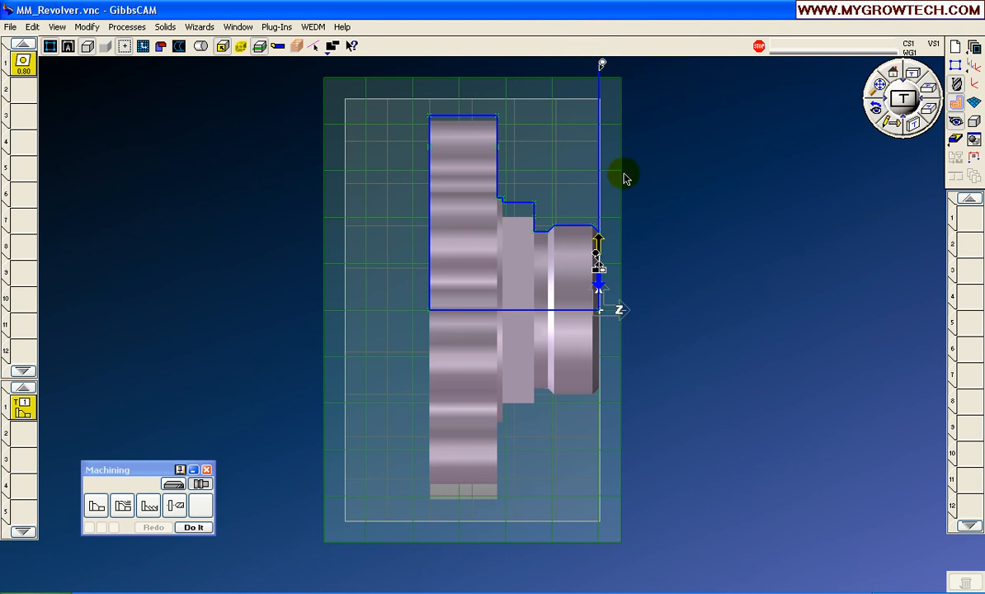
mouse_move(575, 229)
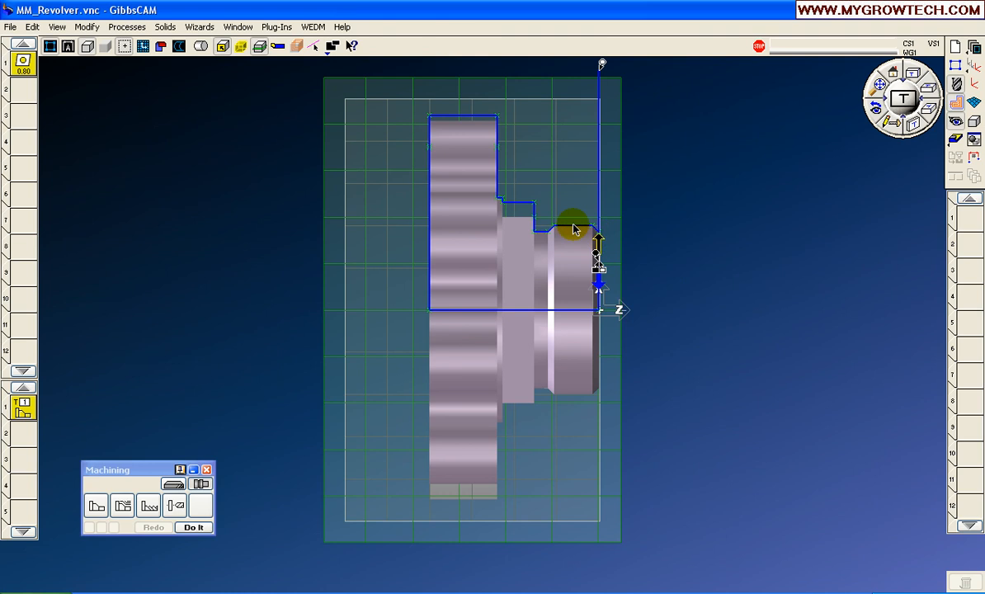
mouse_move(433, 299)
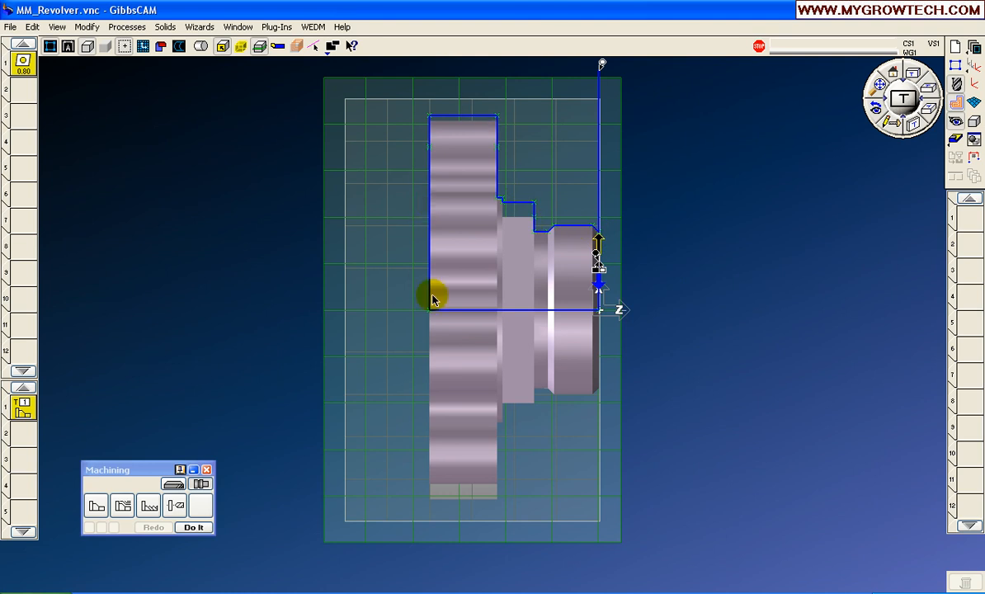
mouse_move(587, 321)
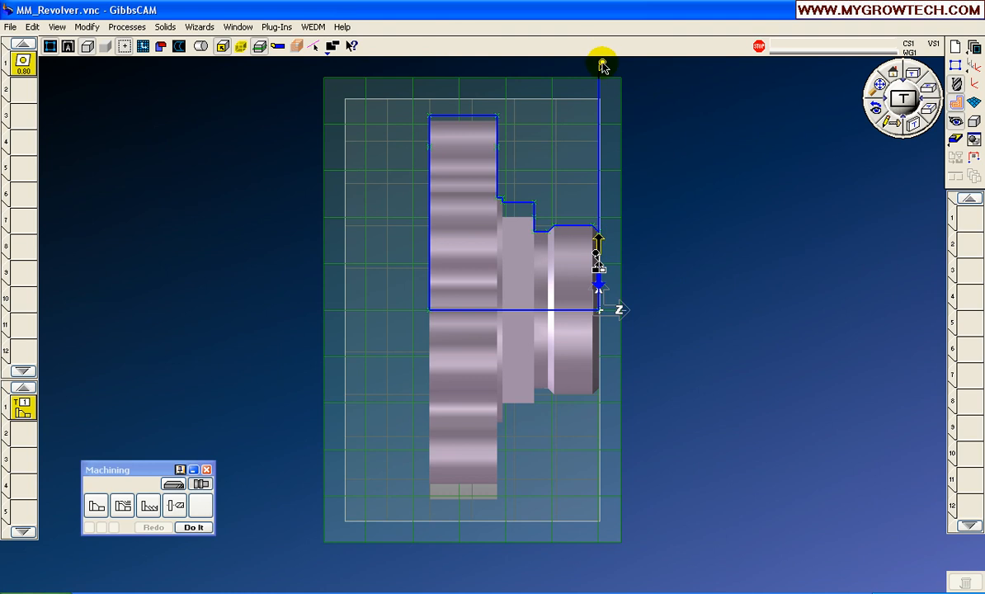
right_click(600, 66)
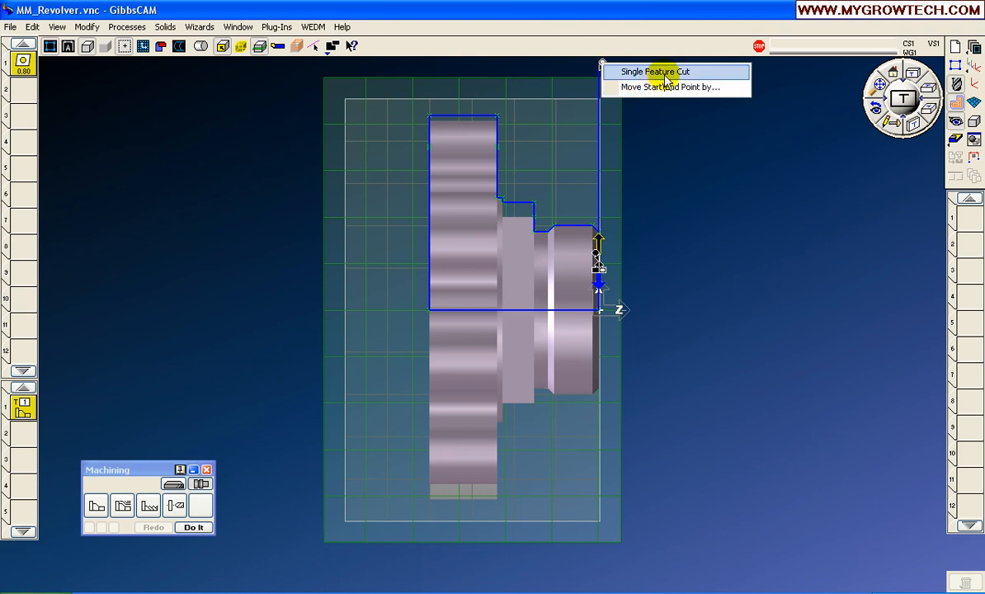
mouse_move(695, 79)
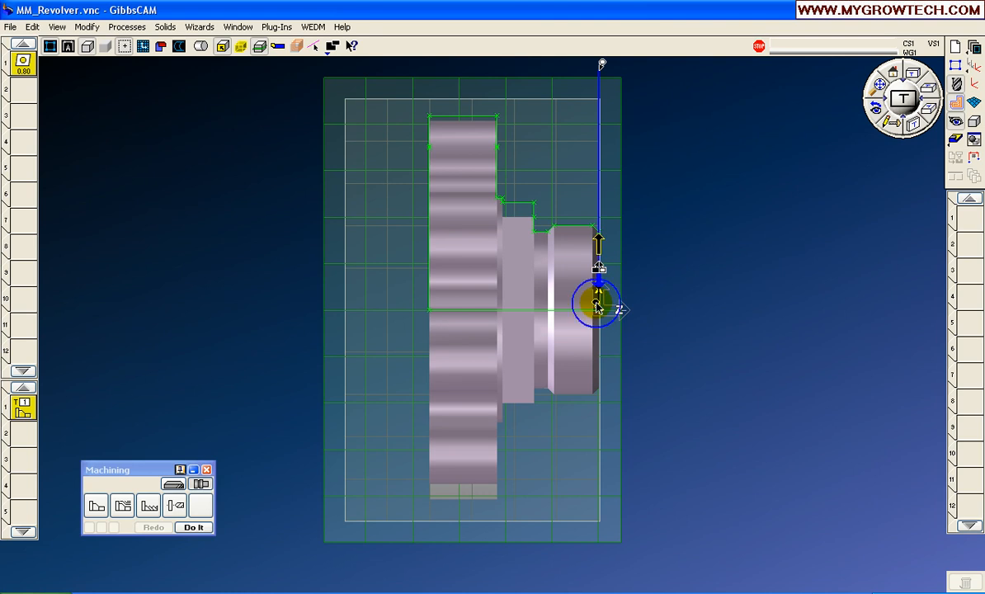
Leave the front-face end point unchanged and generate the facing toolpath as operation 1
right_click(595, 307)
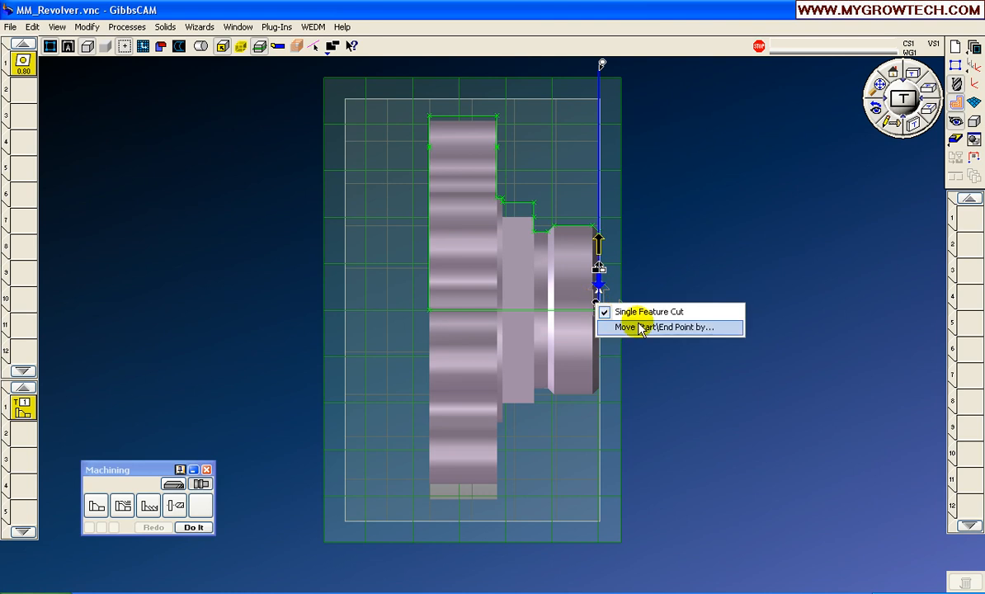
click(663, 328)
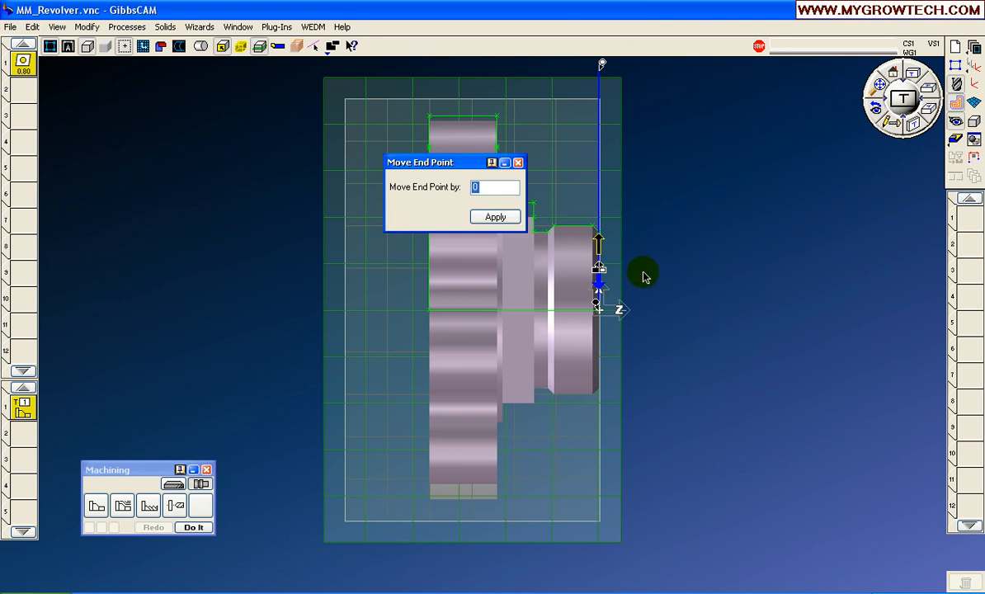
mouse_move(515, 175)
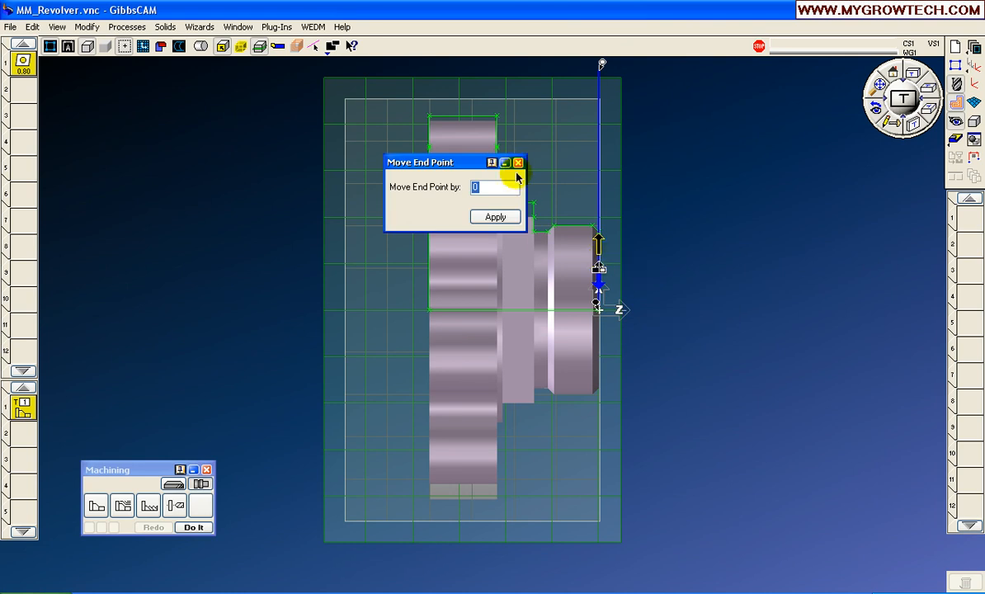
click(495, 216)
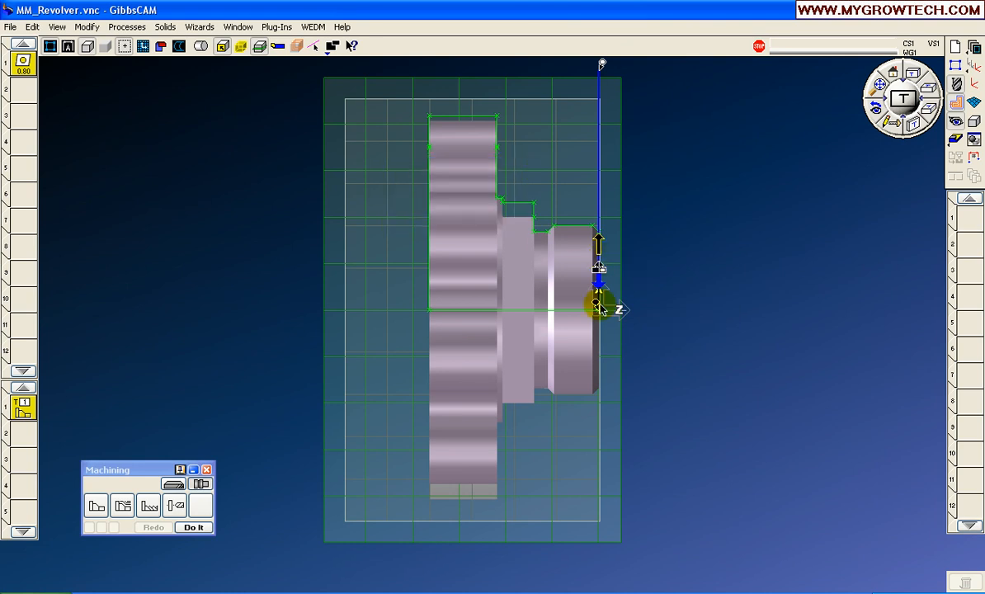
click(194, 527)
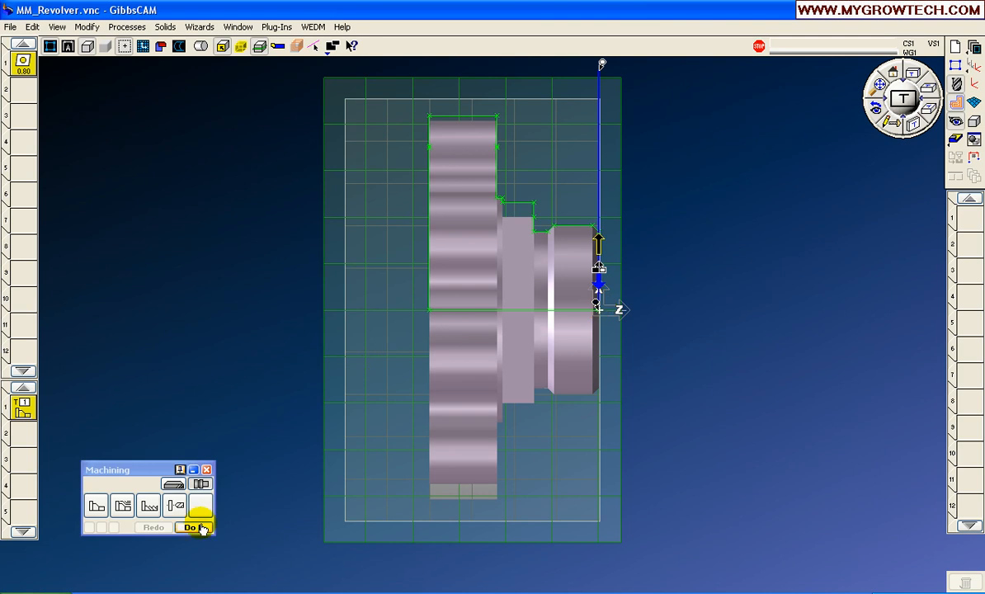
click(194, 527)
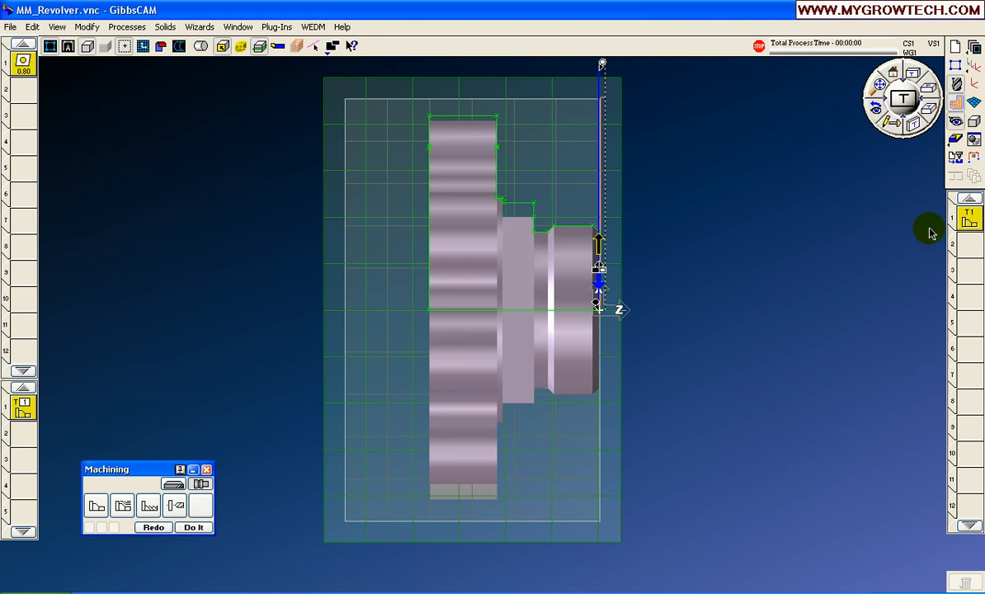
mouse_move(908, 223)
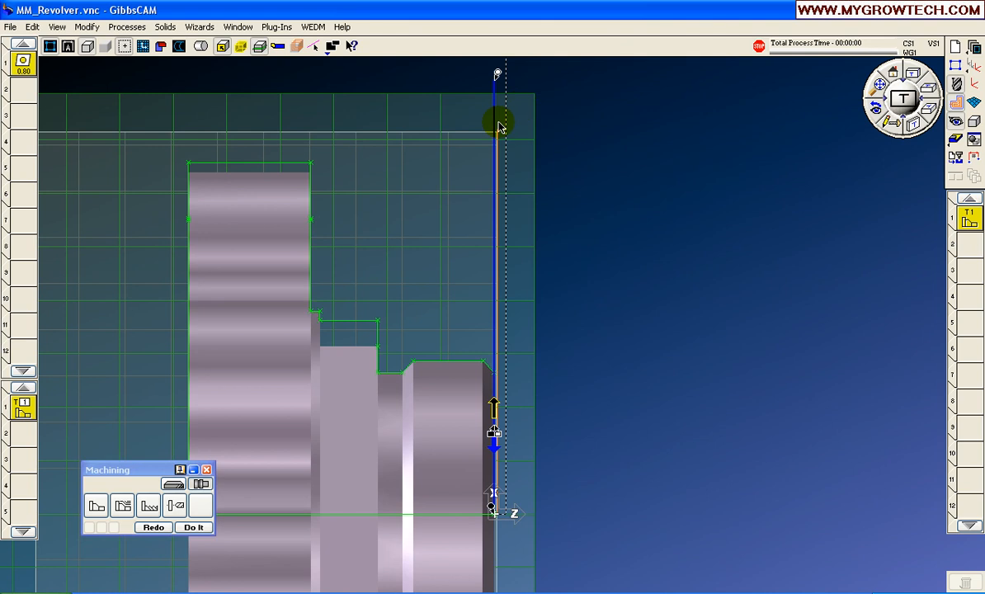
mouse_move(497, 136)
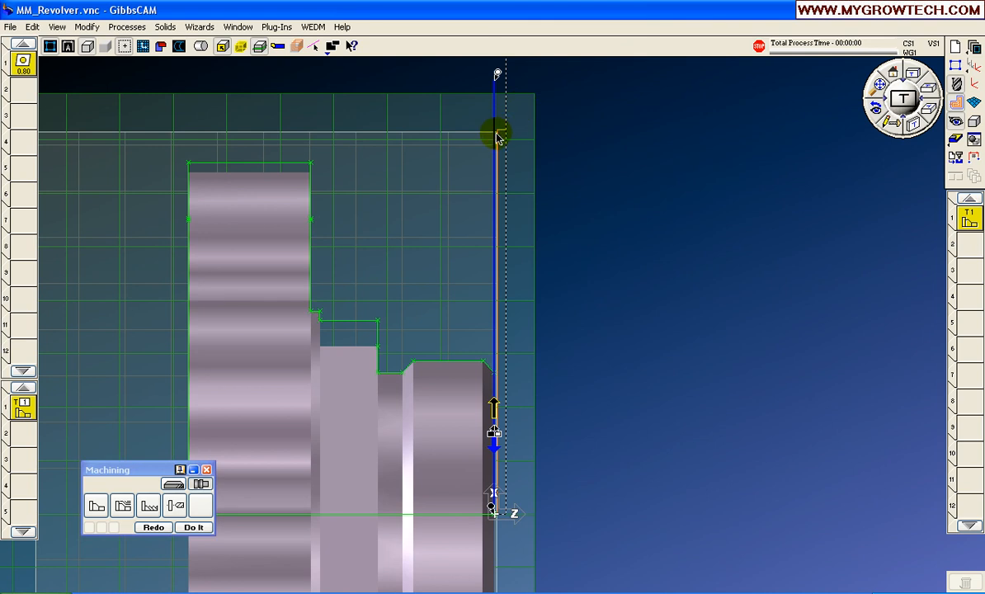
mouse_move(491, 427)
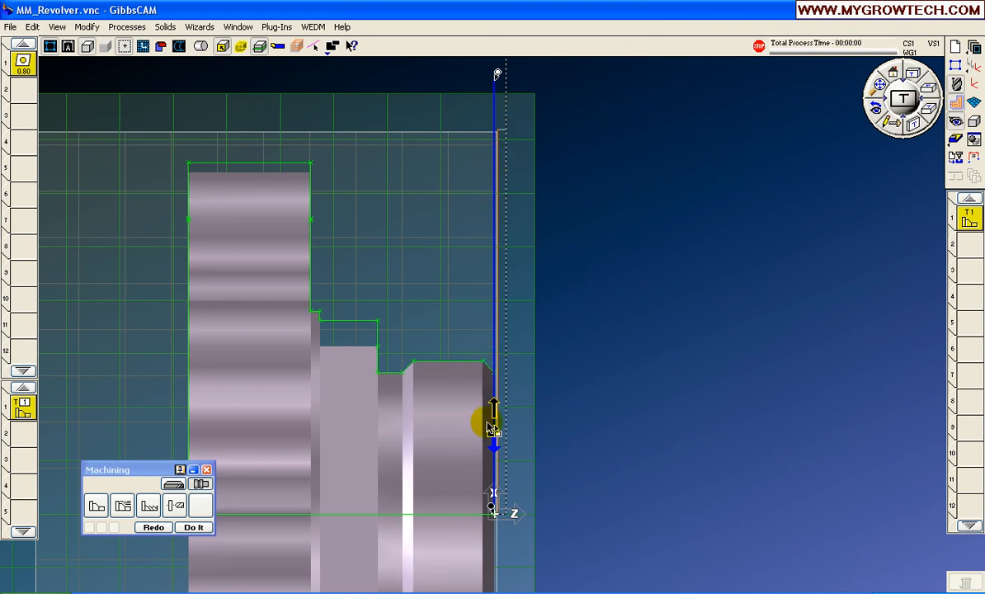
mouse_move(519, 189)
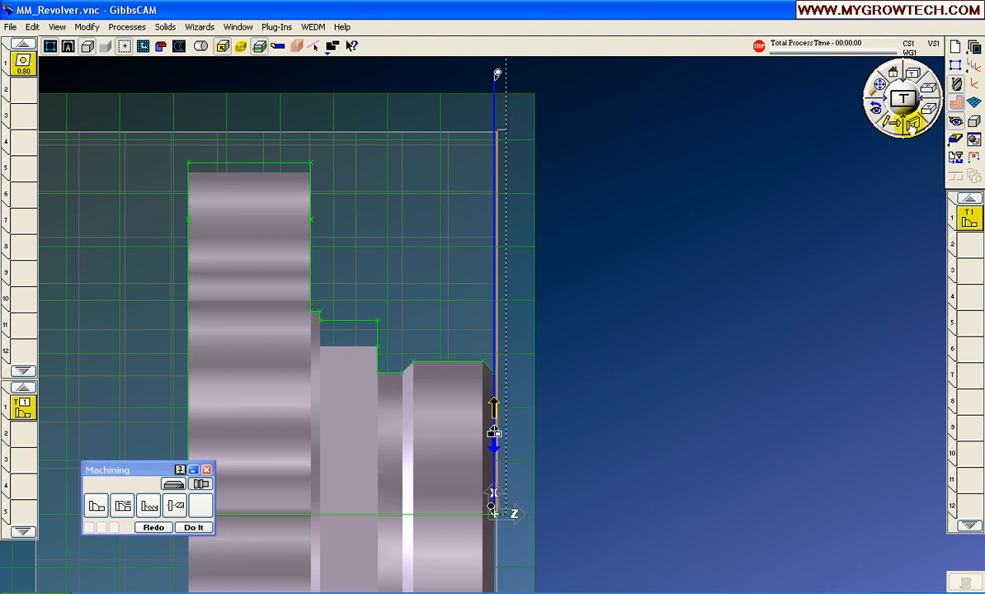
Load the Revolver '02) Rgh OD.PRC' process, adding Turning Tool #1 with 0.80 tip radius
click(929, 114)
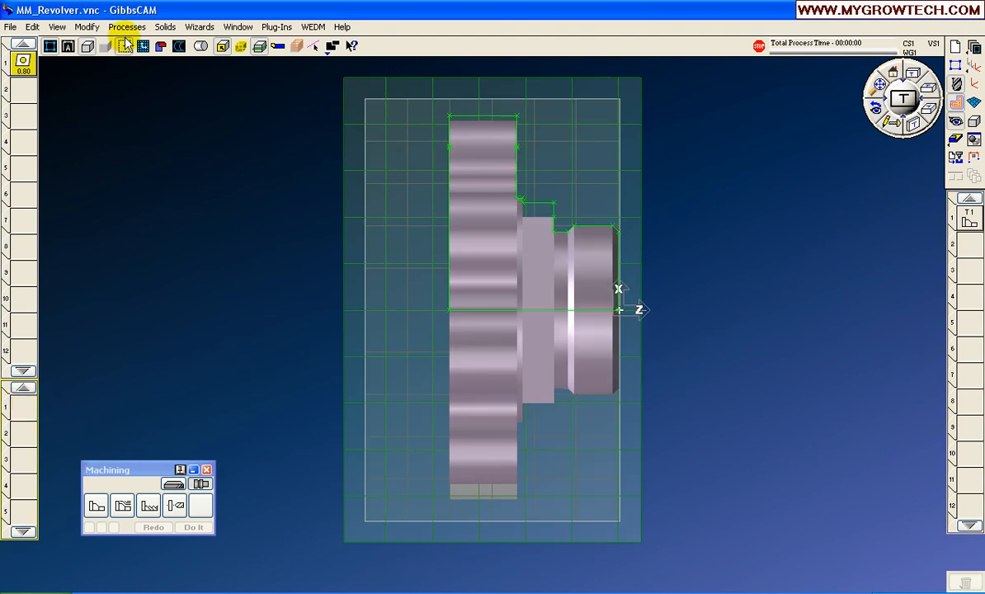
click(126, 27)
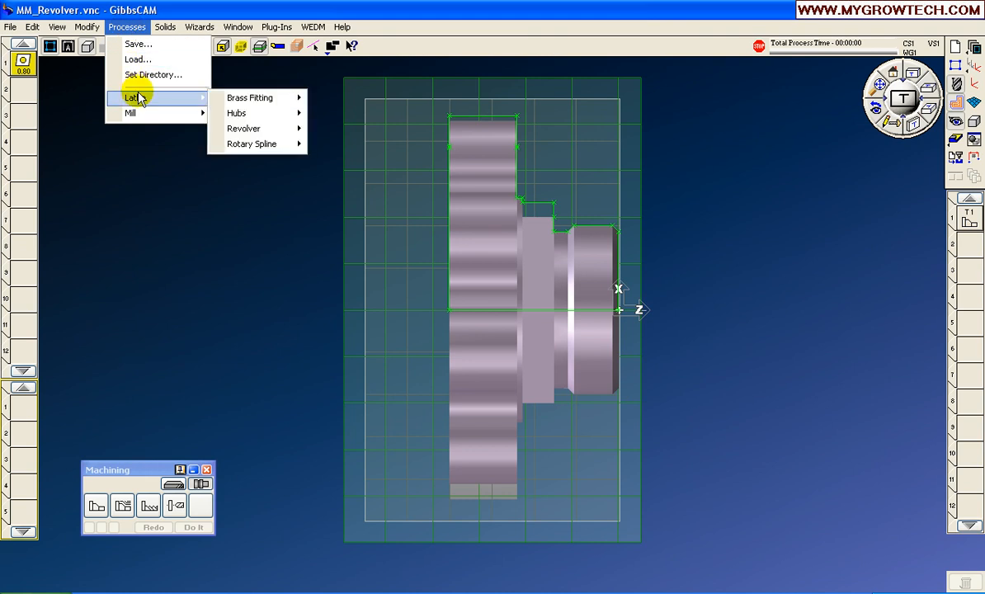
mouse_move(237, 113)
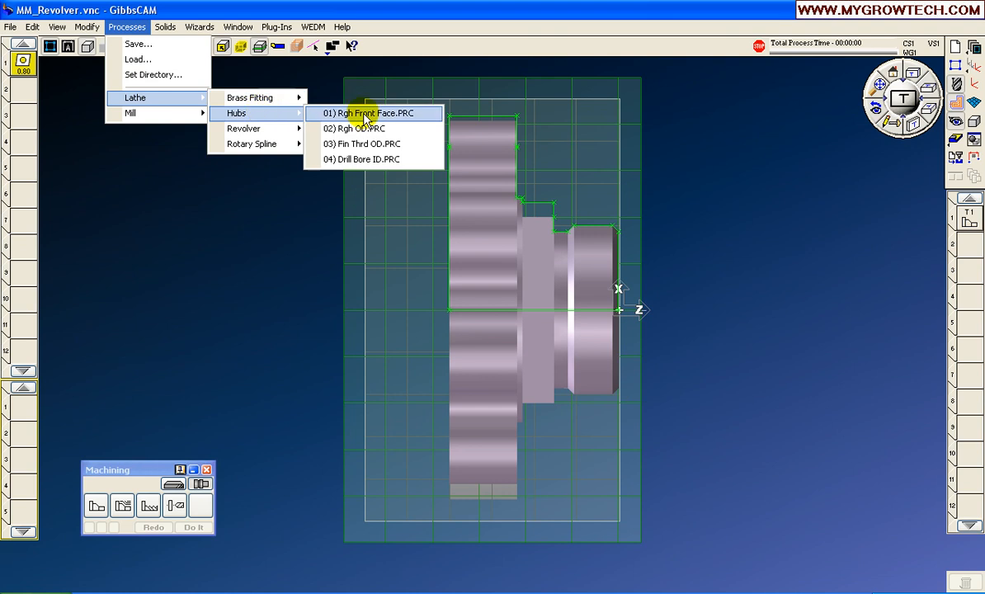
mouse_move(365, 128)
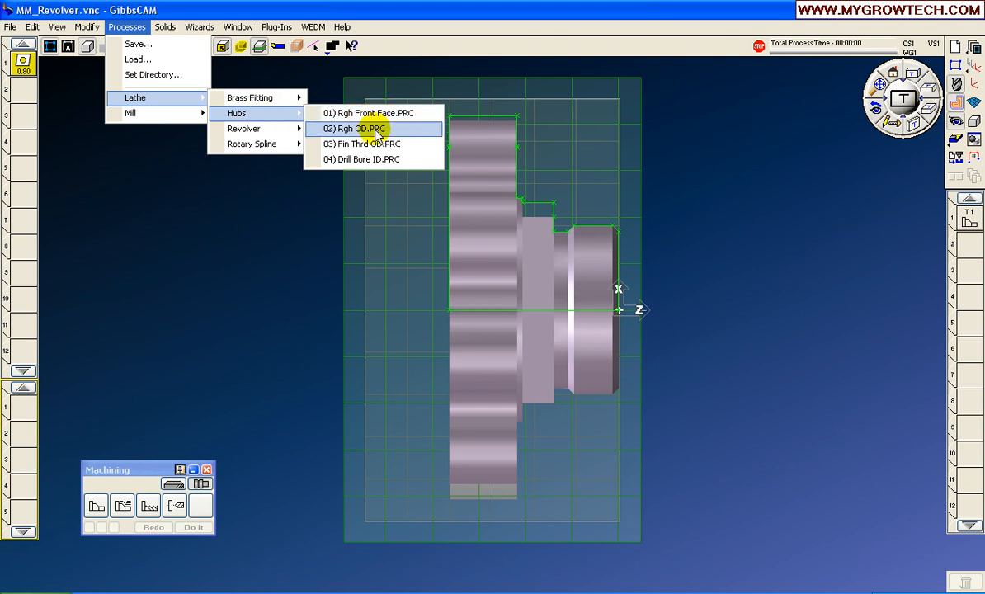
mouse_move(243, 128)
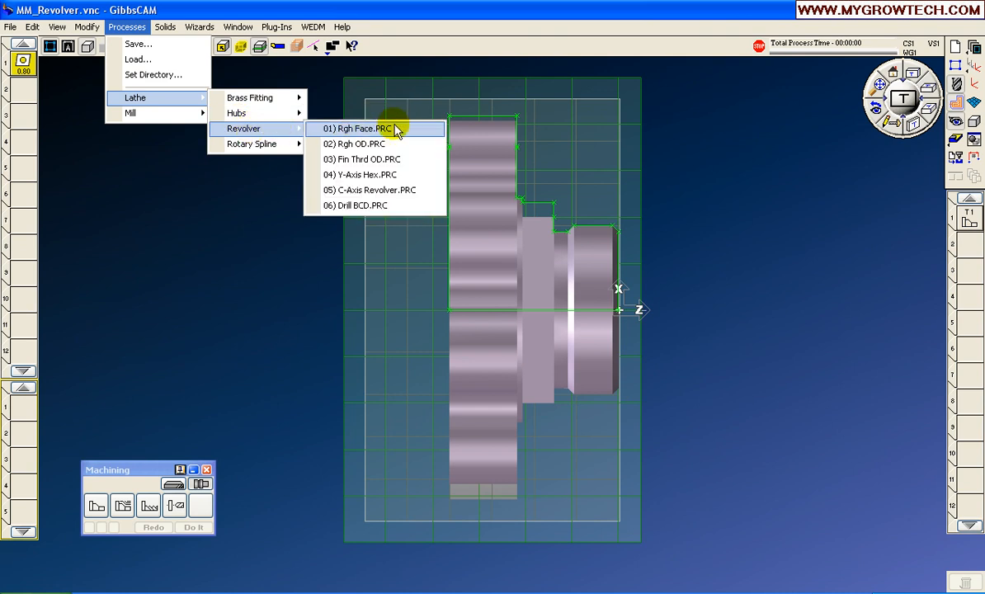
mouse_move(375, 144)
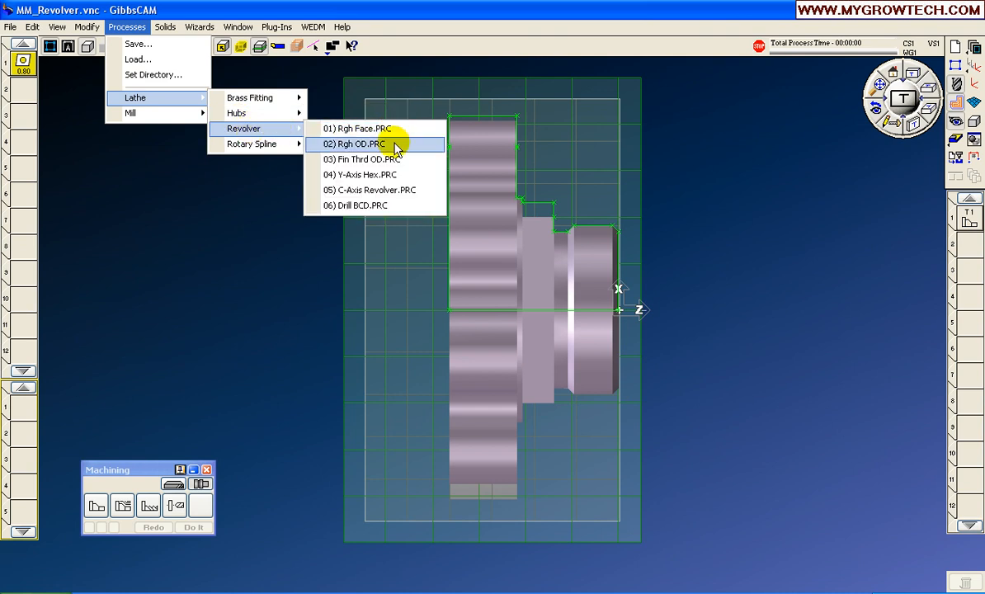
click(351, 144)
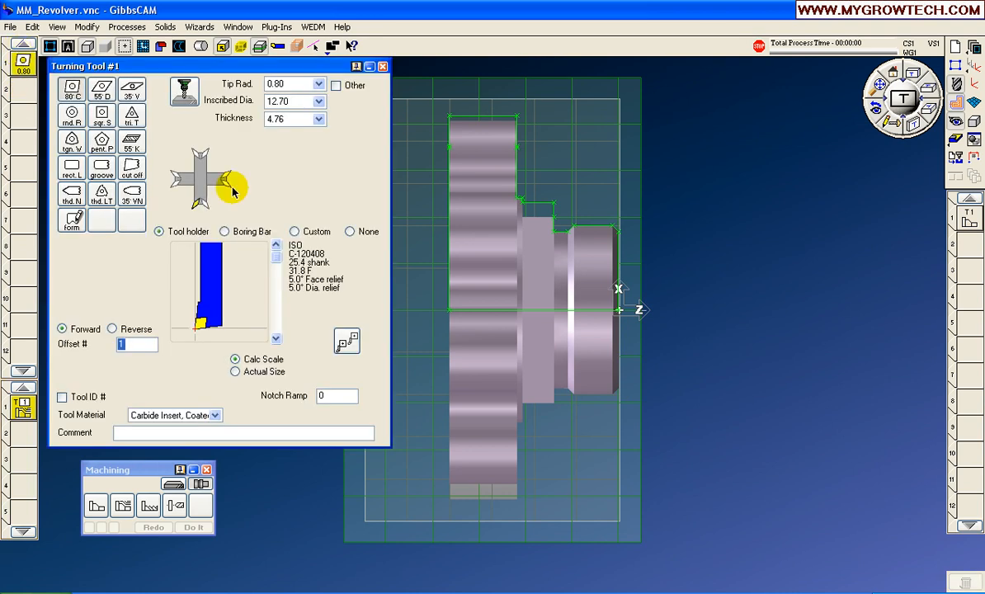
mouse_move(377, 91)
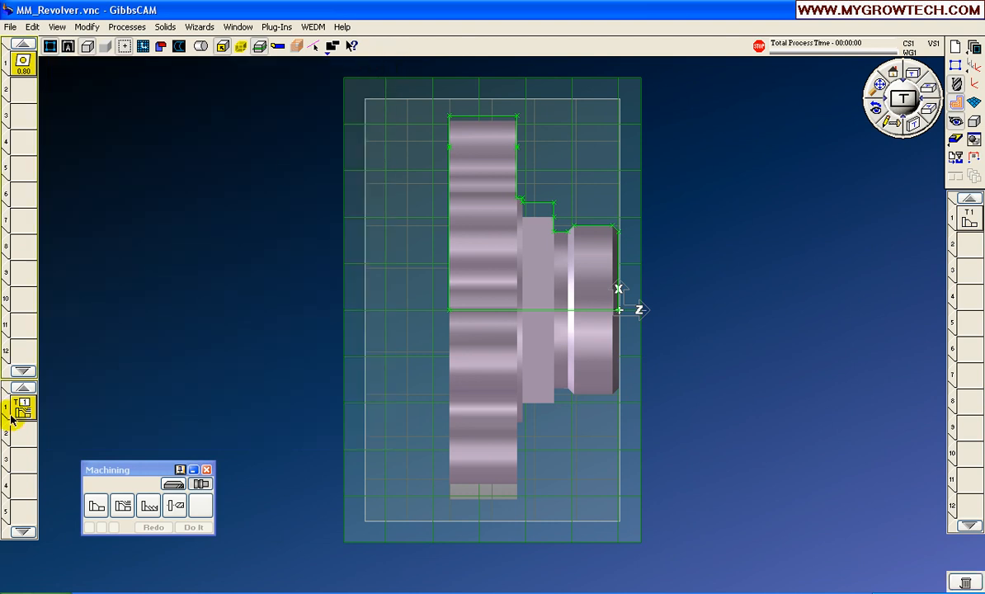
Set roughing to cut depth 3, finish stock 0.4, entry feed 150, contour feed 250
click(96, 505)
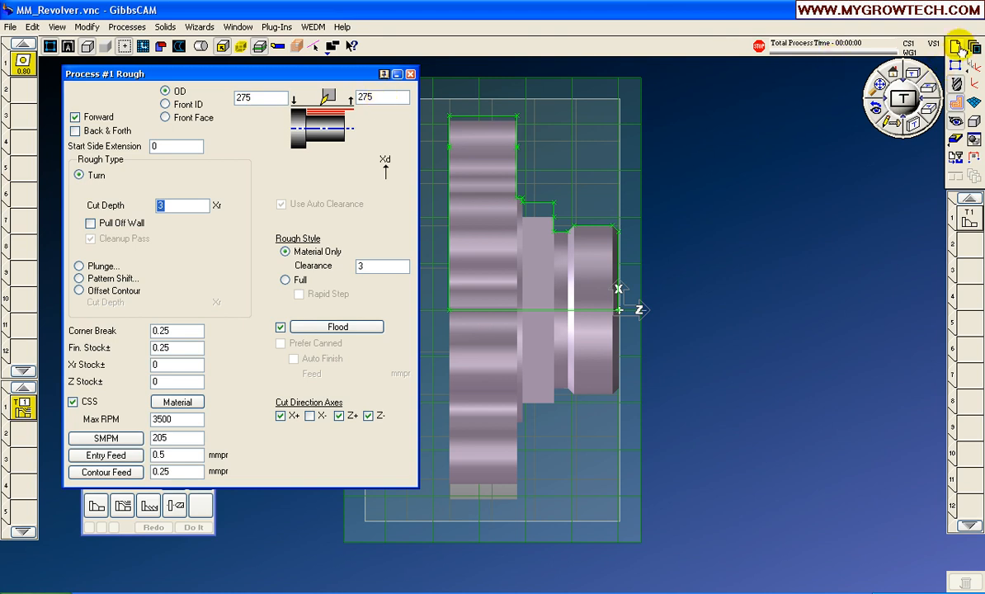
click(176, 402)
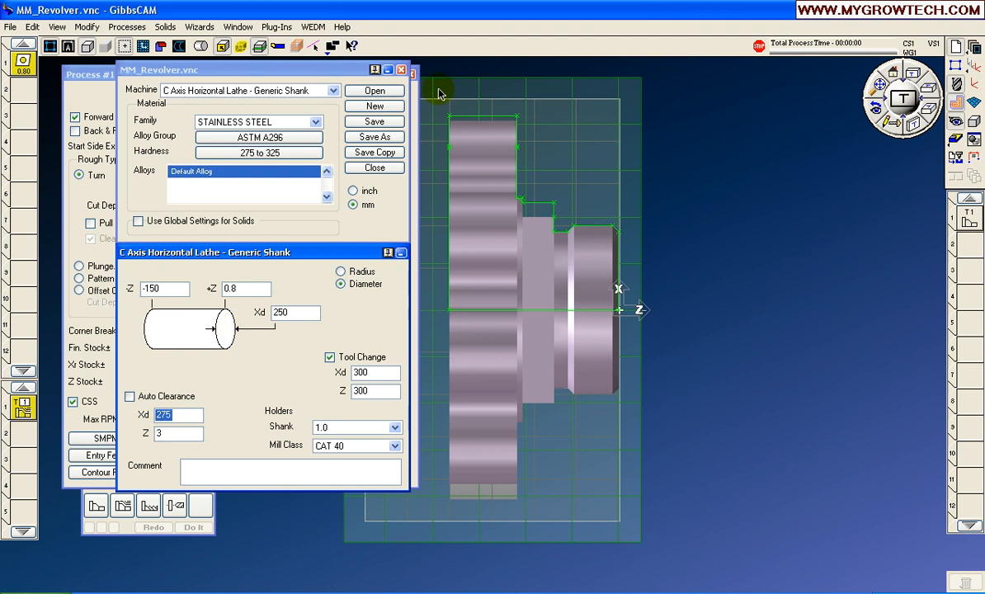
click(373, 168)
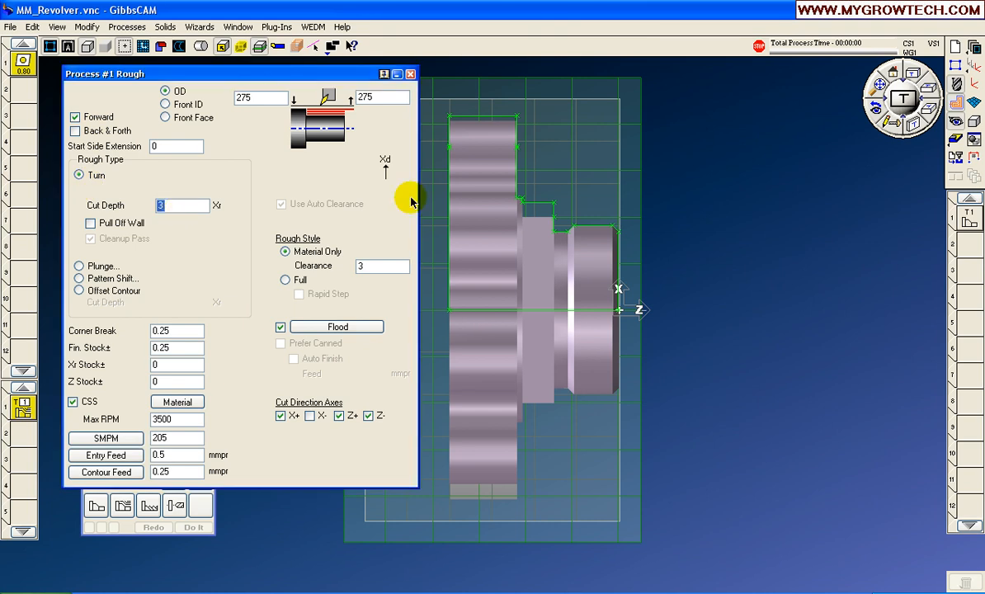
mouse_move(468, 202)
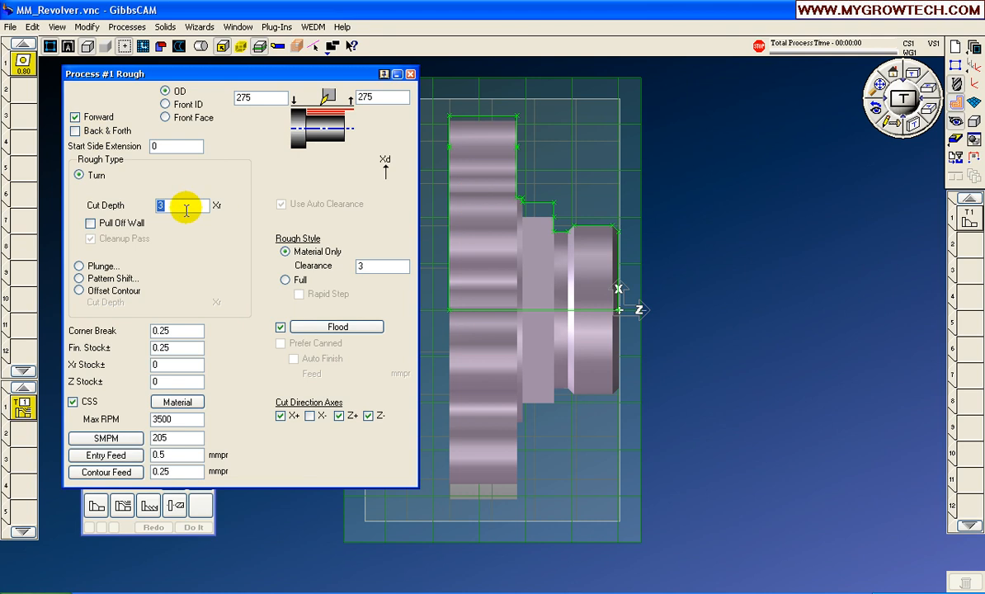
mouse_move(212, 215)
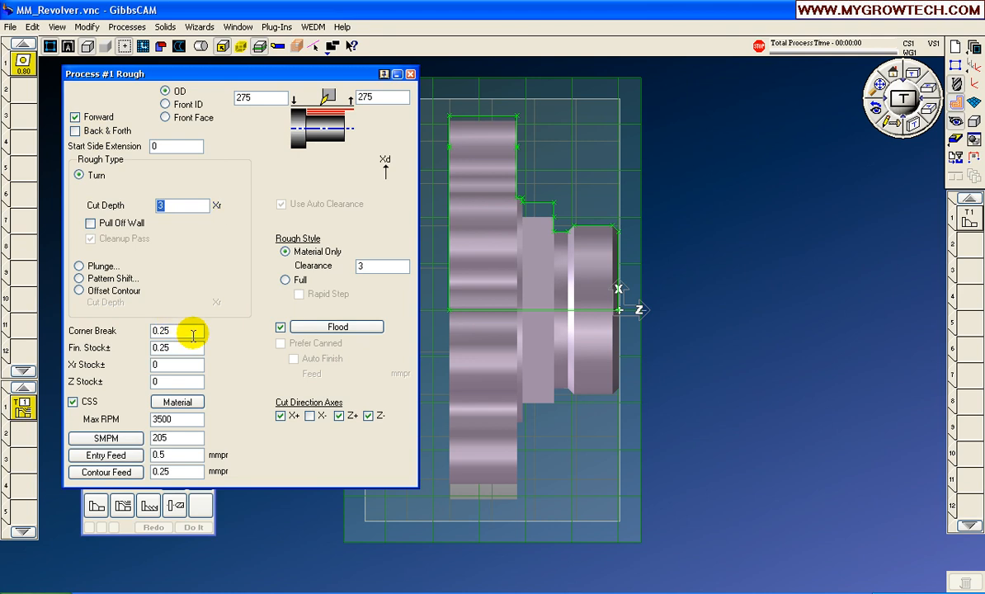
mouse_move(176, 340)
text(.4)
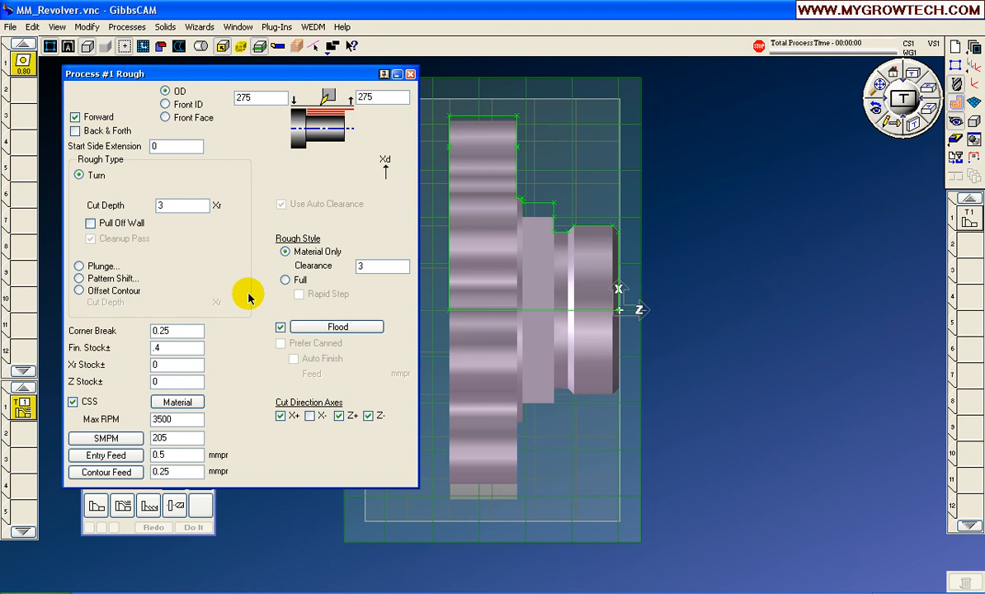
mouse_move(243, 299)
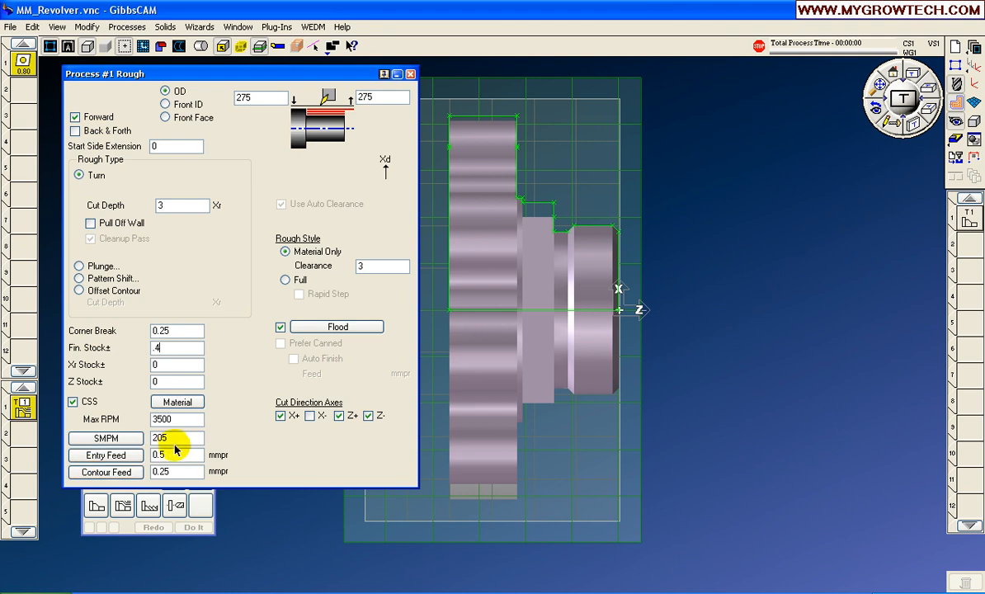
click(105, 437)
text(150)
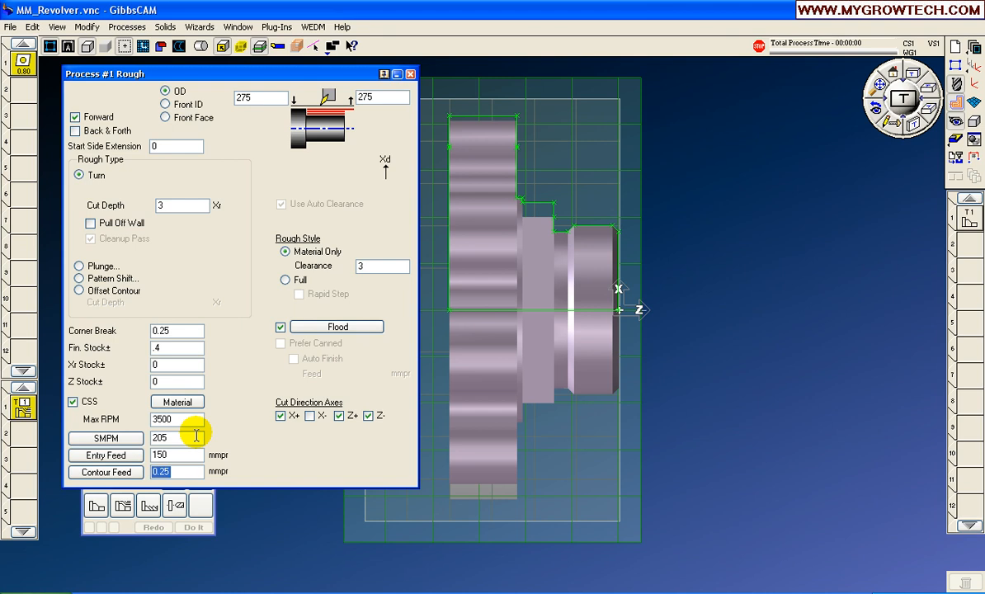
text(250)
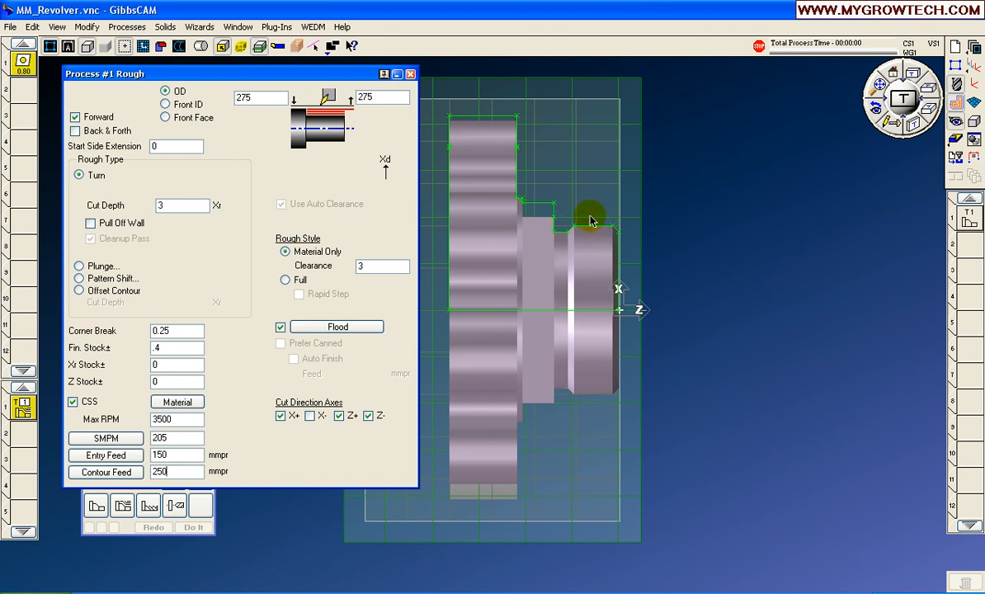
mouse_move(579, 223)
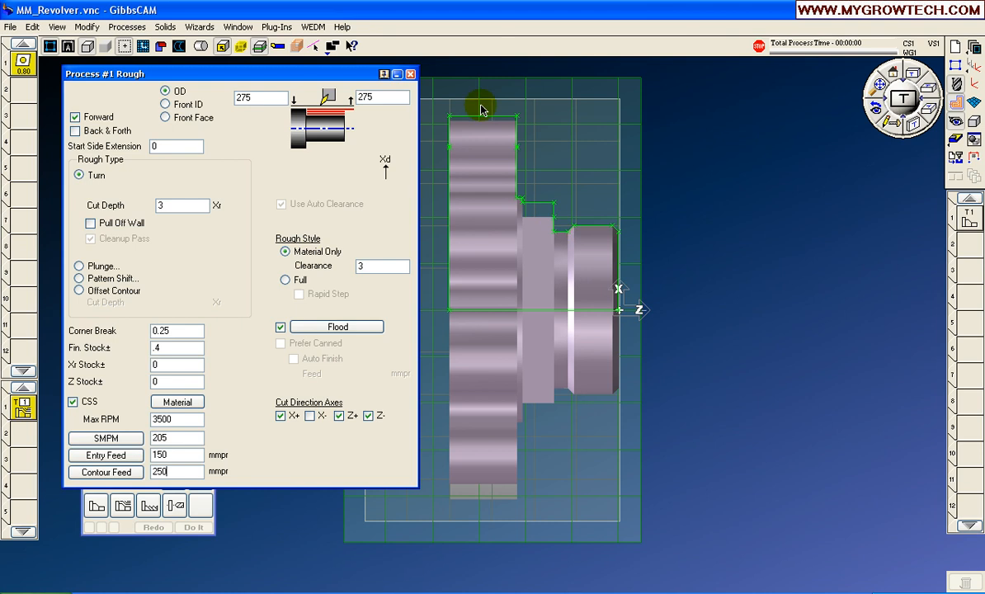
Chain the part profile, extend its contour by 3, and generate the rough OD toolpath
click(410, 74)
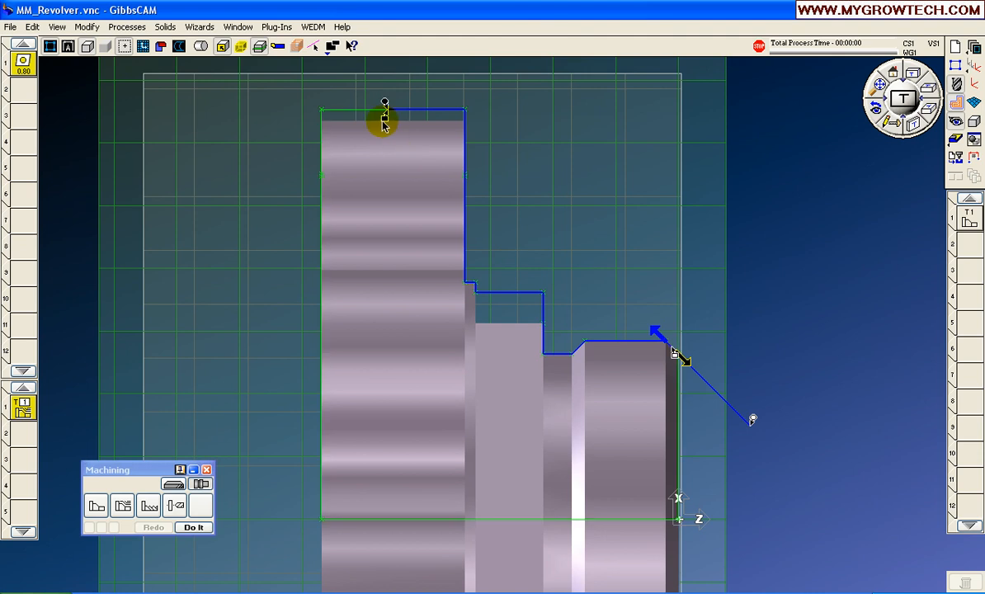
mouse_move(384, 106)
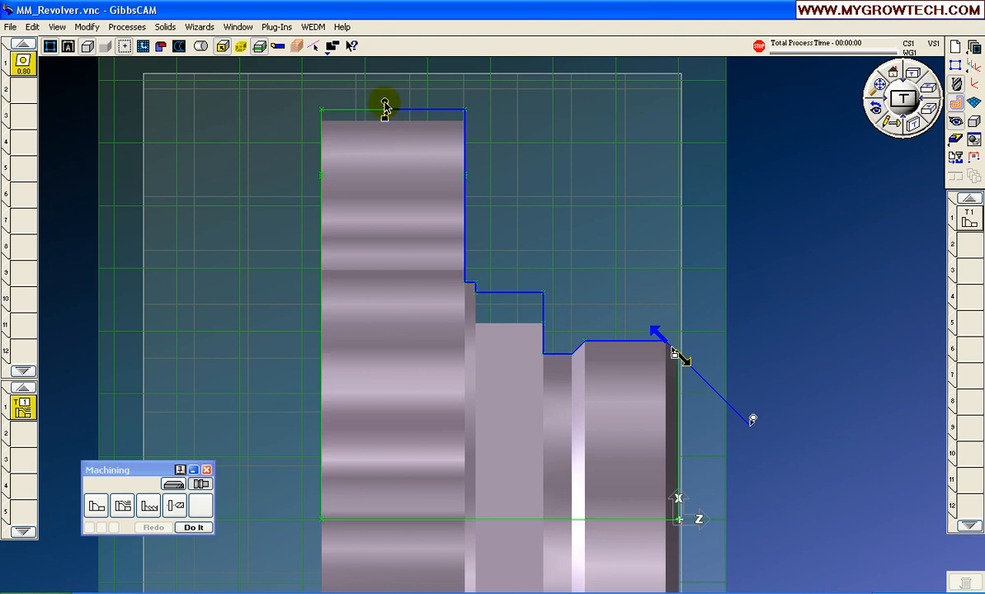
right_click(384, 105)
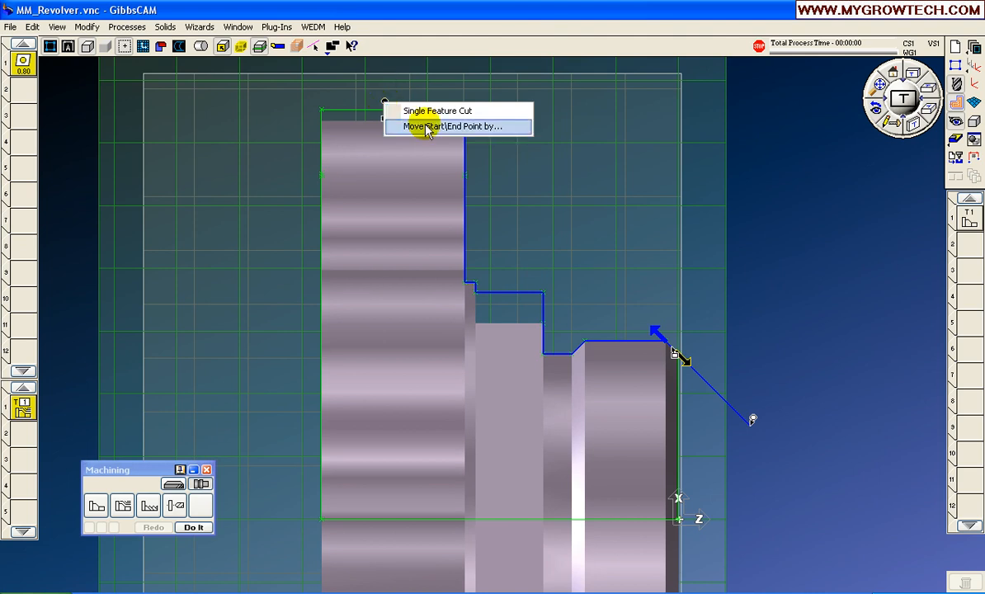
click(445, 126)
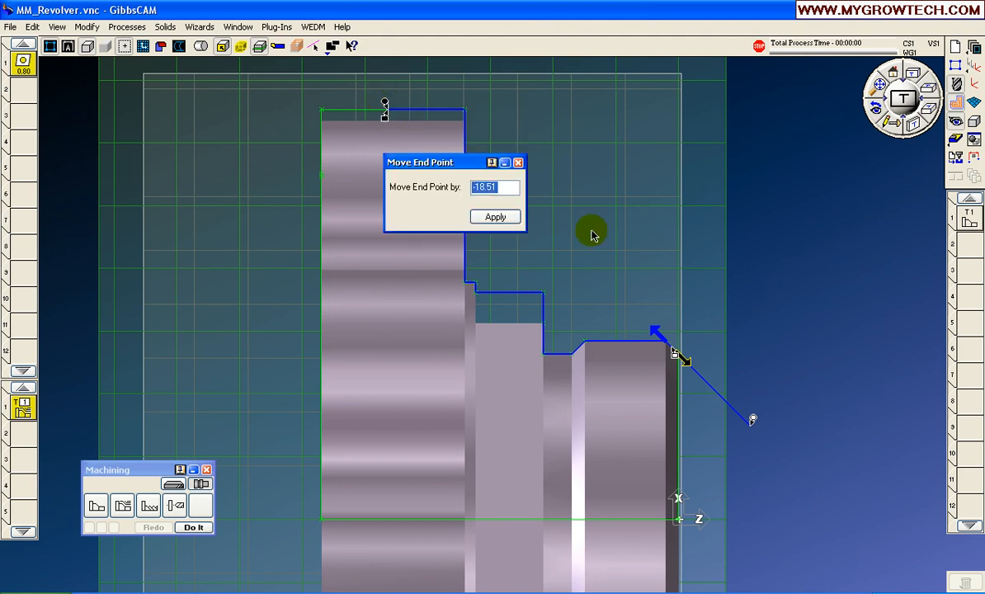
text(3)
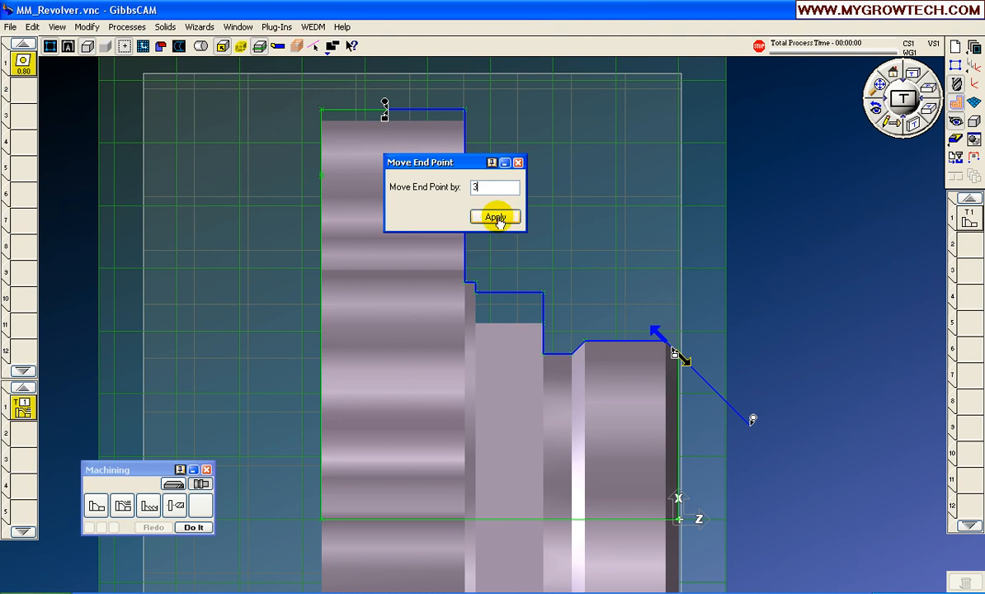
click(495, 216)
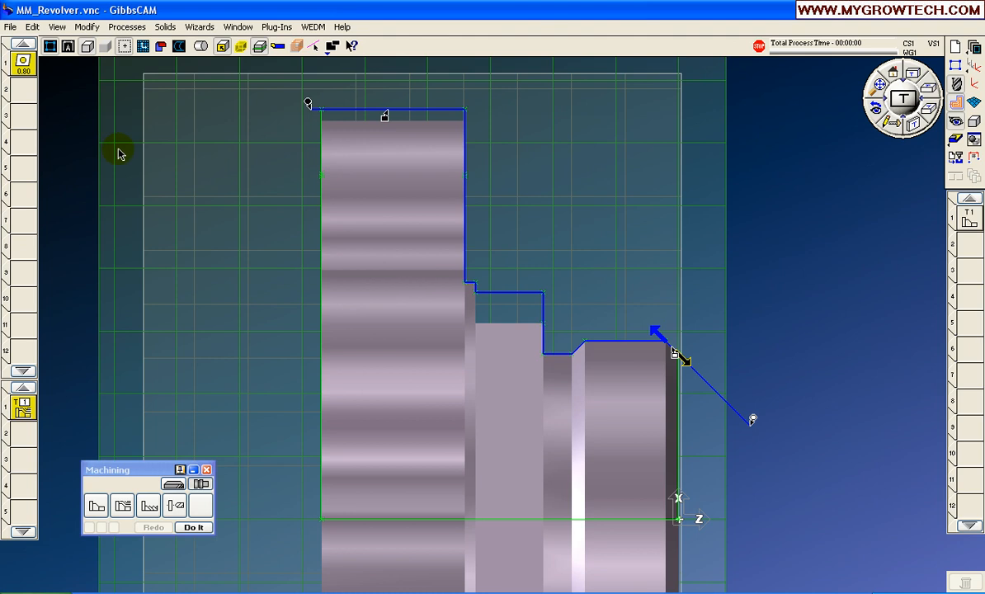
click(193, 527)
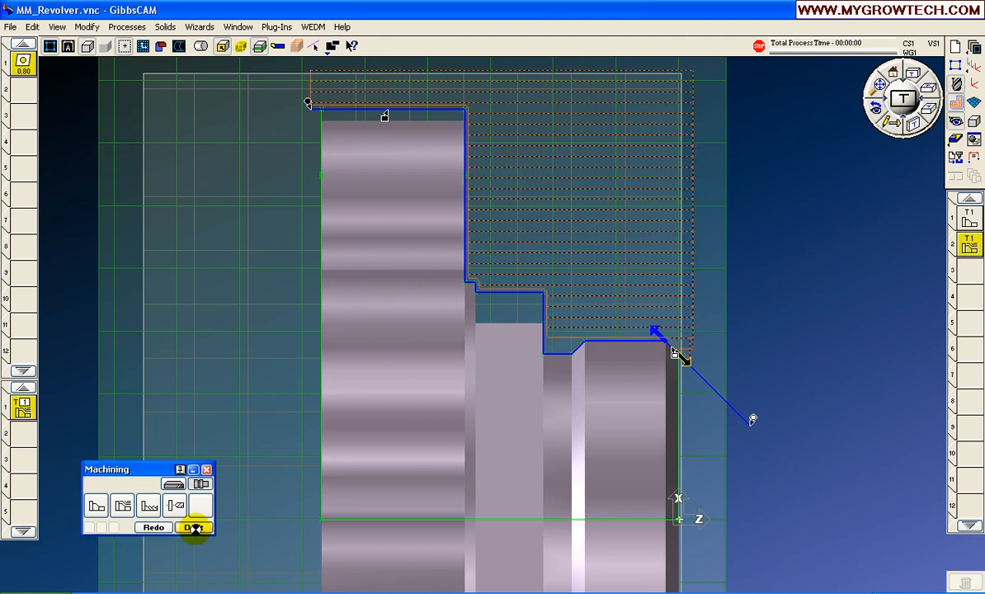
Clear the rough toolpath display and return to the flat side view
click(194, 527)
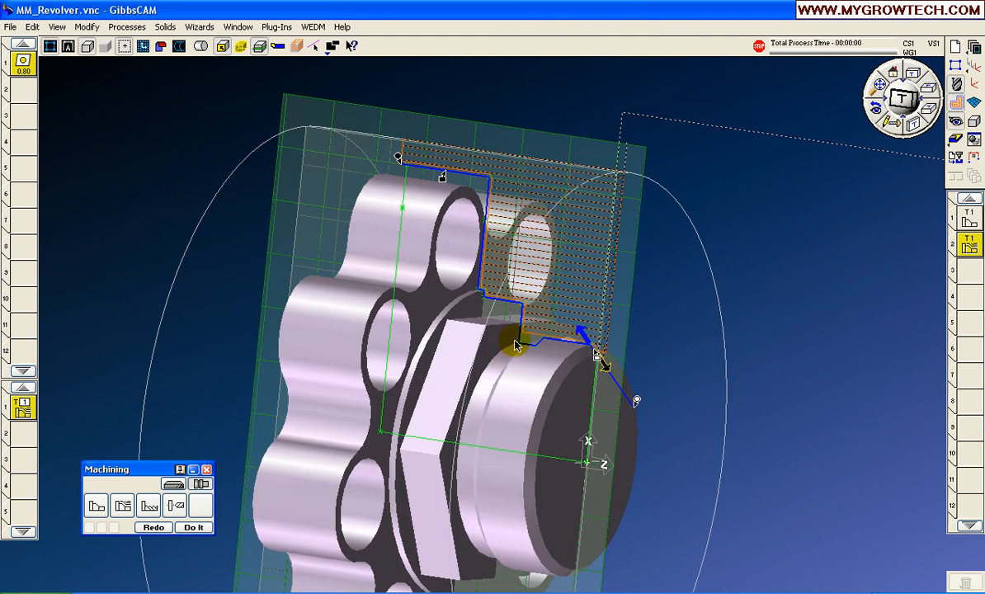
mouse_move(501, 186)
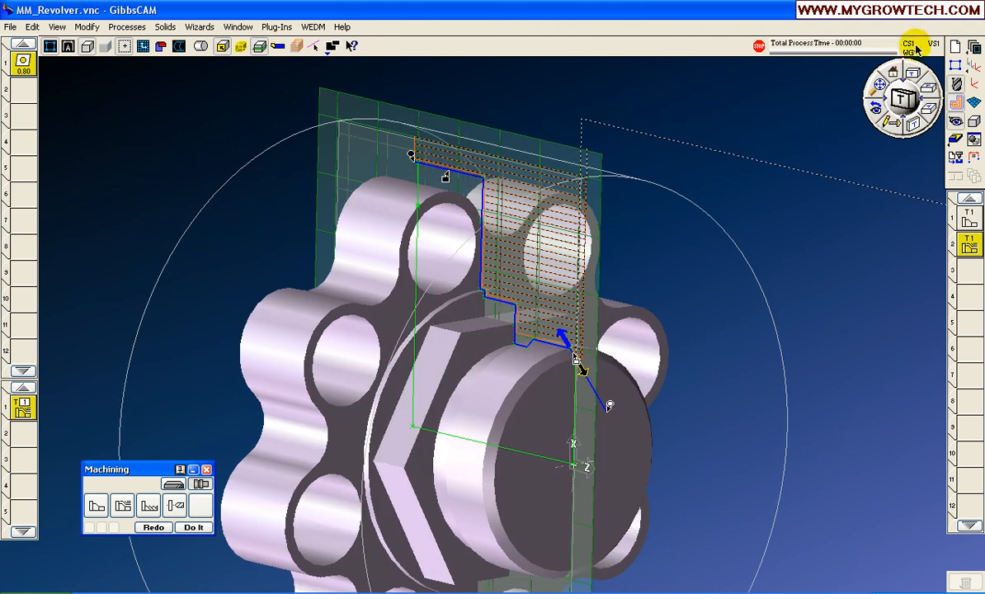
click(925, 122)
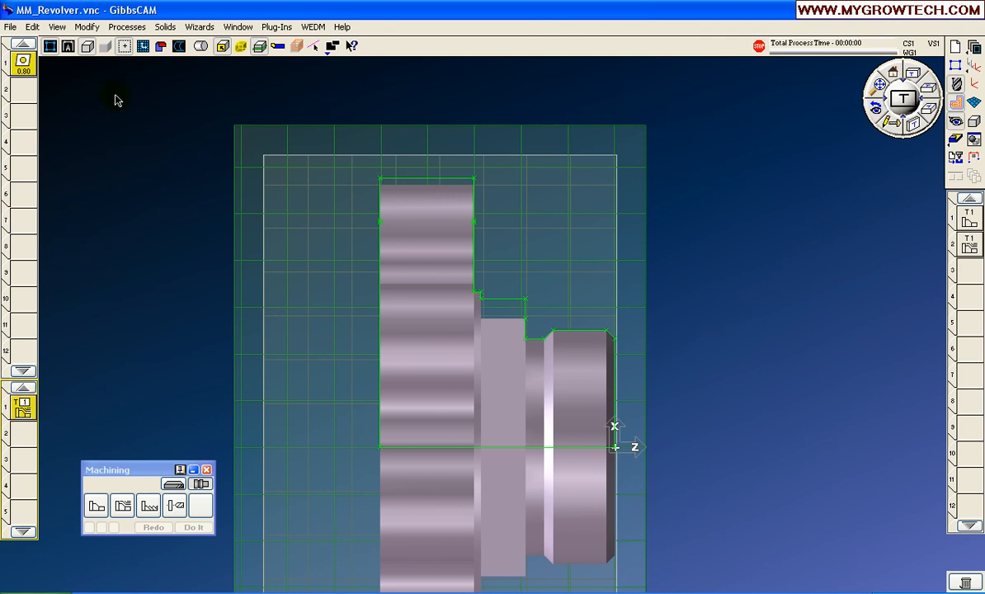
Load '03) Fin Thrd OD.PRC' and review its tool and 100 diameter, pitch 6 thread settings
click(127, 27)
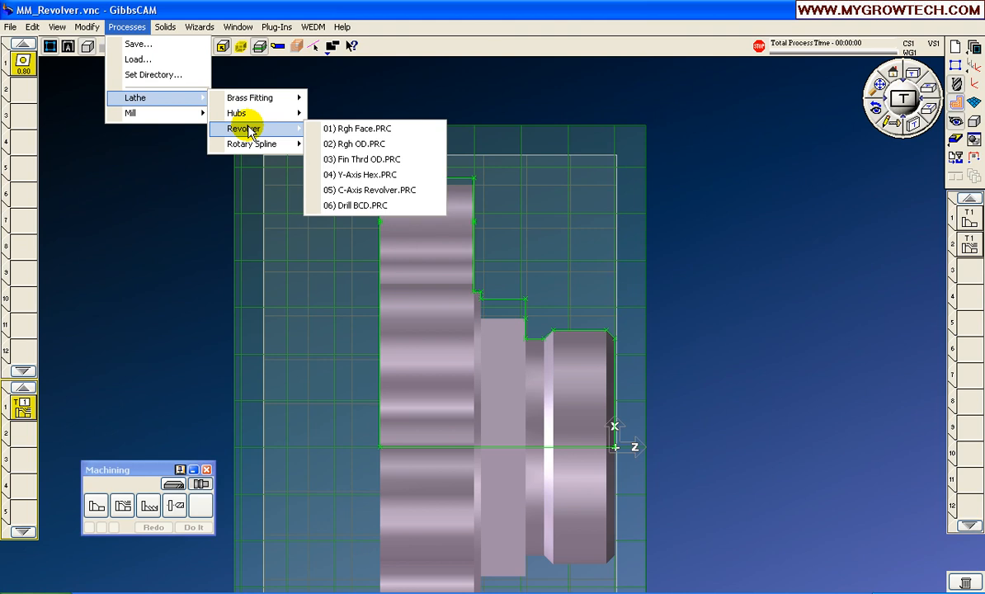
mouse_move(370, 159)
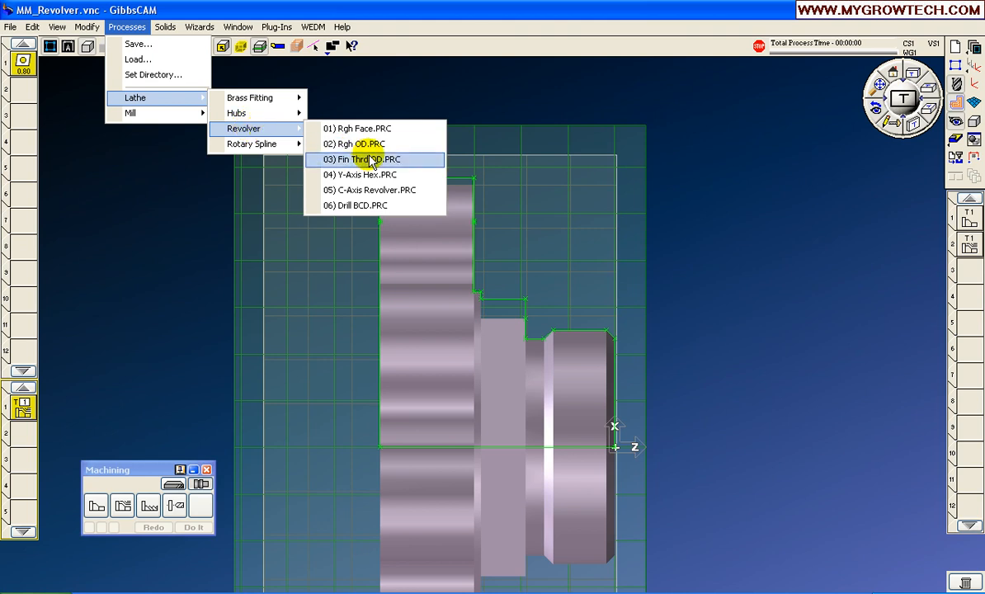
mouse_move(358, 169)
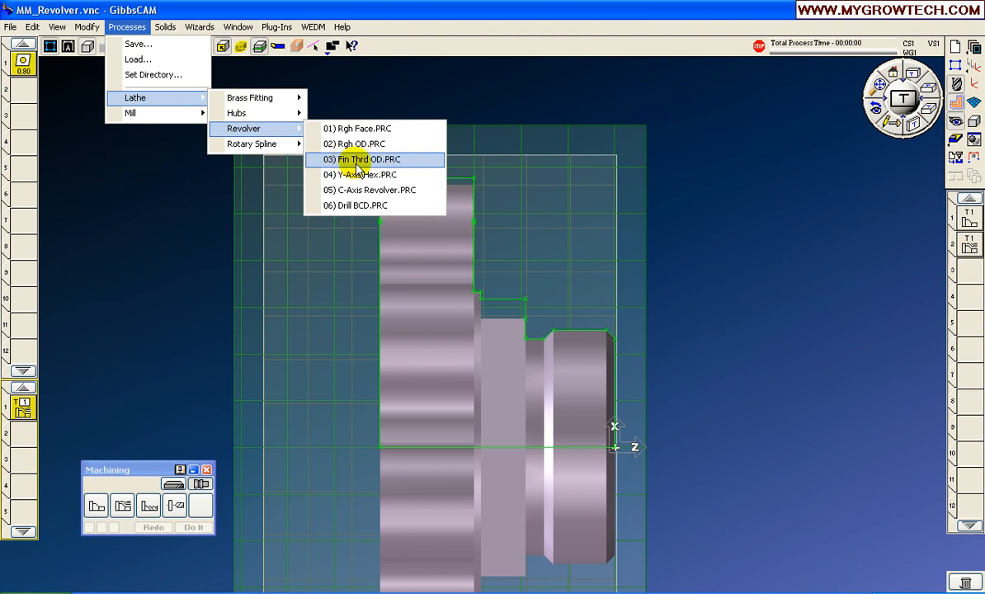
click(366, 159)
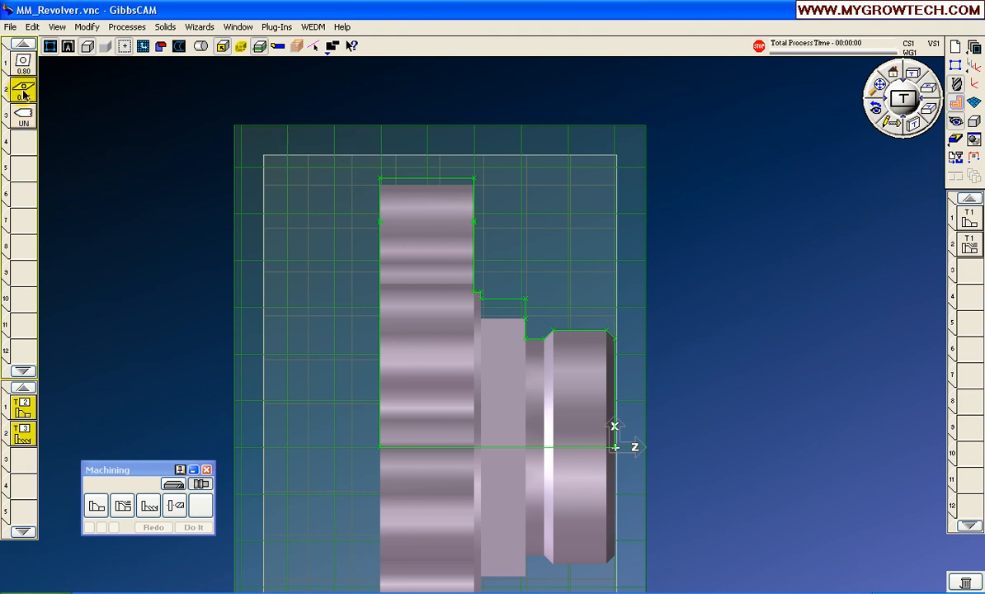
double_click(22, 89)
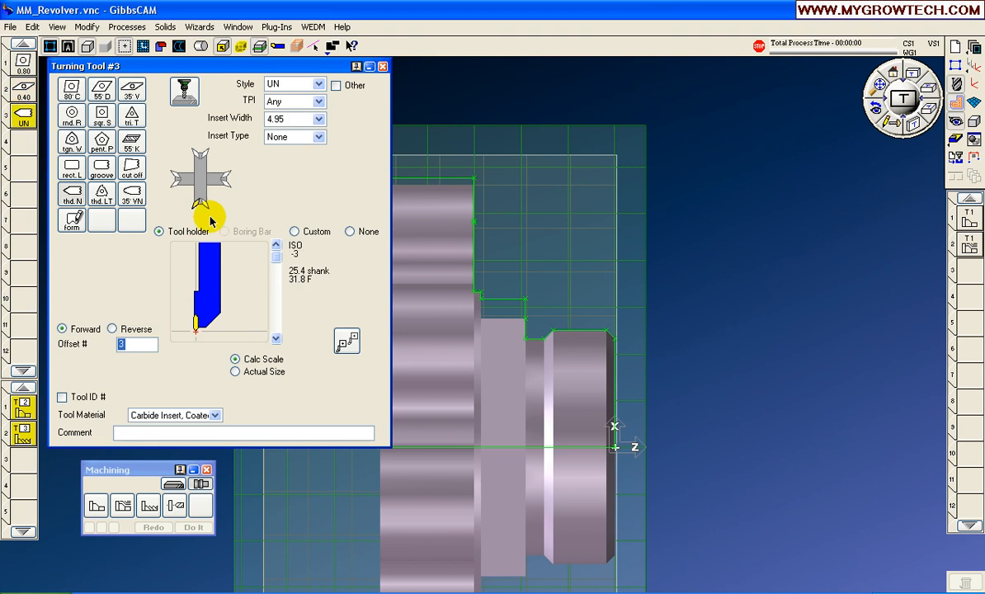
click(236, 371)
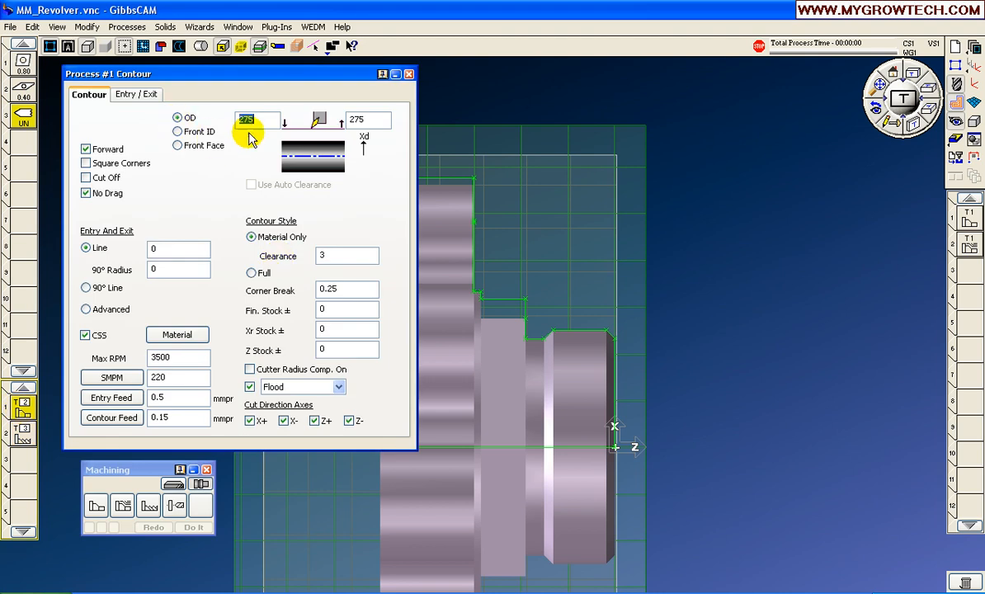
mouse_move(586, 259)
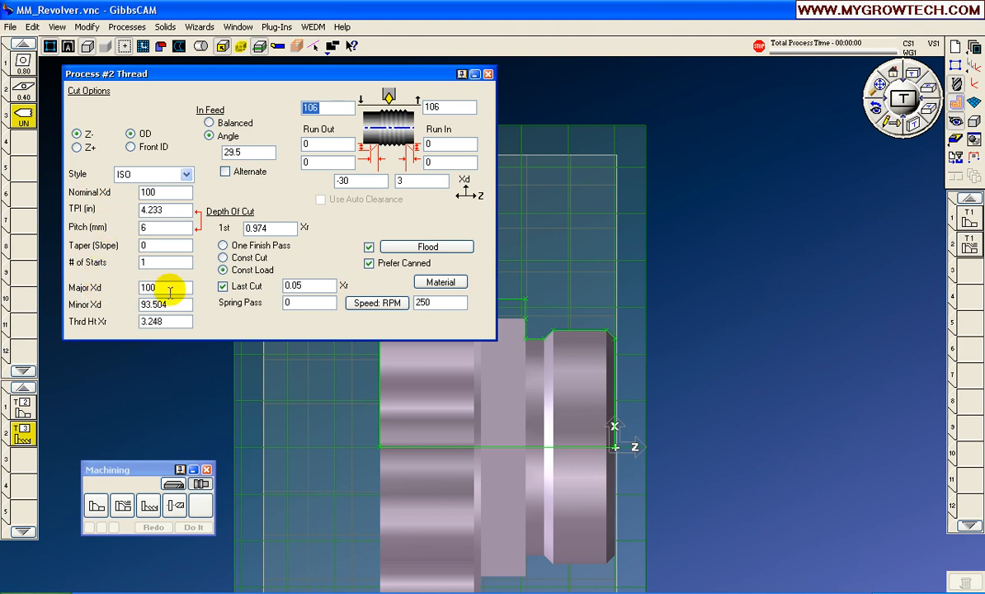
mouse_move(289, 221)
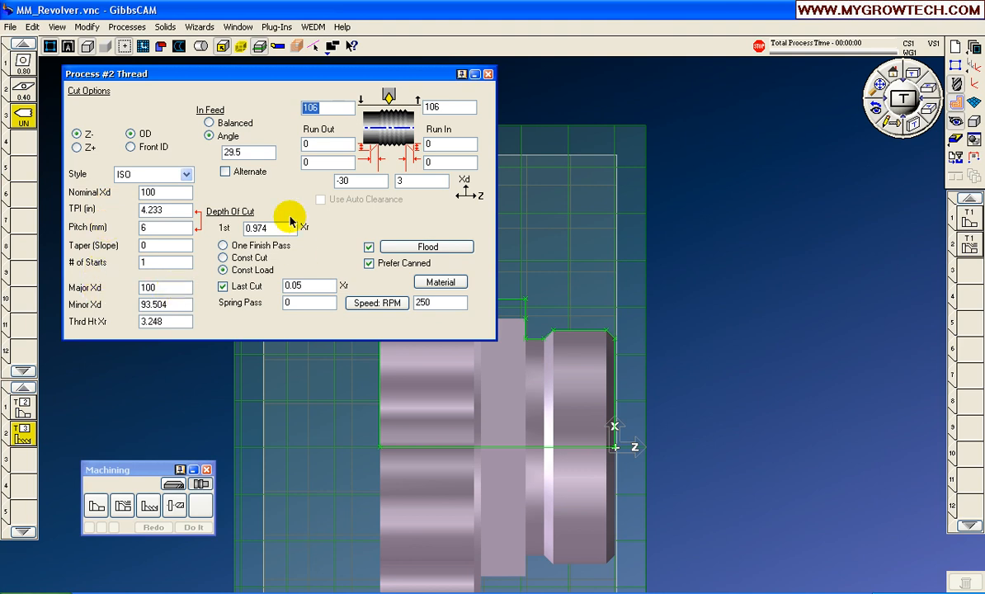
mouse_move(334, 211)
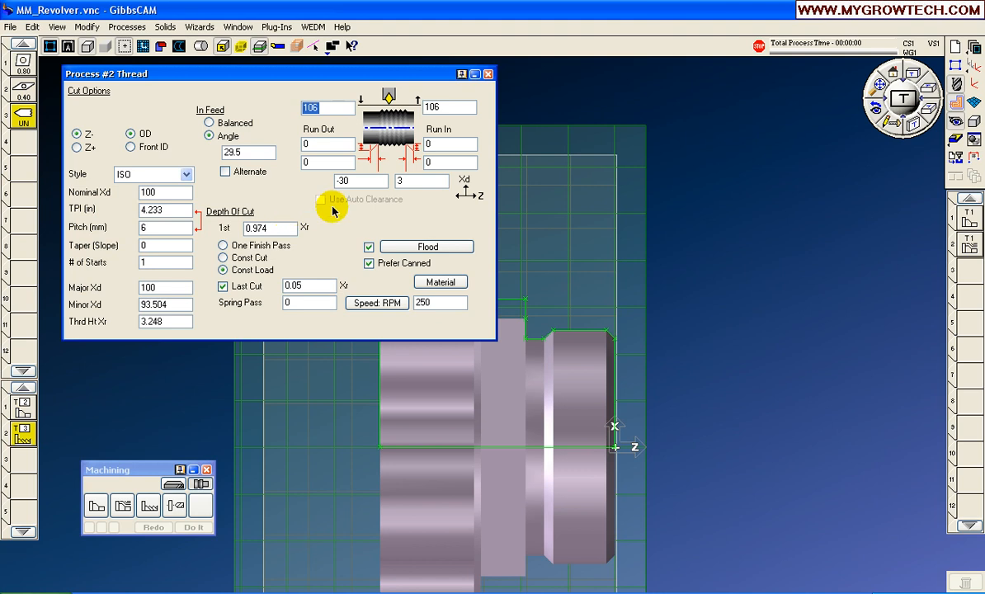
triple_click(268, 228)
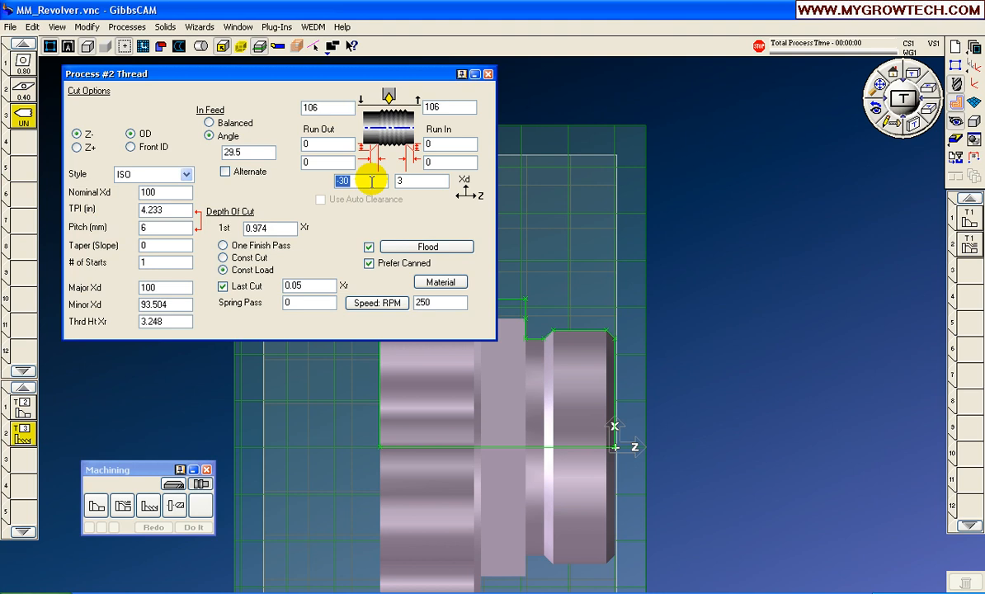
mouse_move(546, 341)
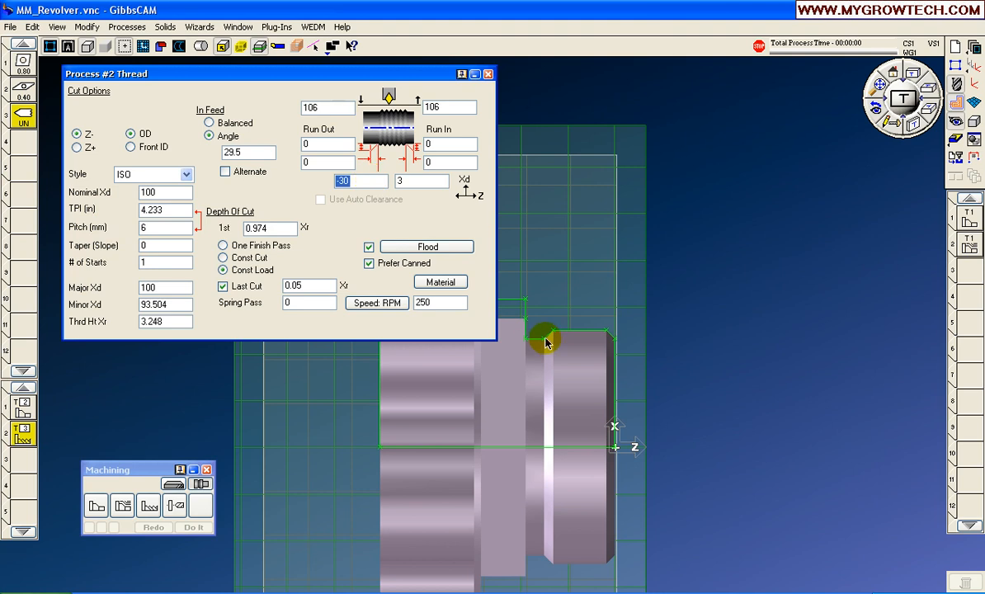
click(421, 181)
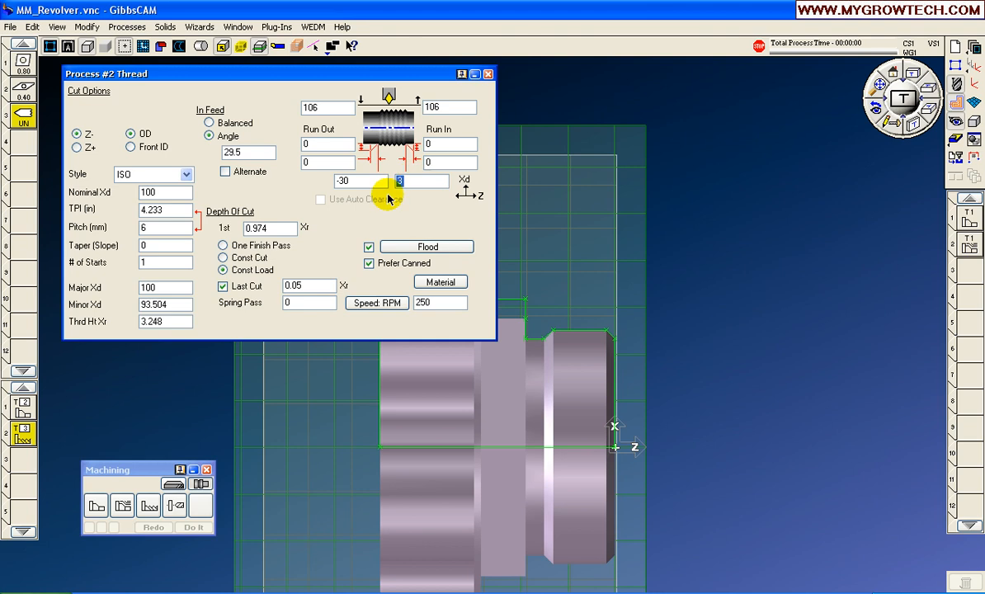
mouse_move(410, 268)
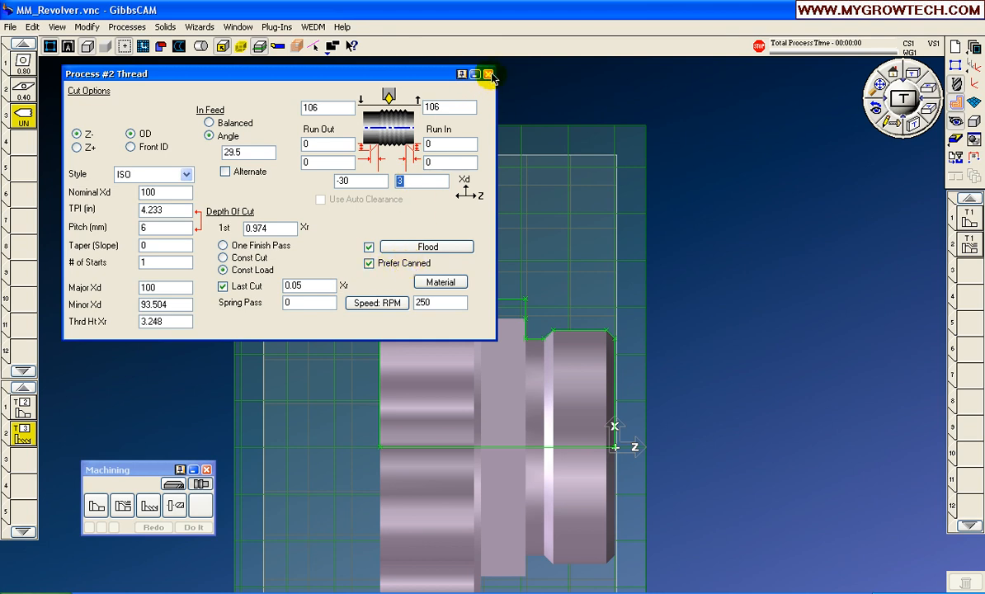
Chain-select the outer part profile, keep its start point, and extend its end by 3
click(488, 74)
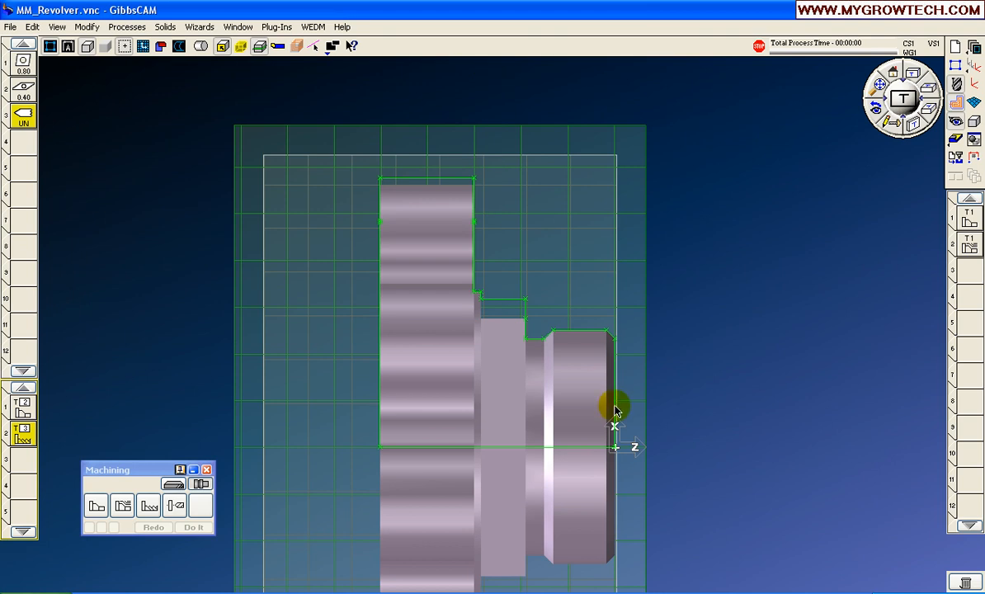
click(614, 388)
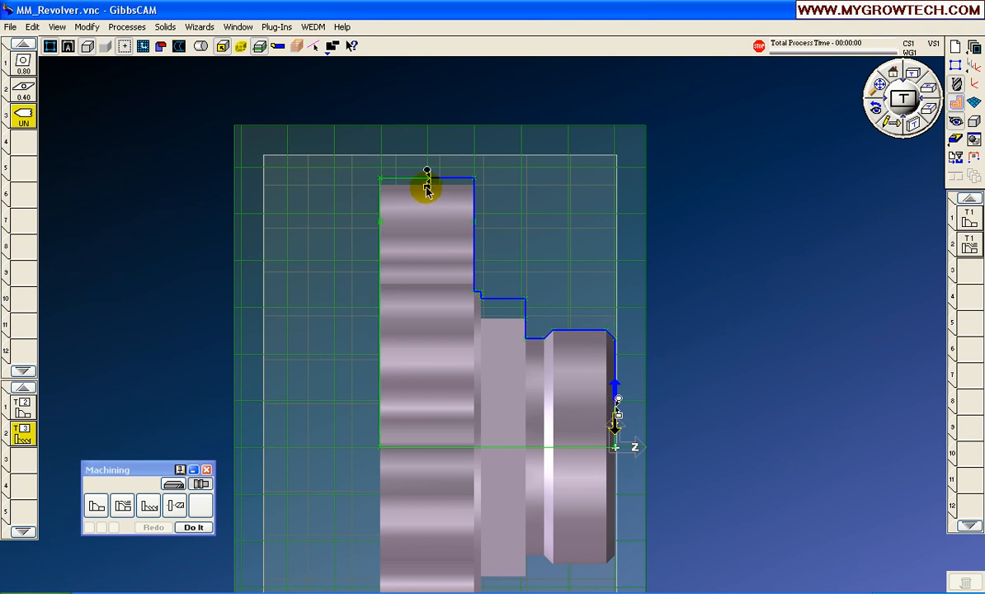
mouse_move(617, 404)
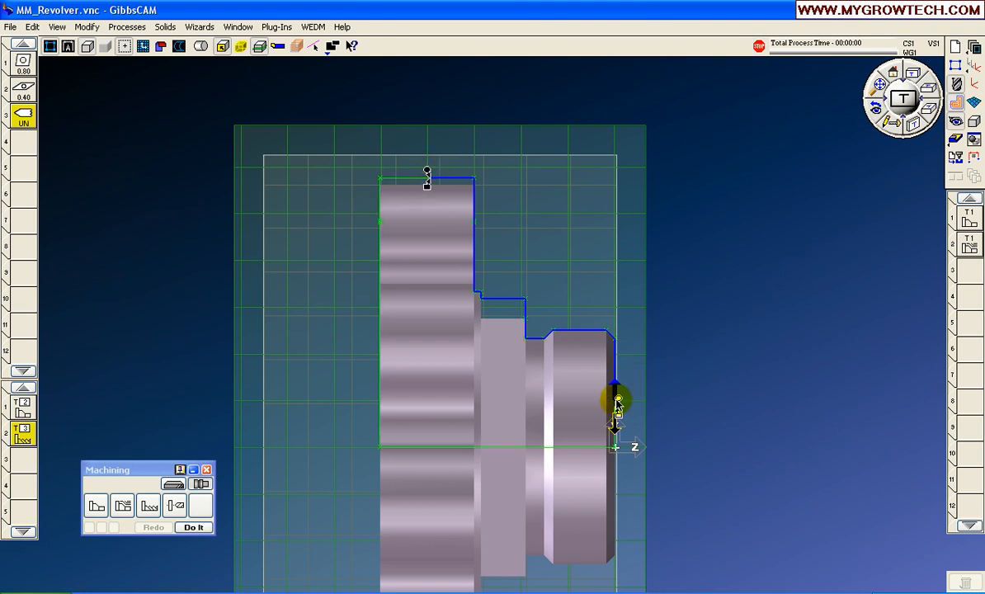
click(617, 404)
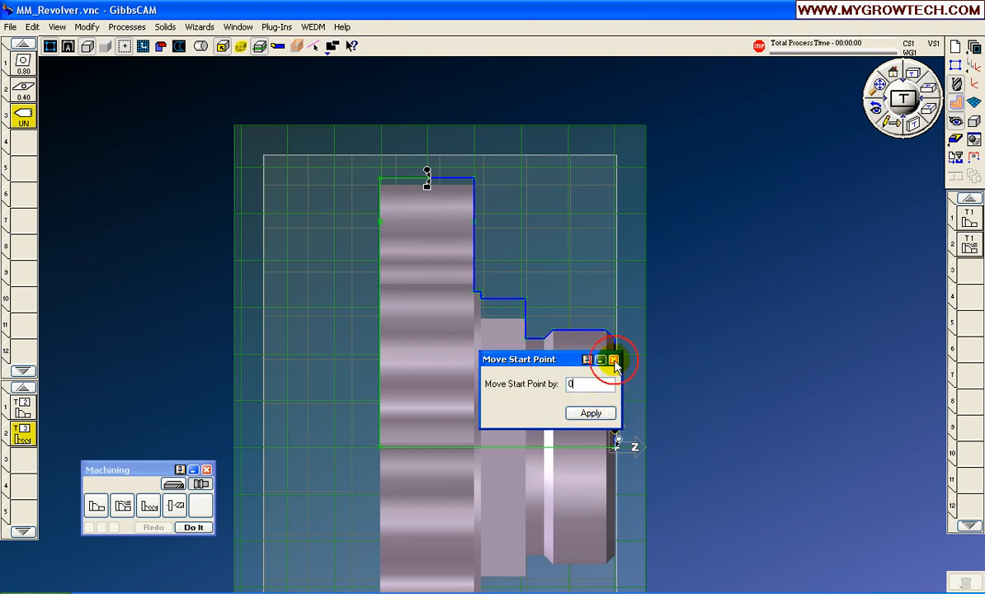
click(613, 358)
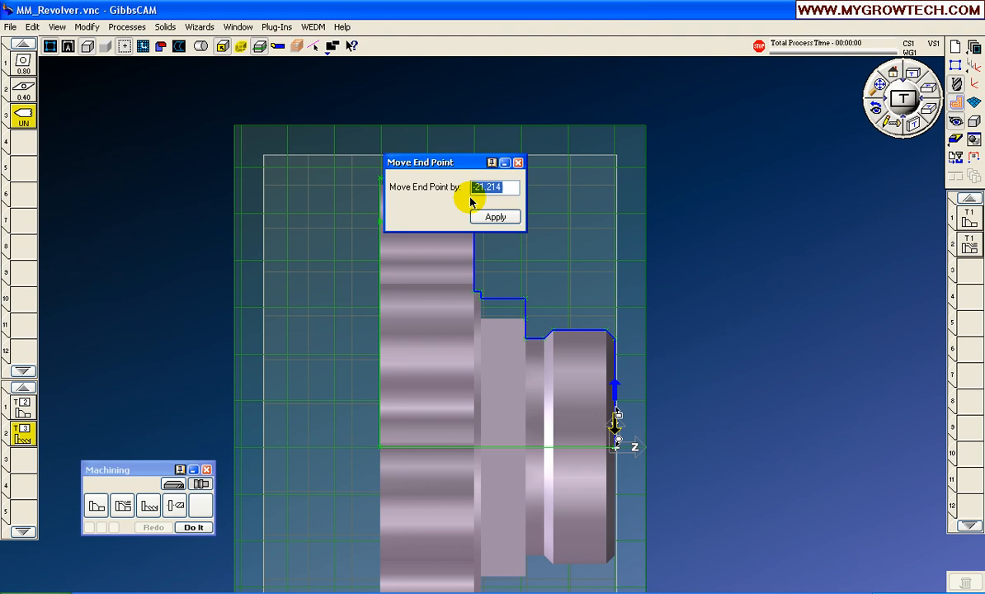
text(3)
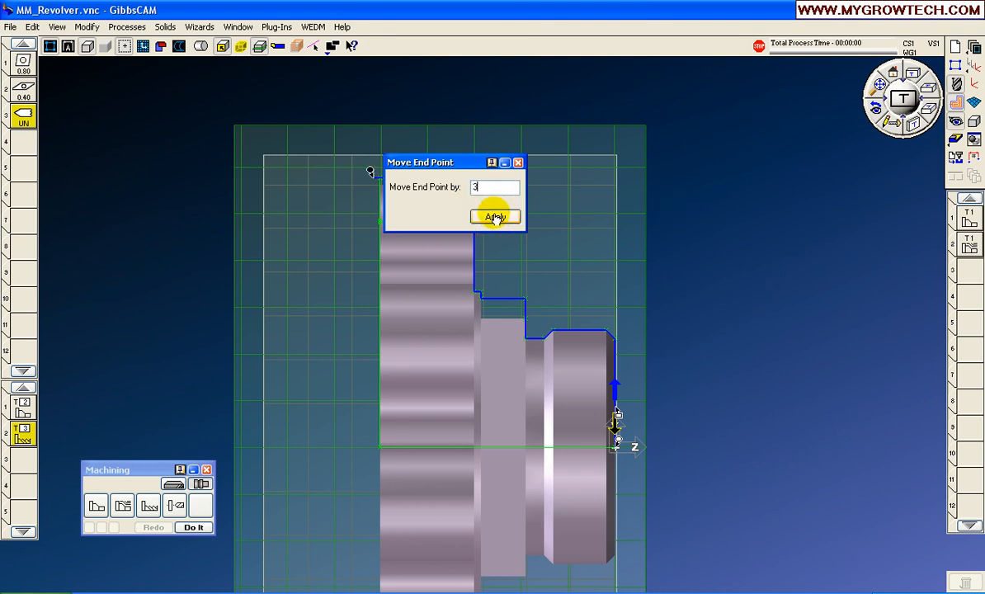
click(495, 216)
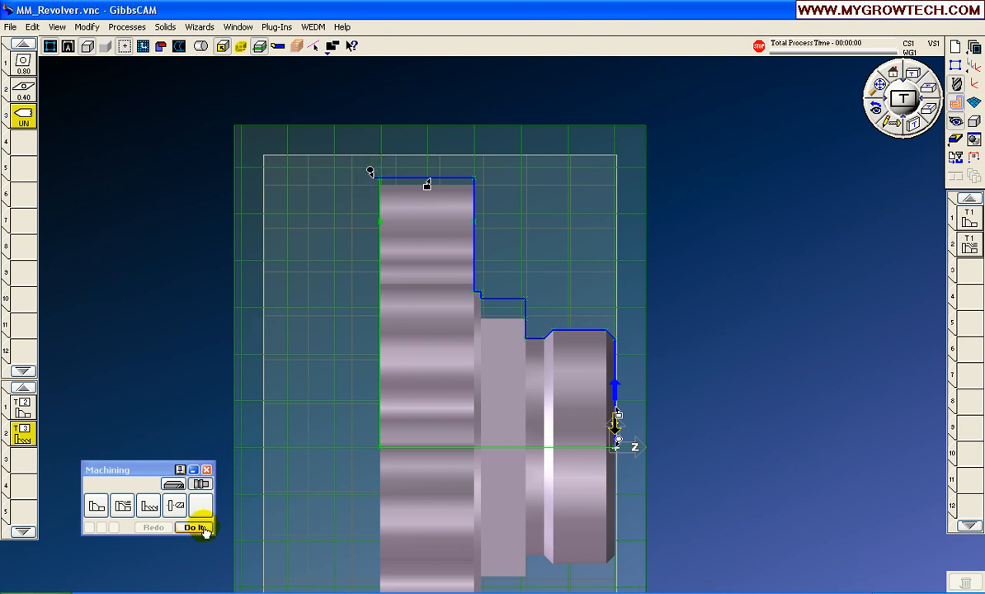
Generate finish contour and OD thread operations 3 and 4, then deselect the operations
click(195, 527)
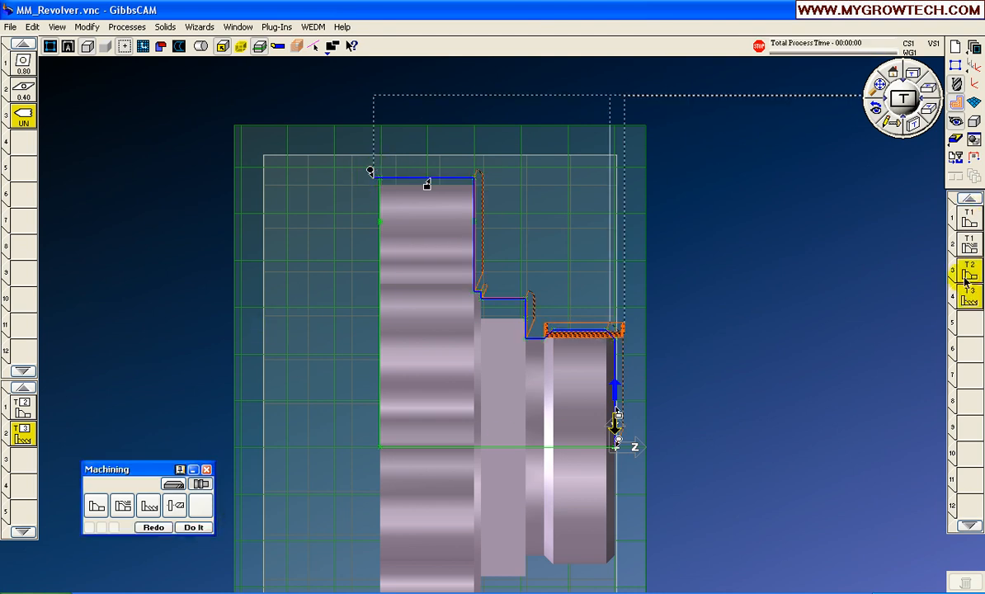
mouse_move(926, 139)
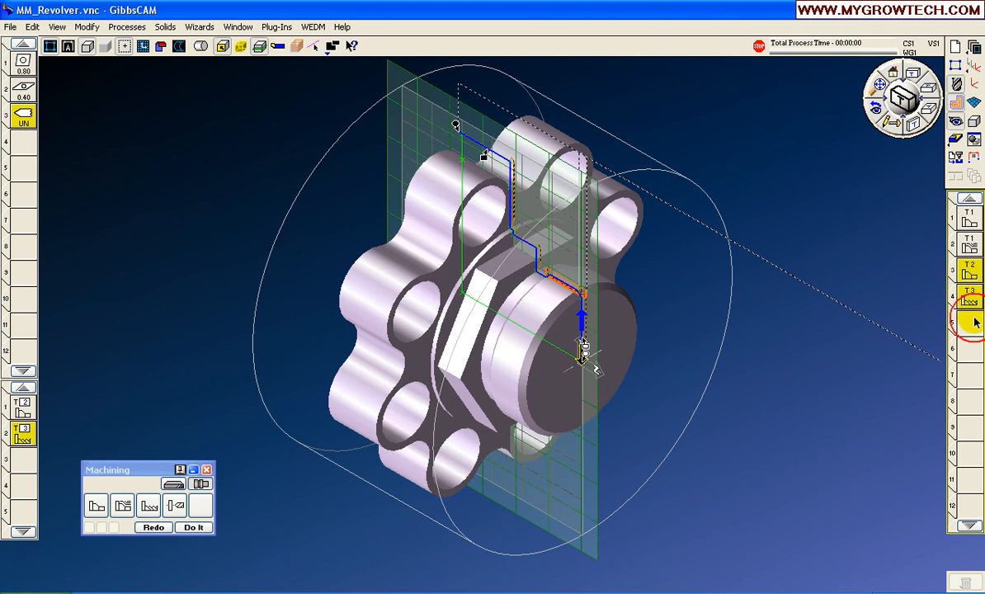
click(22, 404)
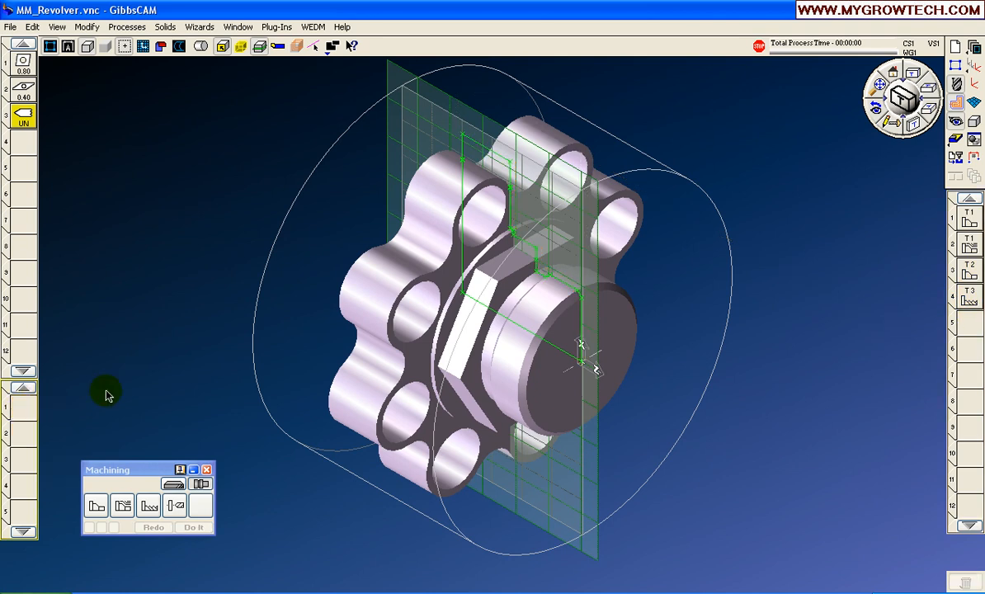
click(11, 26)
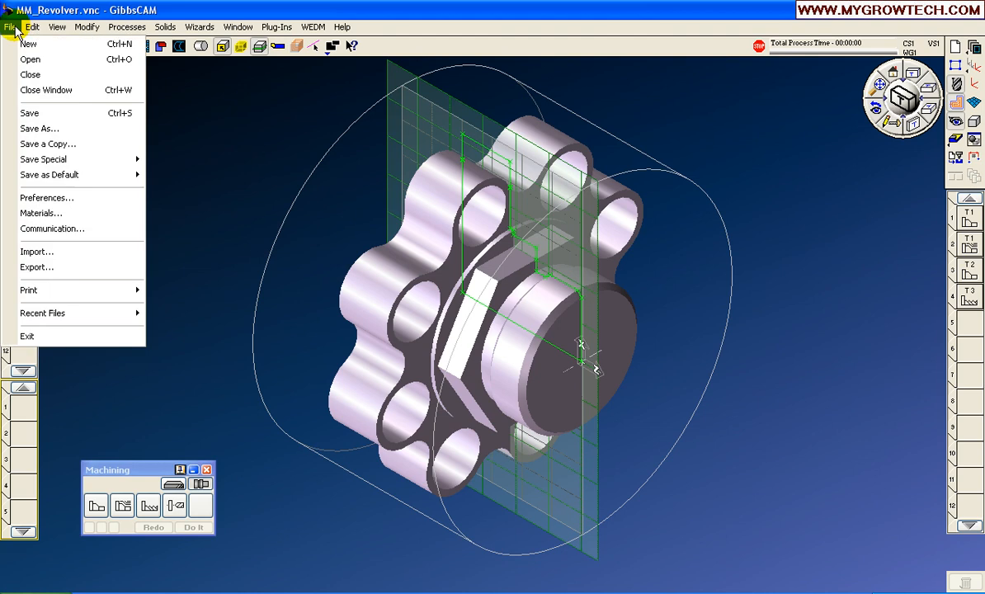
Save the part file as MM_Revolver.vnc
click(39, 128)
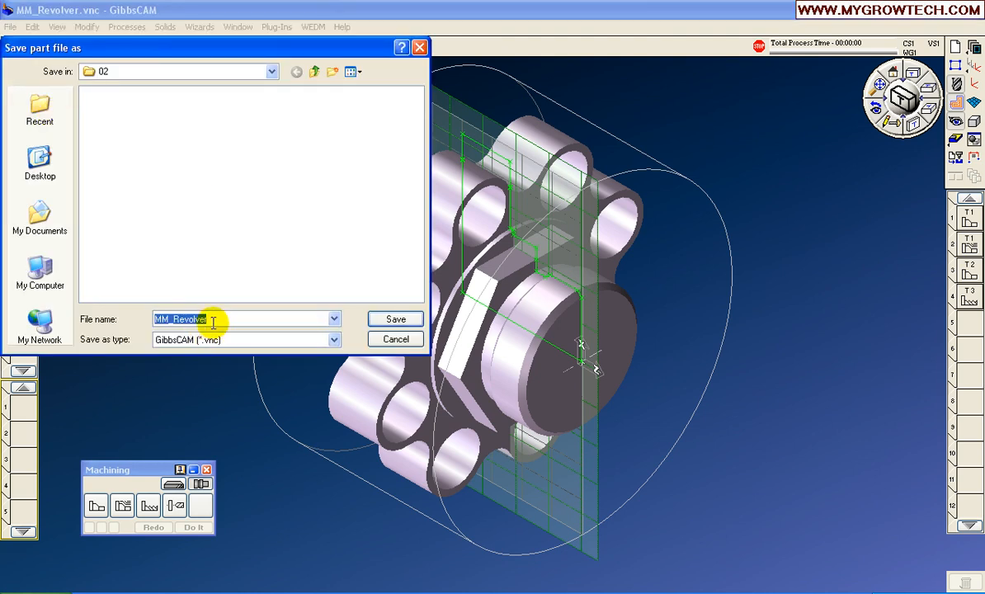
click(395, 319)
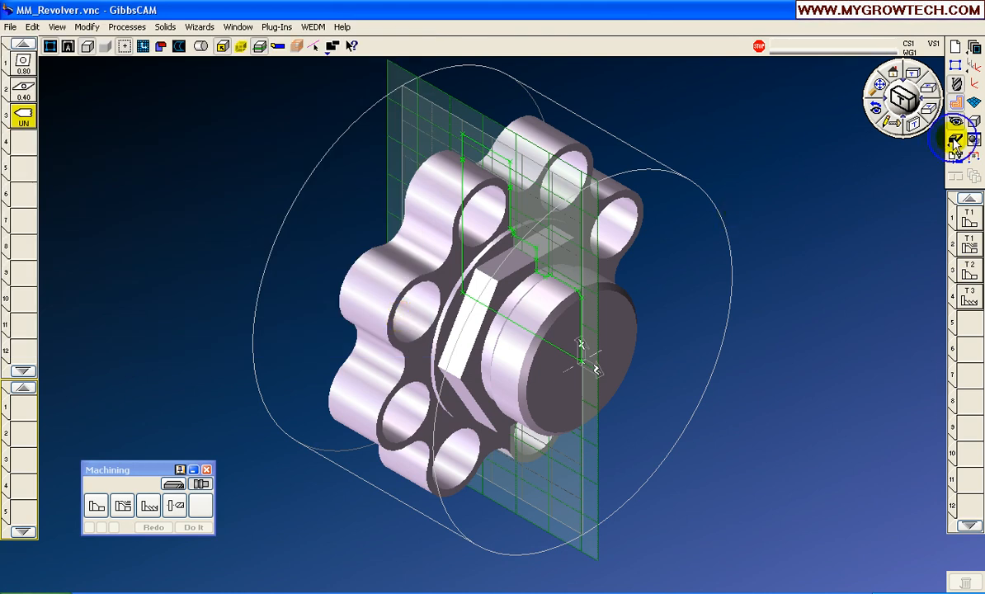
Turn on cut-part rendering of the uncut stock cylinder and reposition the Render Control window
click(954, 140)
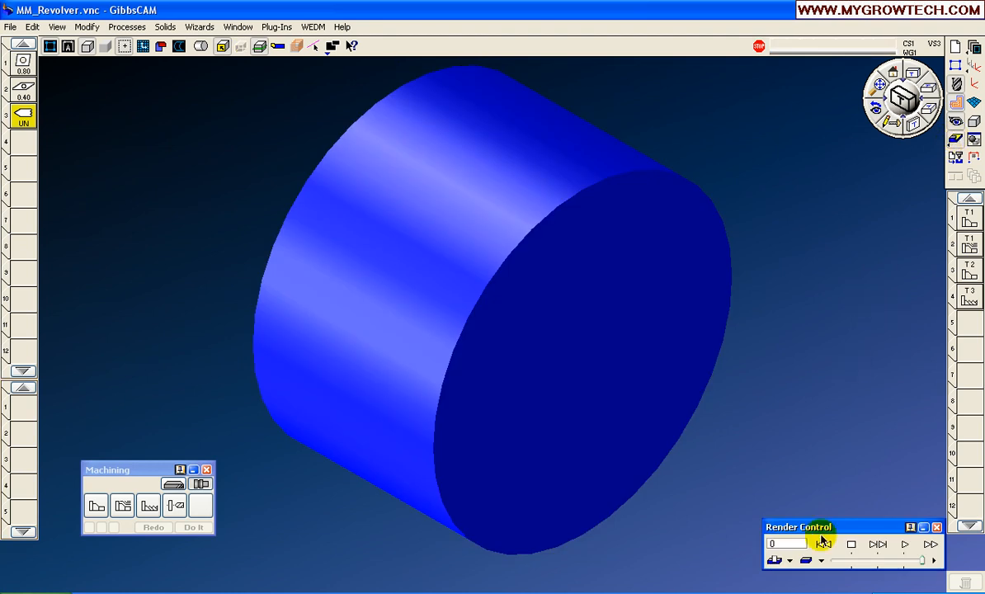
drag(799, 526, 798, 516)
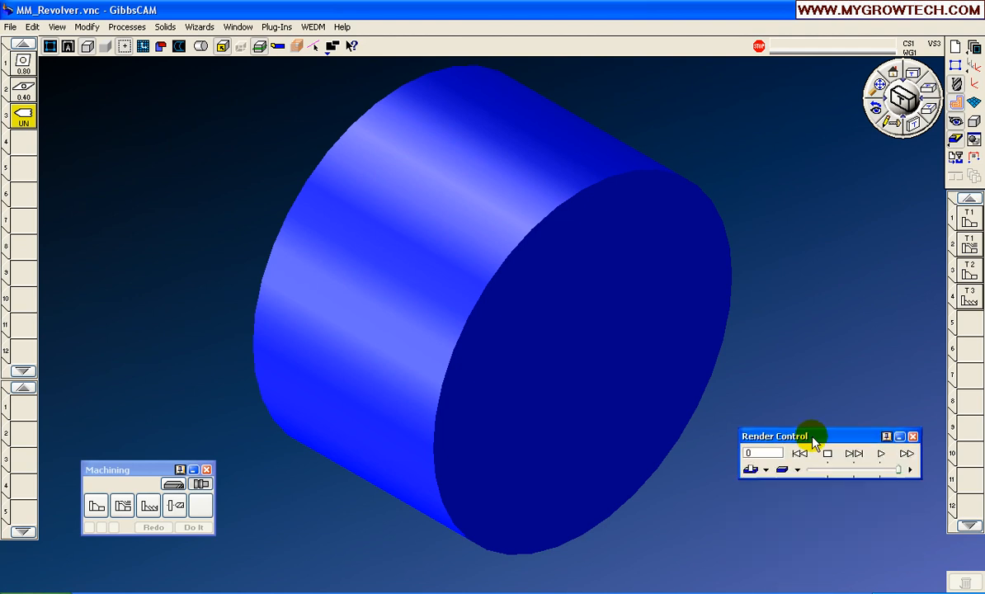
click(796, 469)
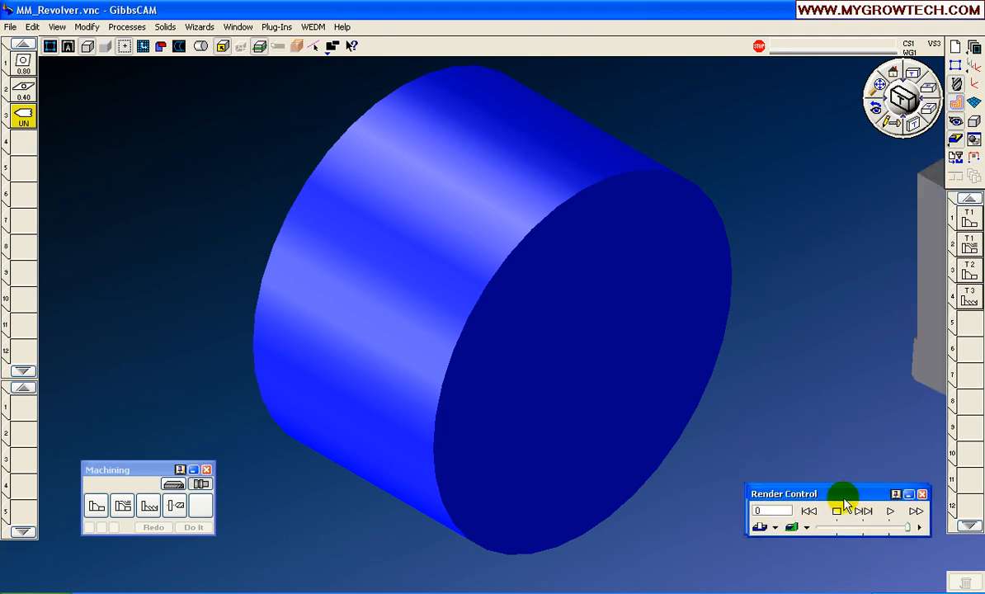
drag(841, 493, 841, 526)
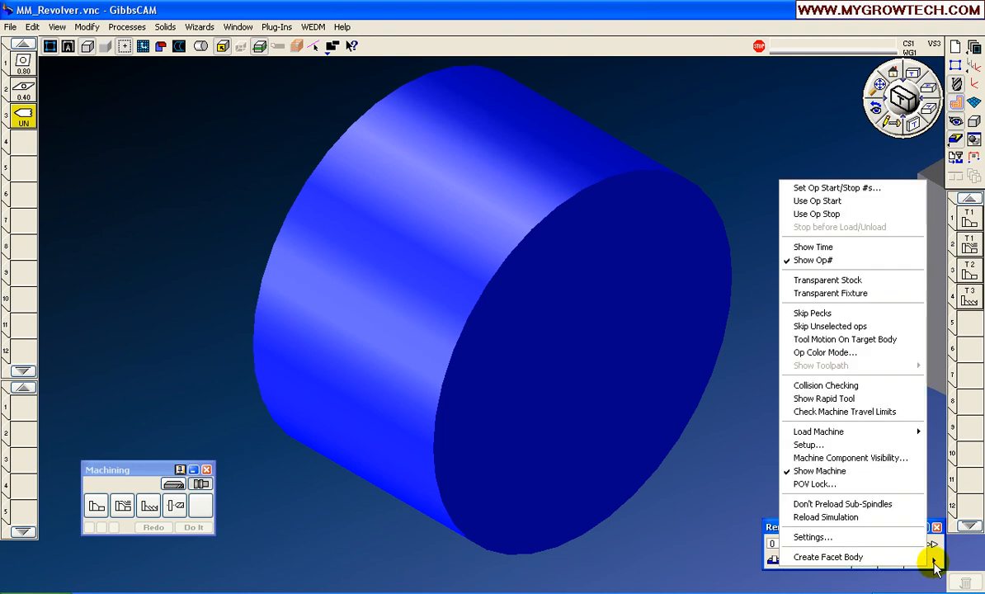
Apply simulation settings of max feed 20, max rapid 50 and chord height 0.03
click(812, 537)
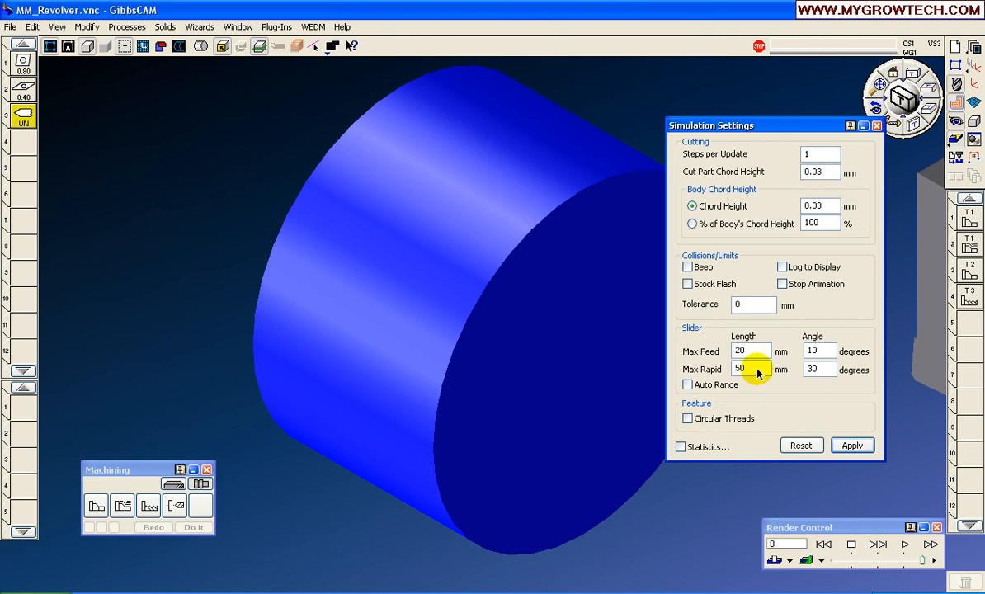
click(852, 445)
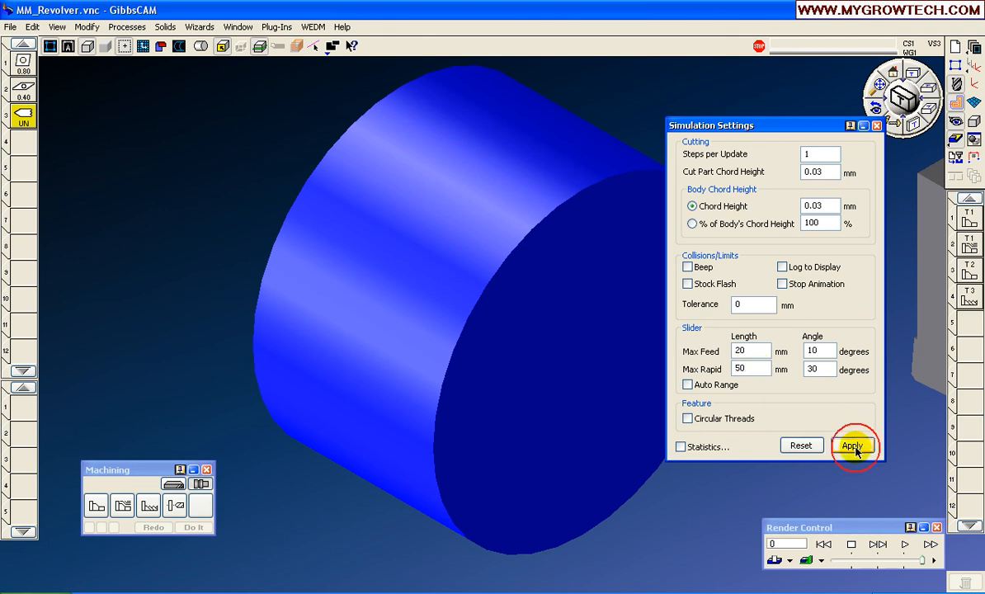
click(852, 445)
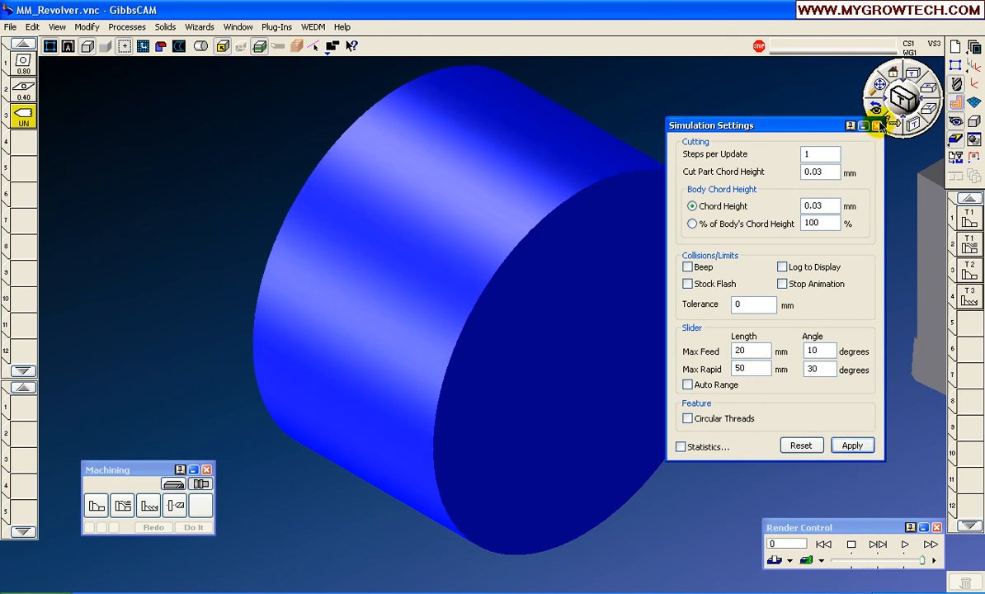
click(880, 125)
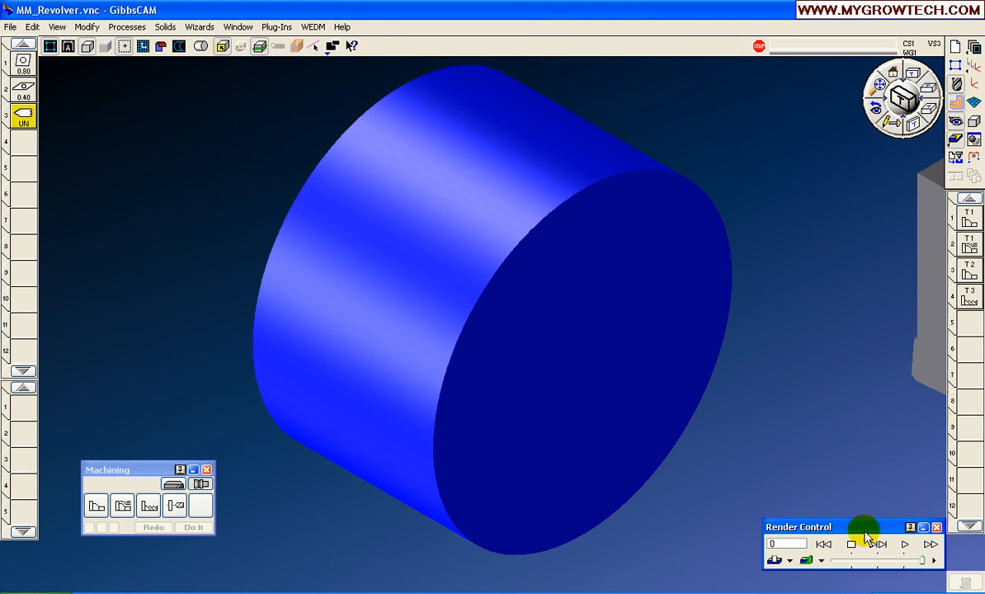
Set Op Color From to Op Number so ops 1–4 get distinct colours, and toggle Show Op#
right_click(865, 536)
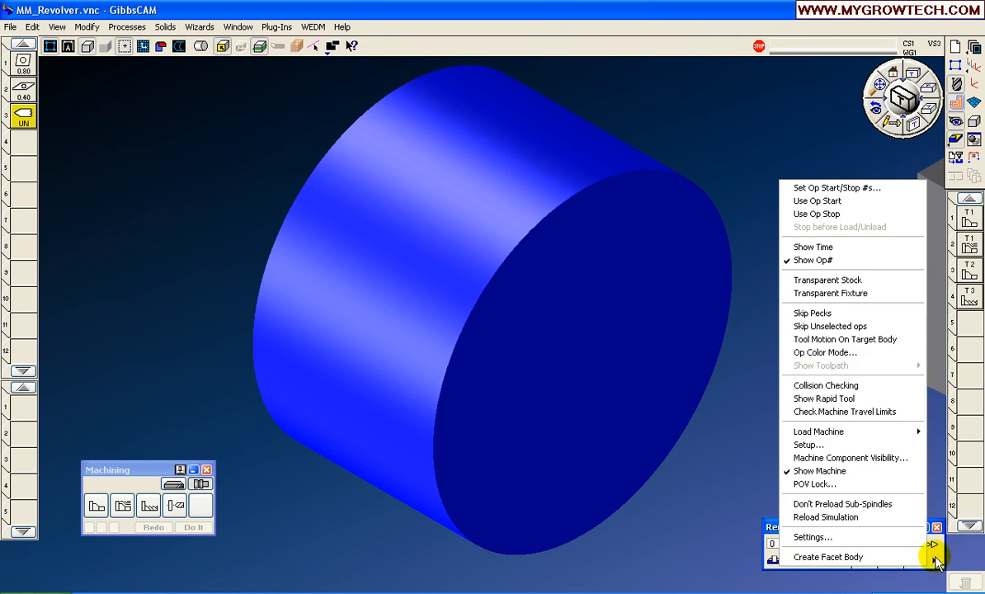
mouse_move(853, 352)
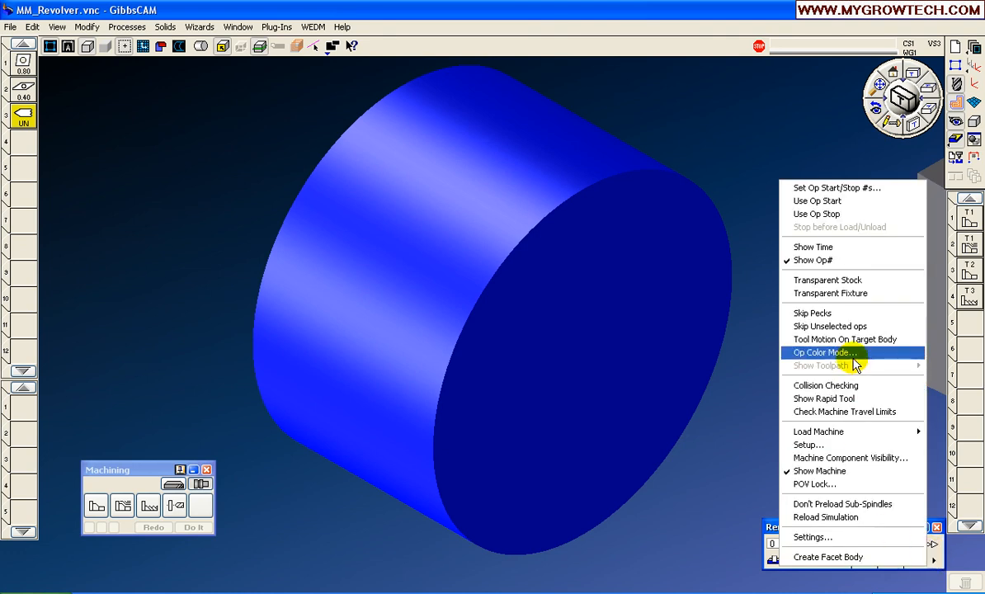
click(824, 352)
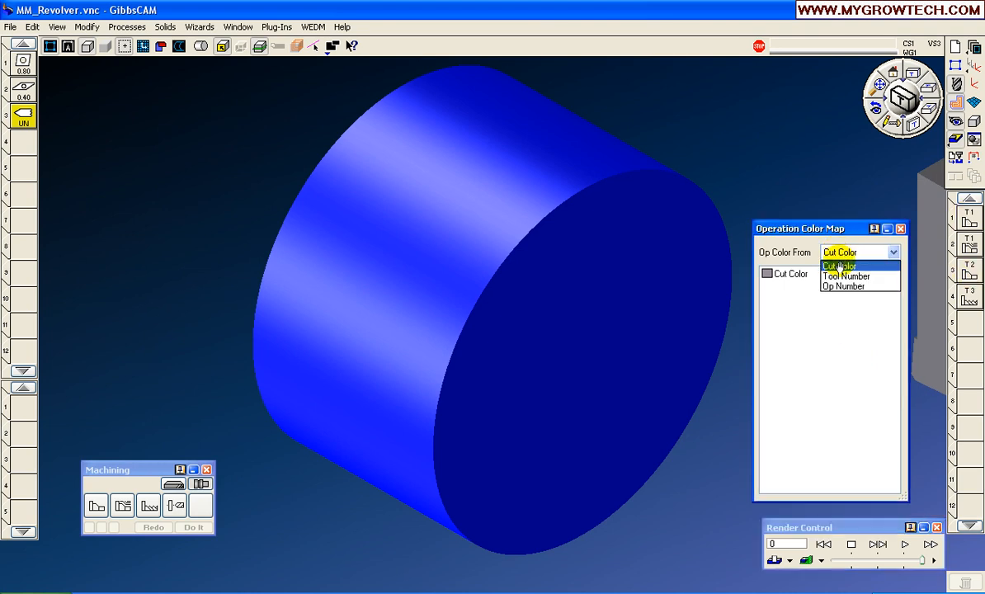
click(842, 286)
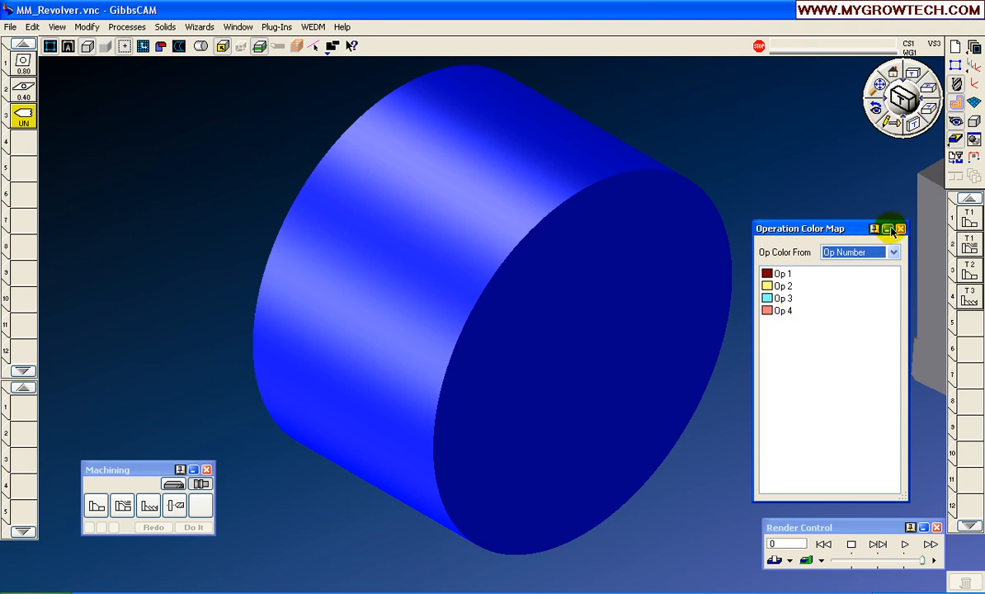
click(900, 228)
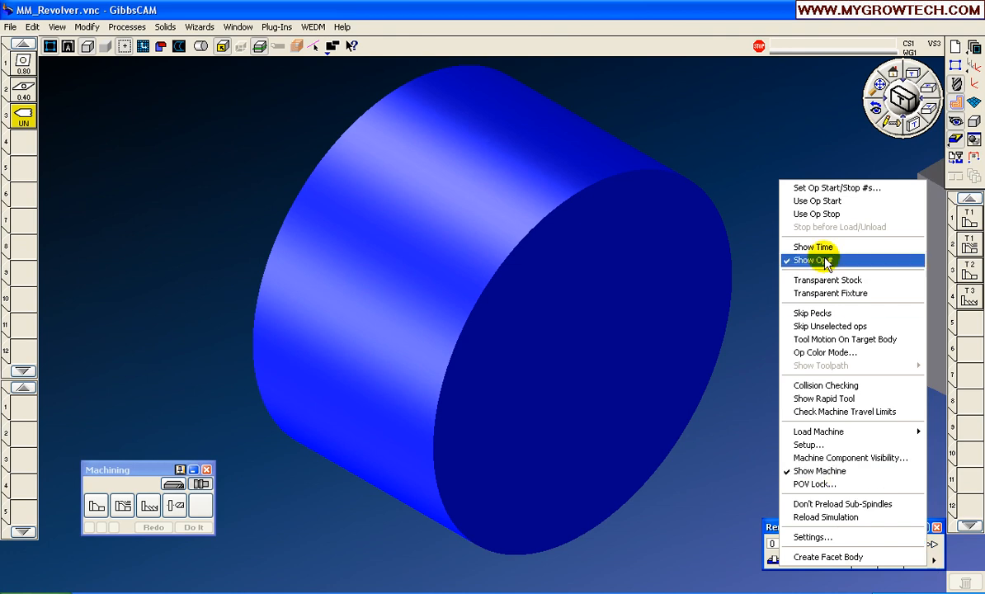
click(817, 431)
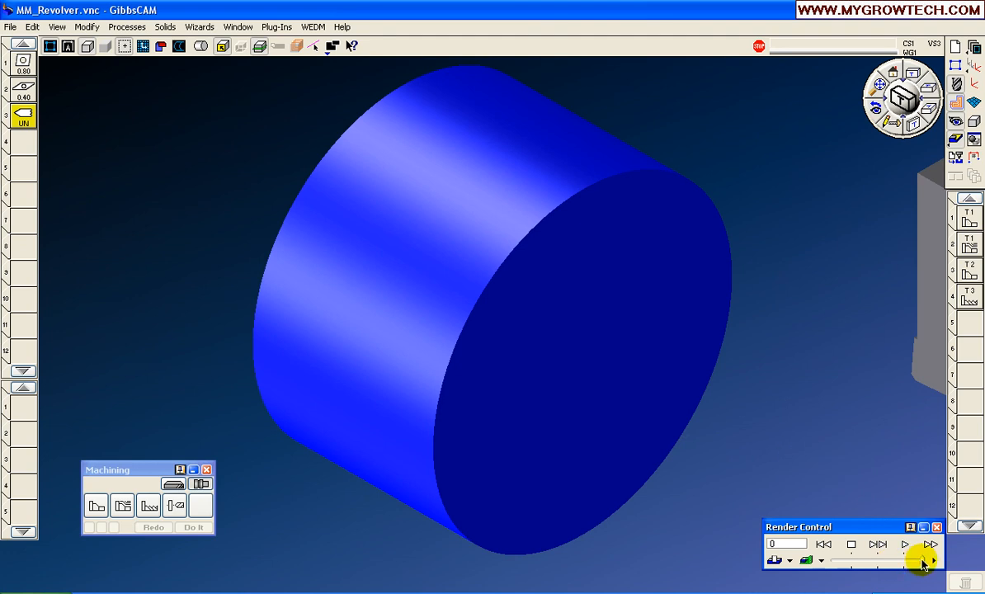
Lower the playback speed and play the simulation through ops 1 to 4
click(903, 544)
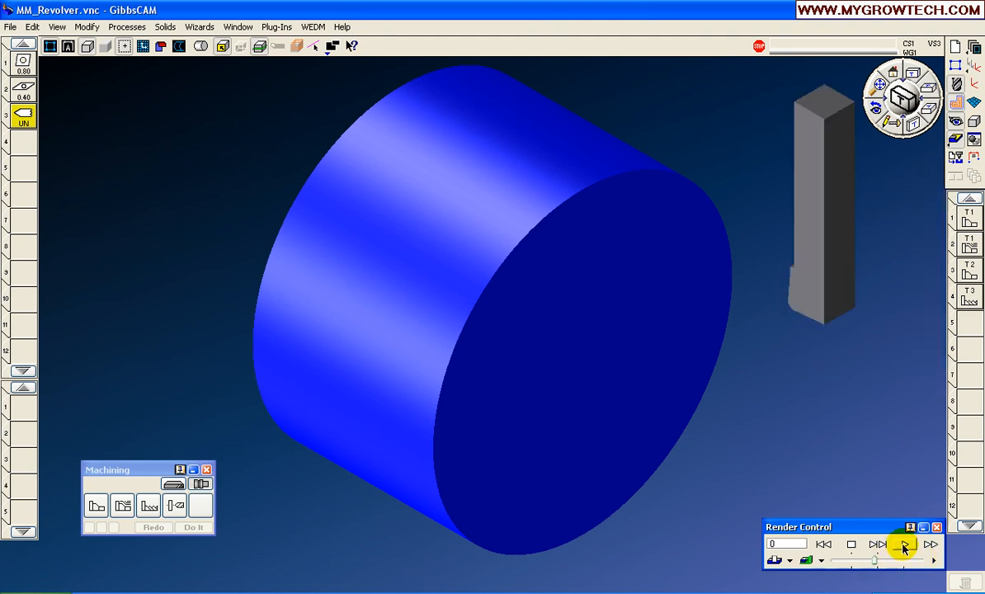
click(903, 544)
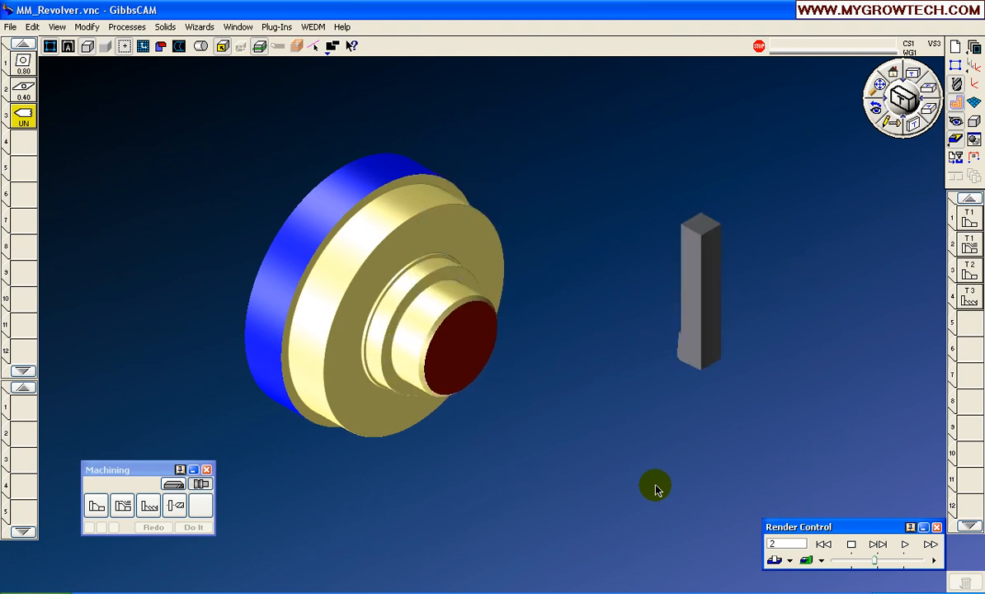
click(877, 543)
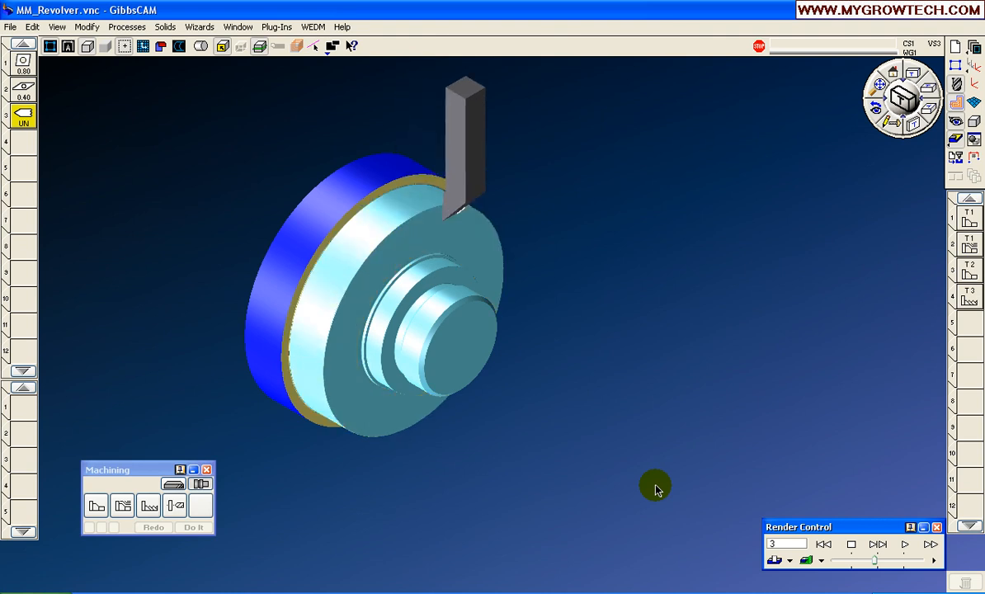
click(877, 542)
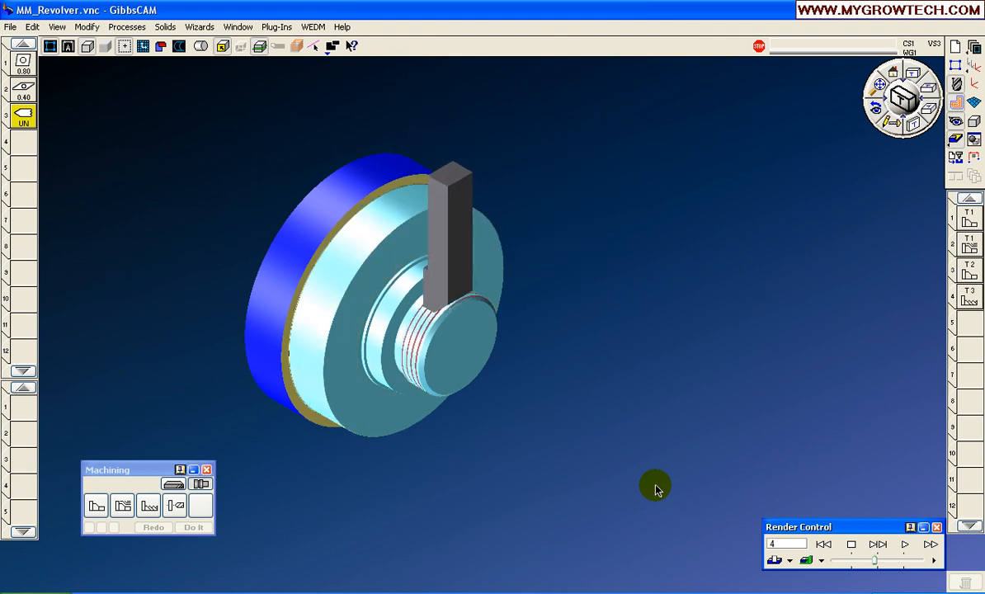